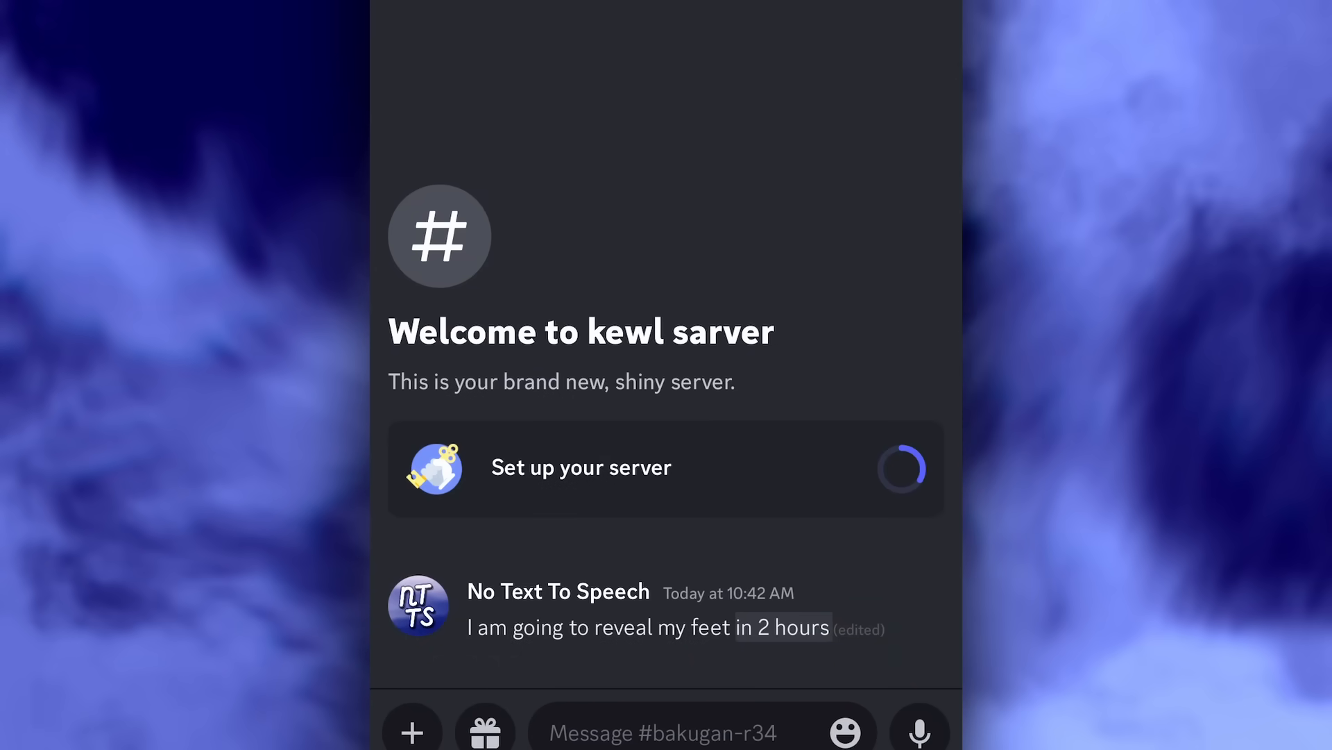
# - Send the hand photo edited with blacked-out fingertips, a red heart and 'I am forever alone'
pyautogui.click(413, 727)
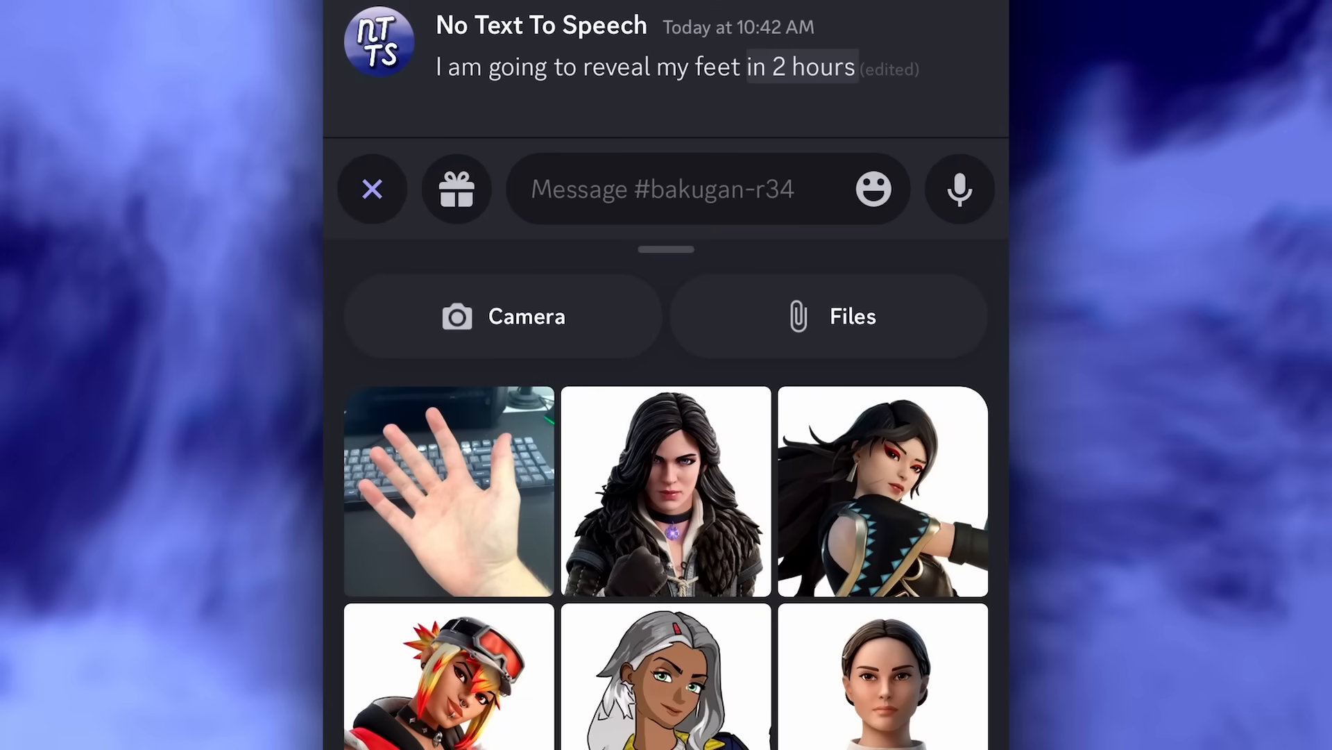
pyautogui.click(447, 491)
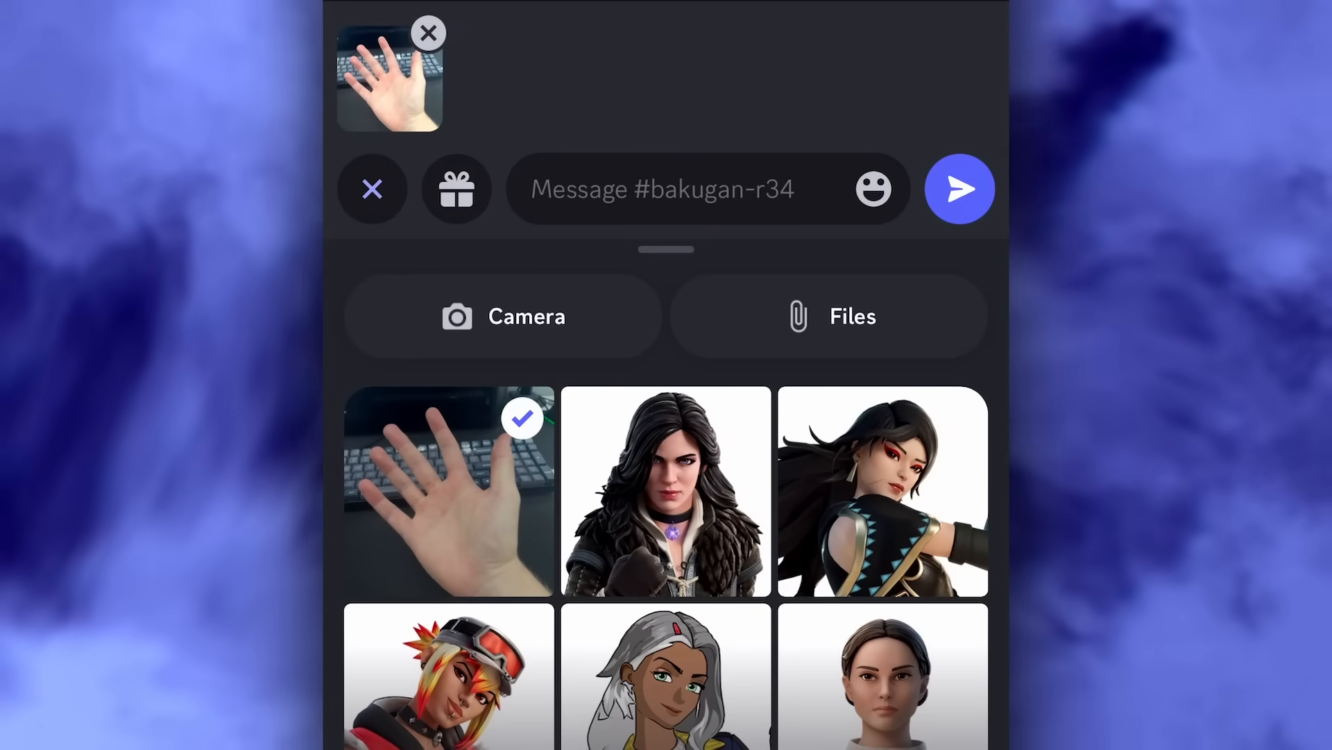
pyautogui.scroll(3)
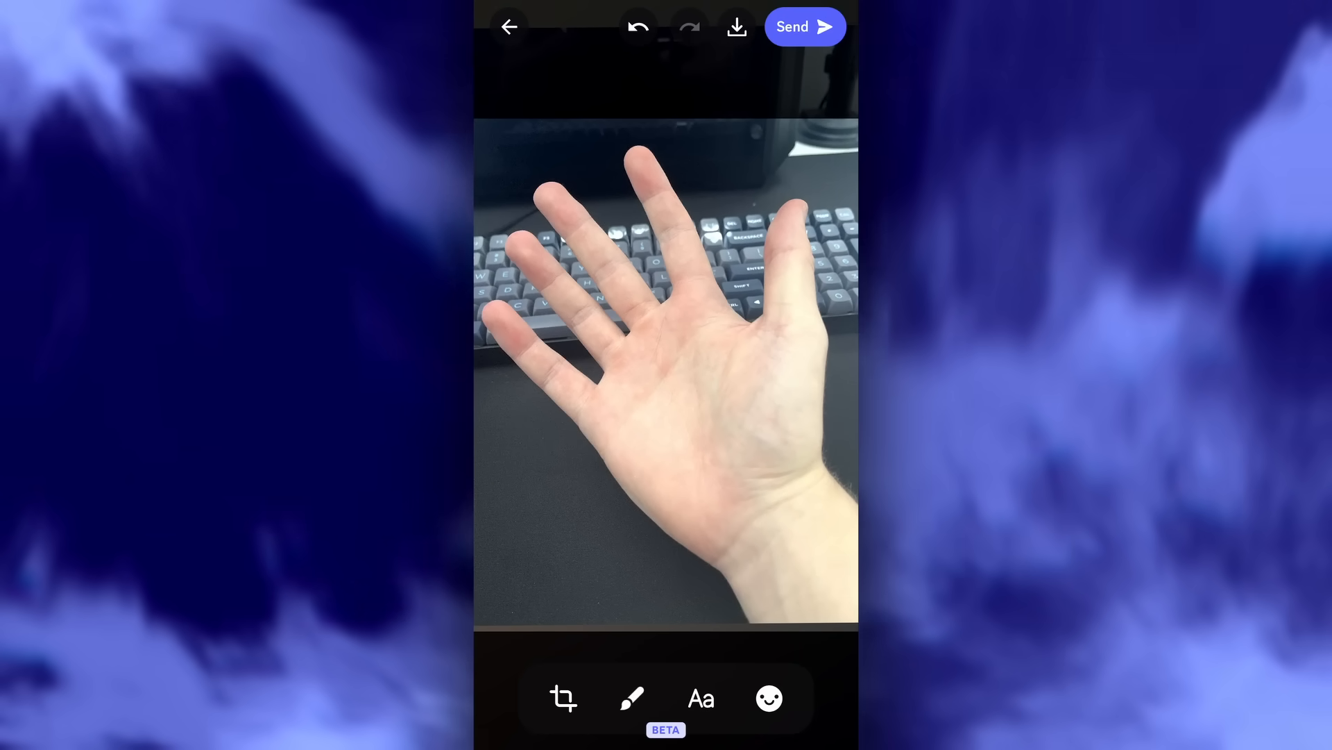
pyautogui.click(768, 697)
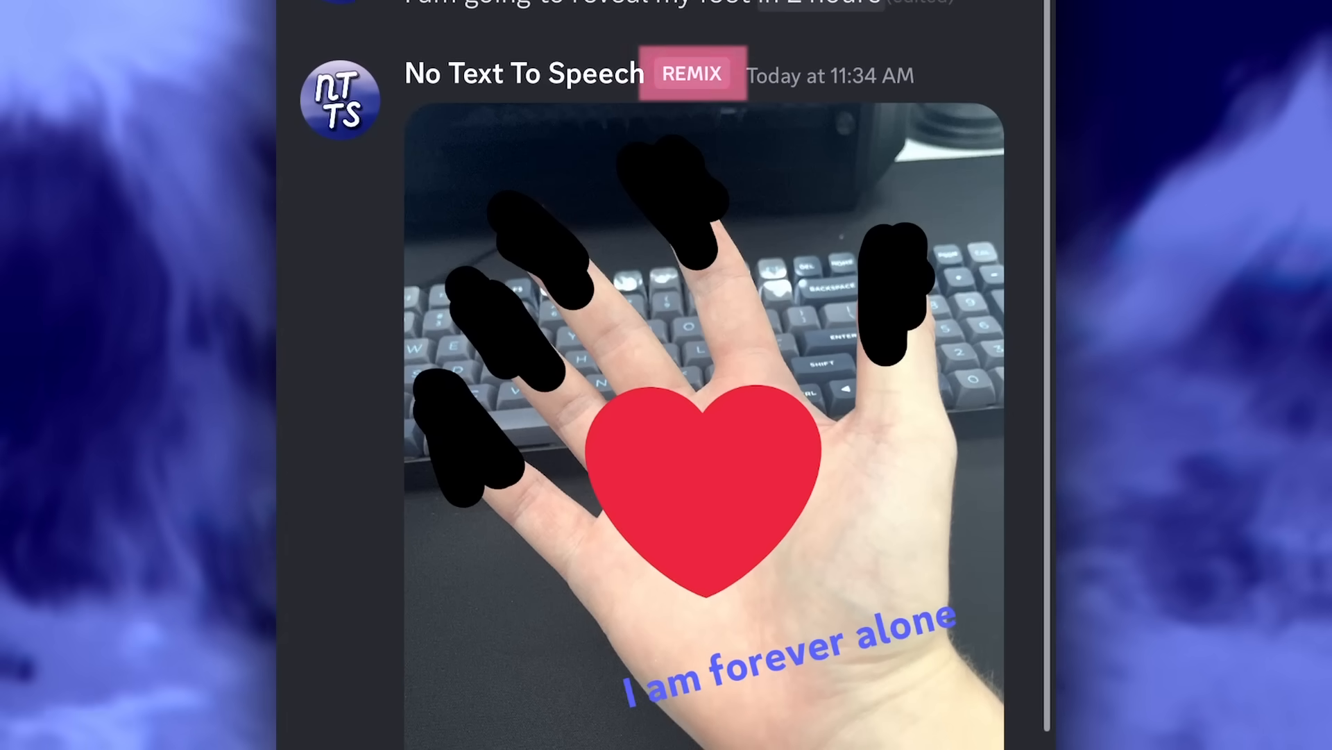
pyautogui.click(691, 72)
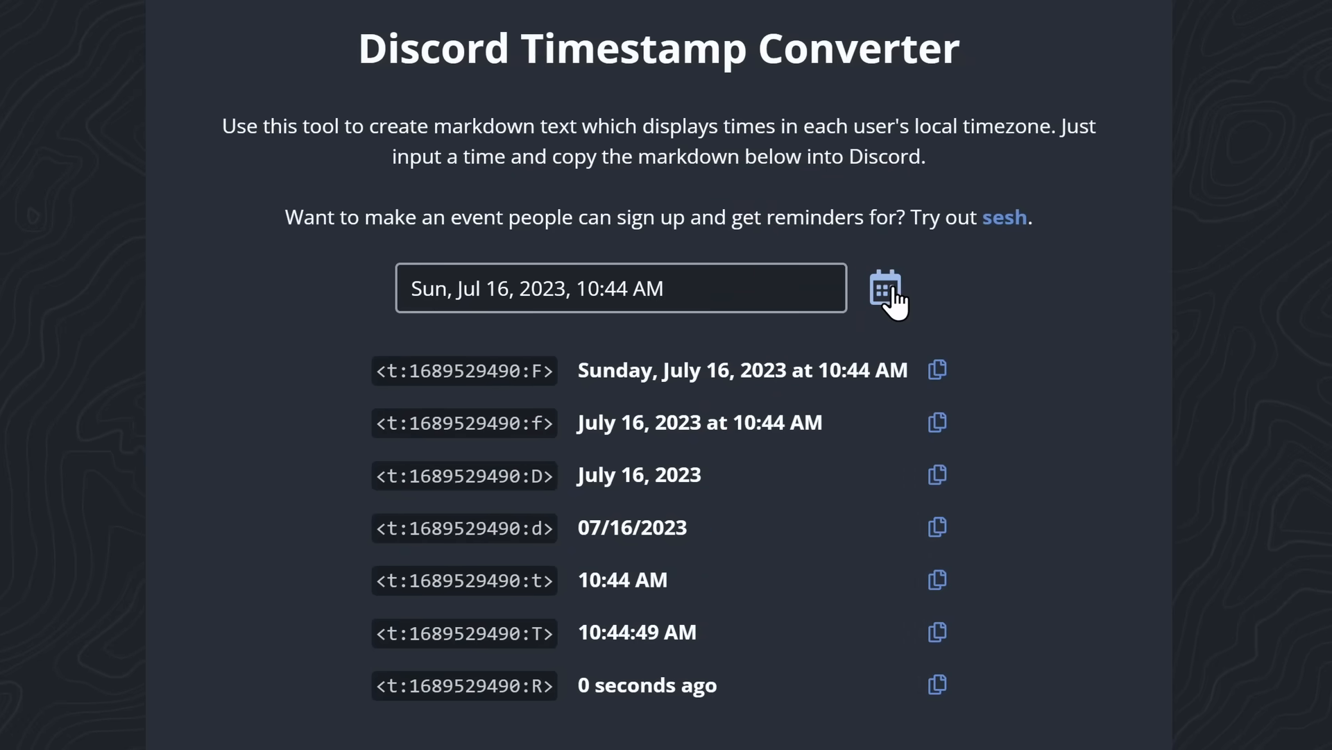
# - Pick Jul 22, 2023 at 04:20pm in the converter's Date Picker and confirm
pyautogui.click(886, 293)
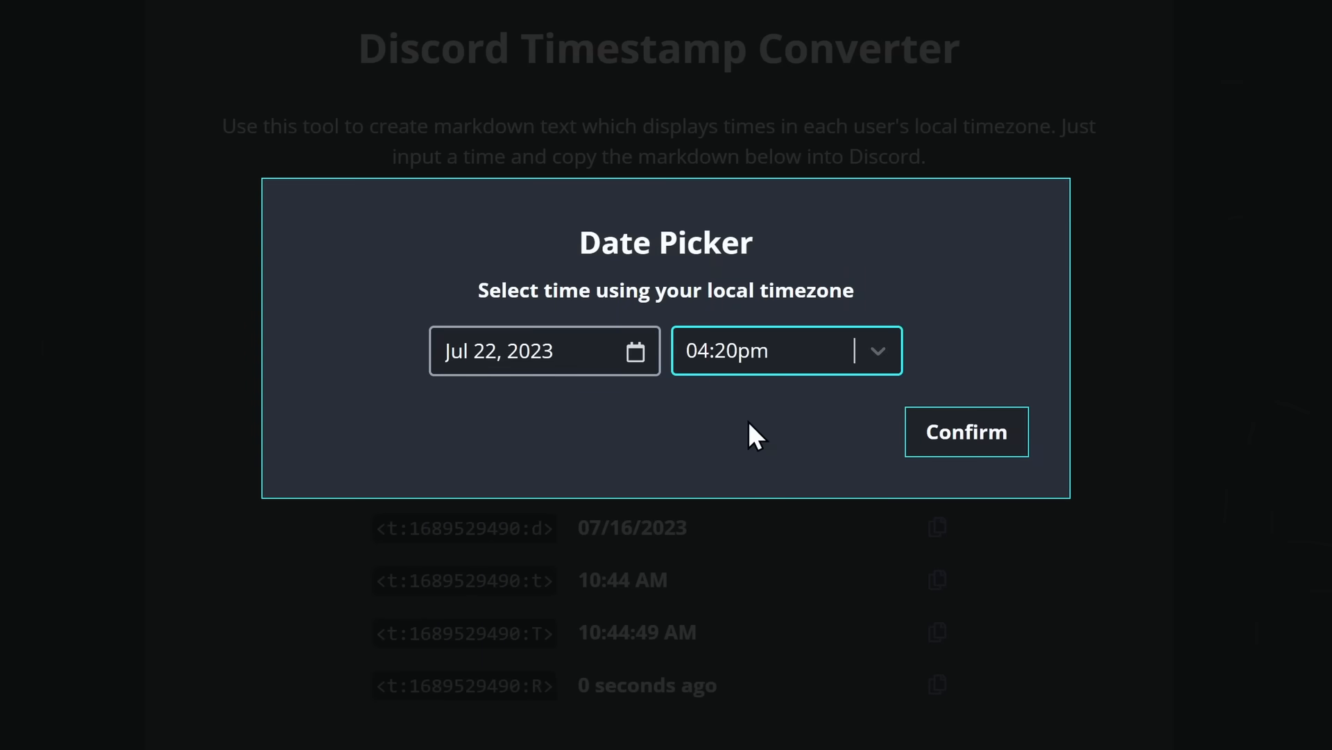
pyautogui.click(965, 431)
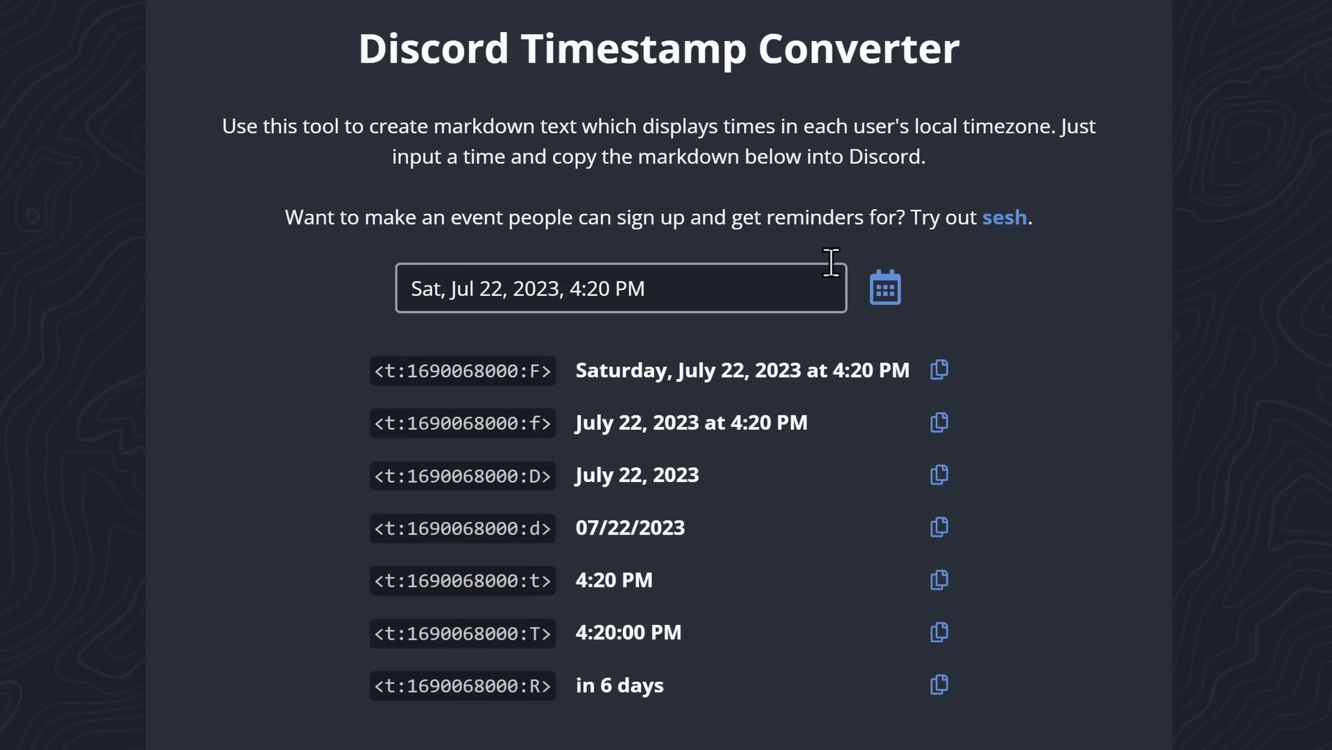
pyautogui.moveTo(422, 349)
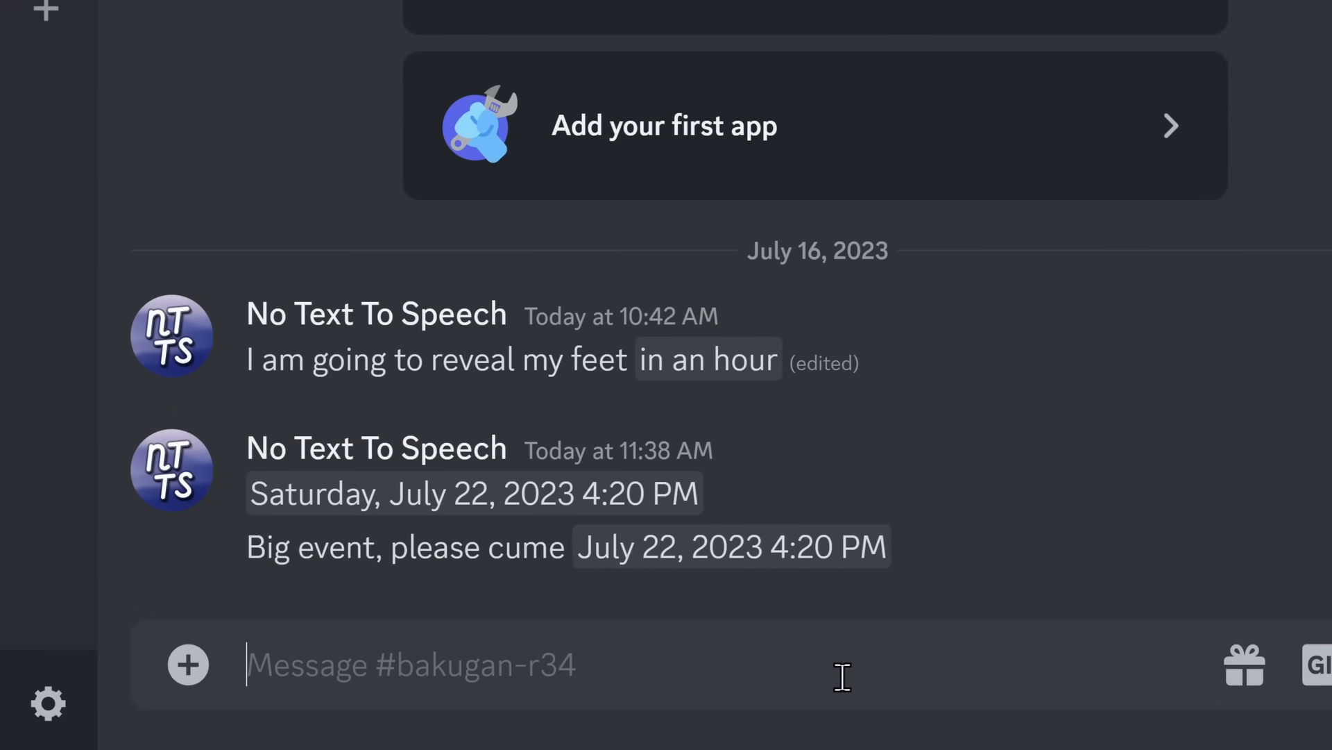
pyautogui.scroll(-3)
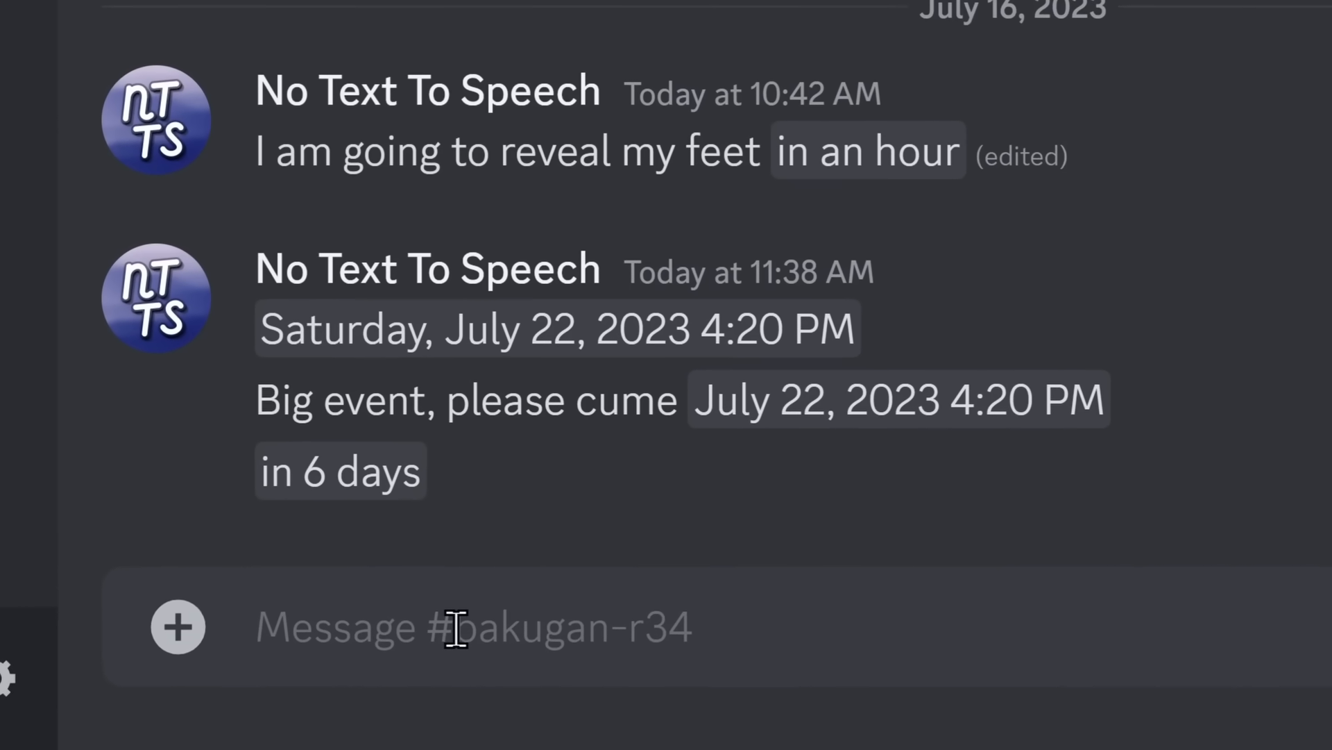
pyautogui.write('hello')
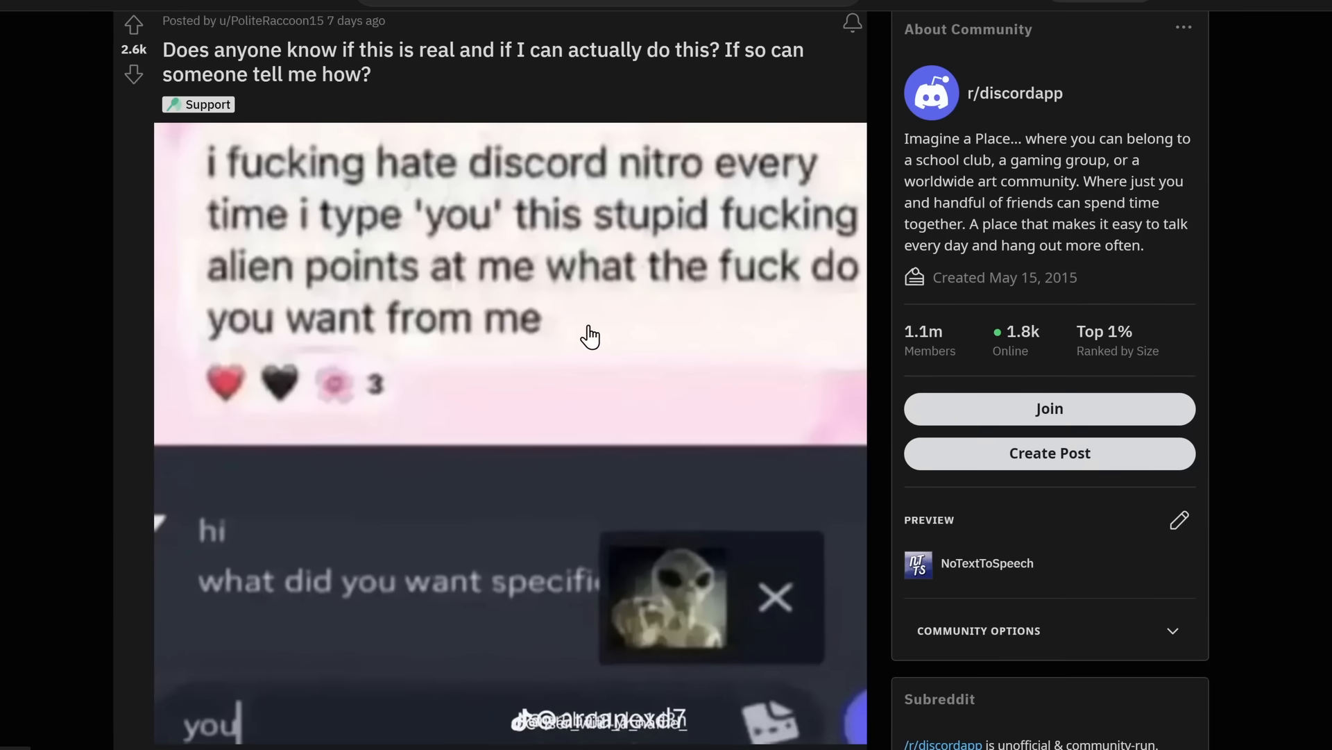
# - Scroll through the r/discordapp post's screenshot of the pointing alien sticker
pyautogui.scroll(-3)
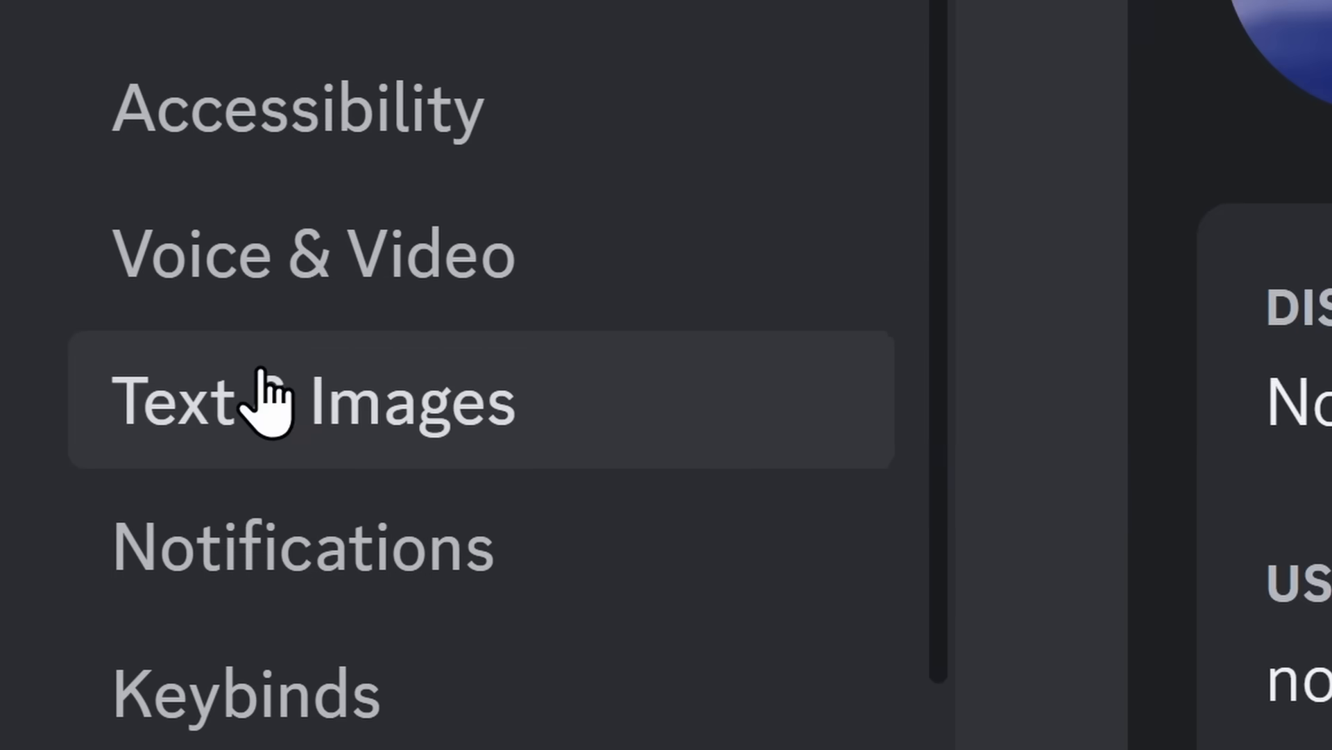
# - Switch off the Sticker Suggestions toggle under Text & Images settings
pyautogui.click(100, 468)
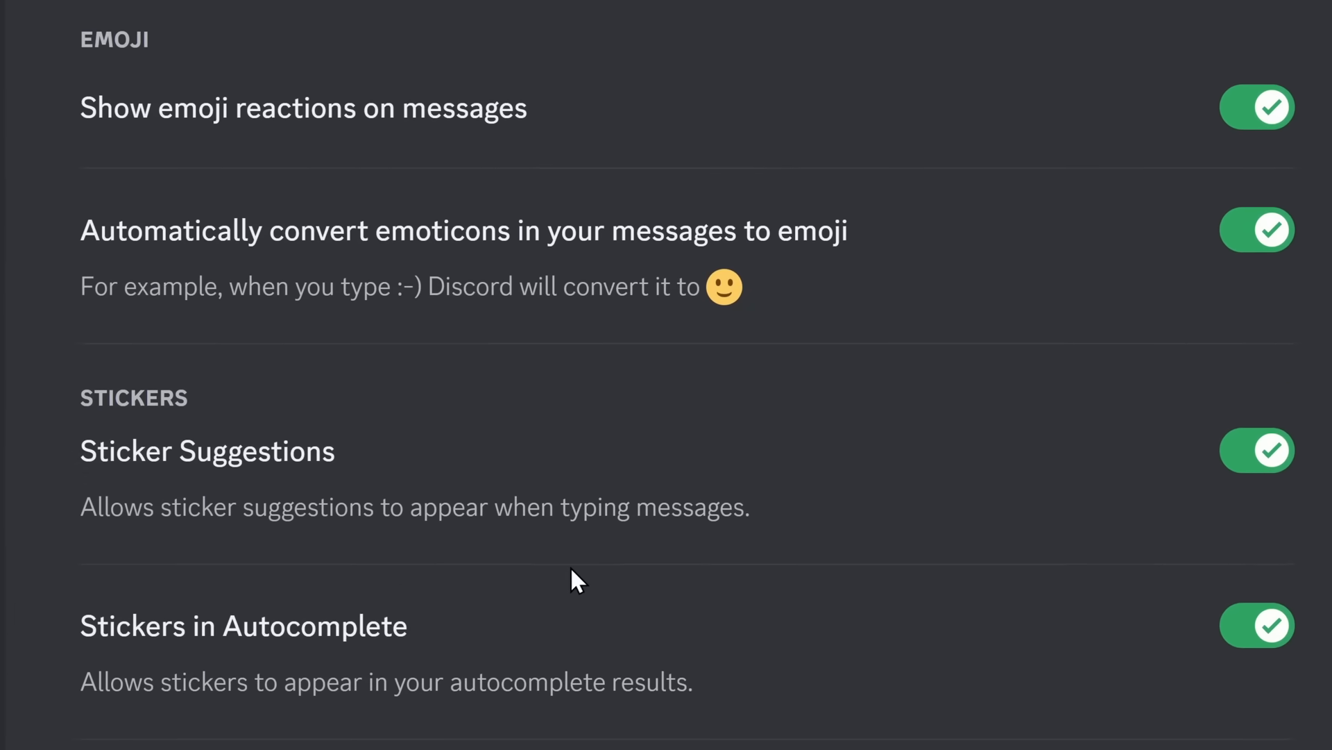
pyautogui.click(1257, 450)
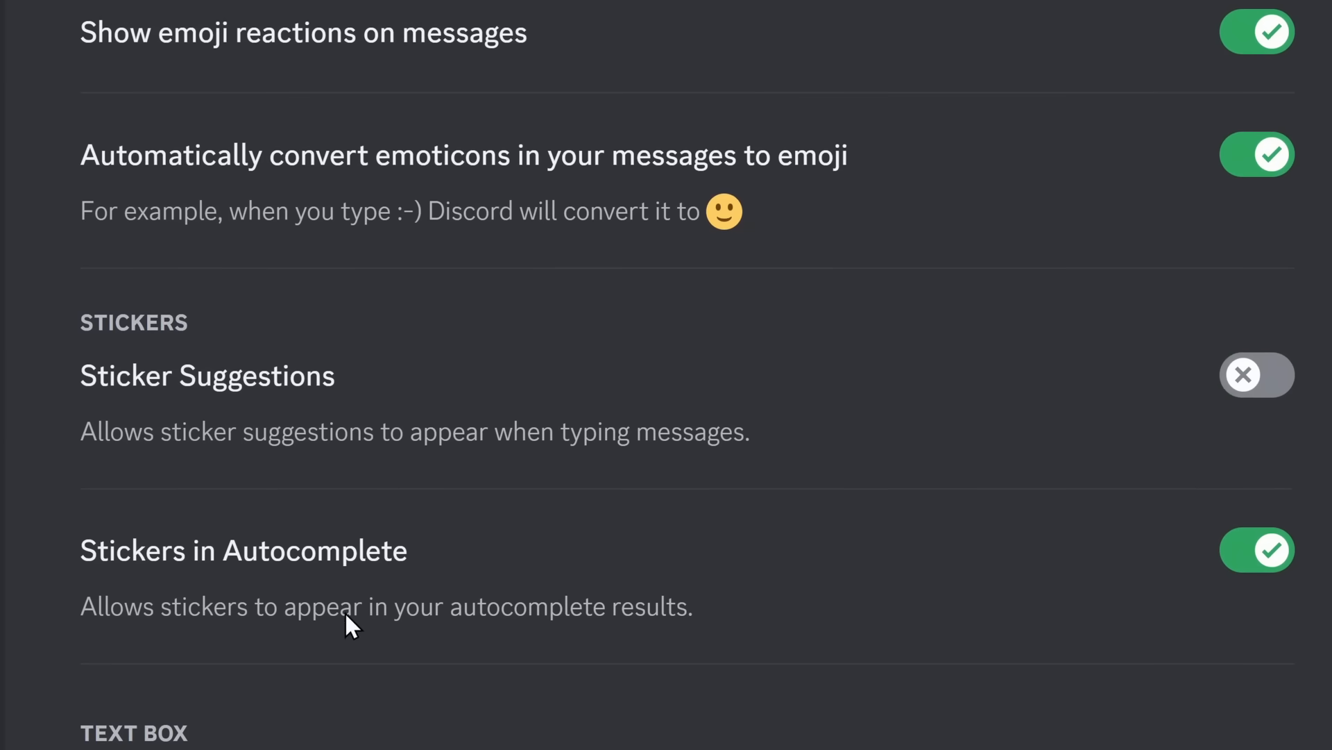
pyautogui.click(1256, 549)
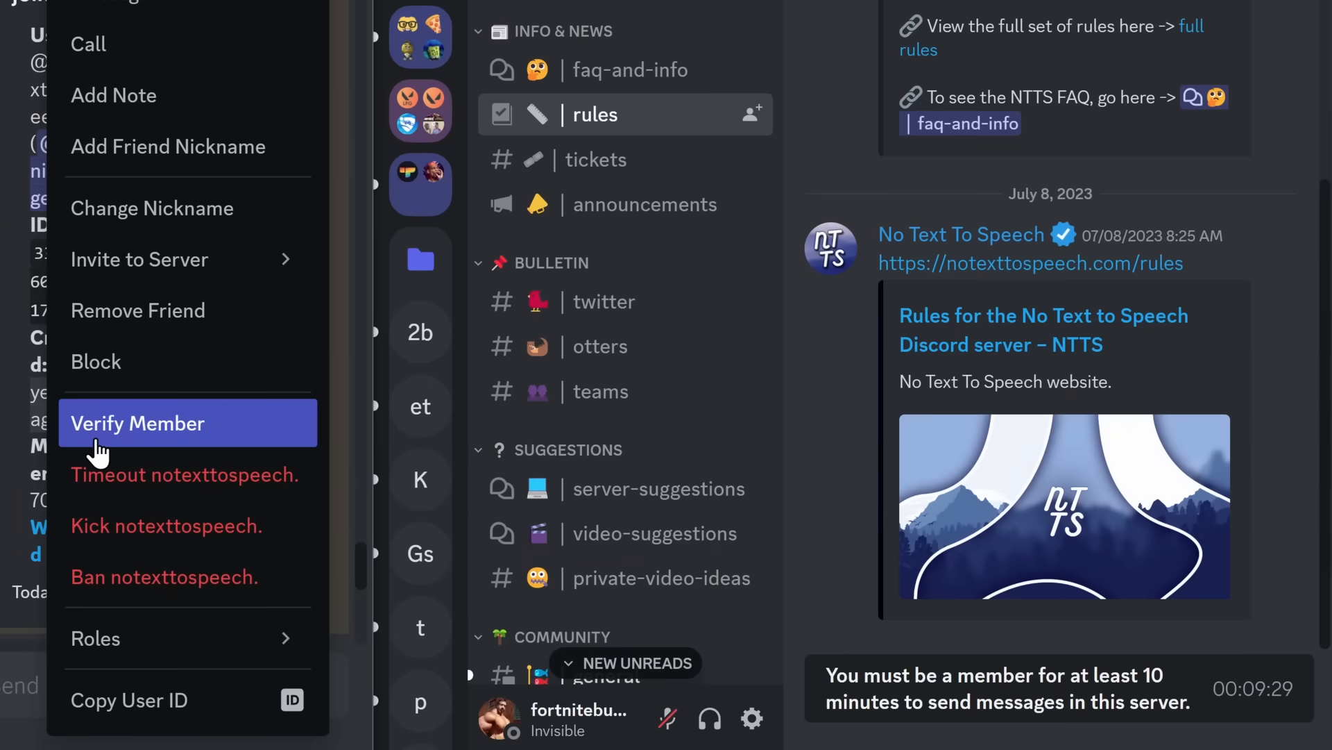
pyautogui.moveTo(1275, 740)
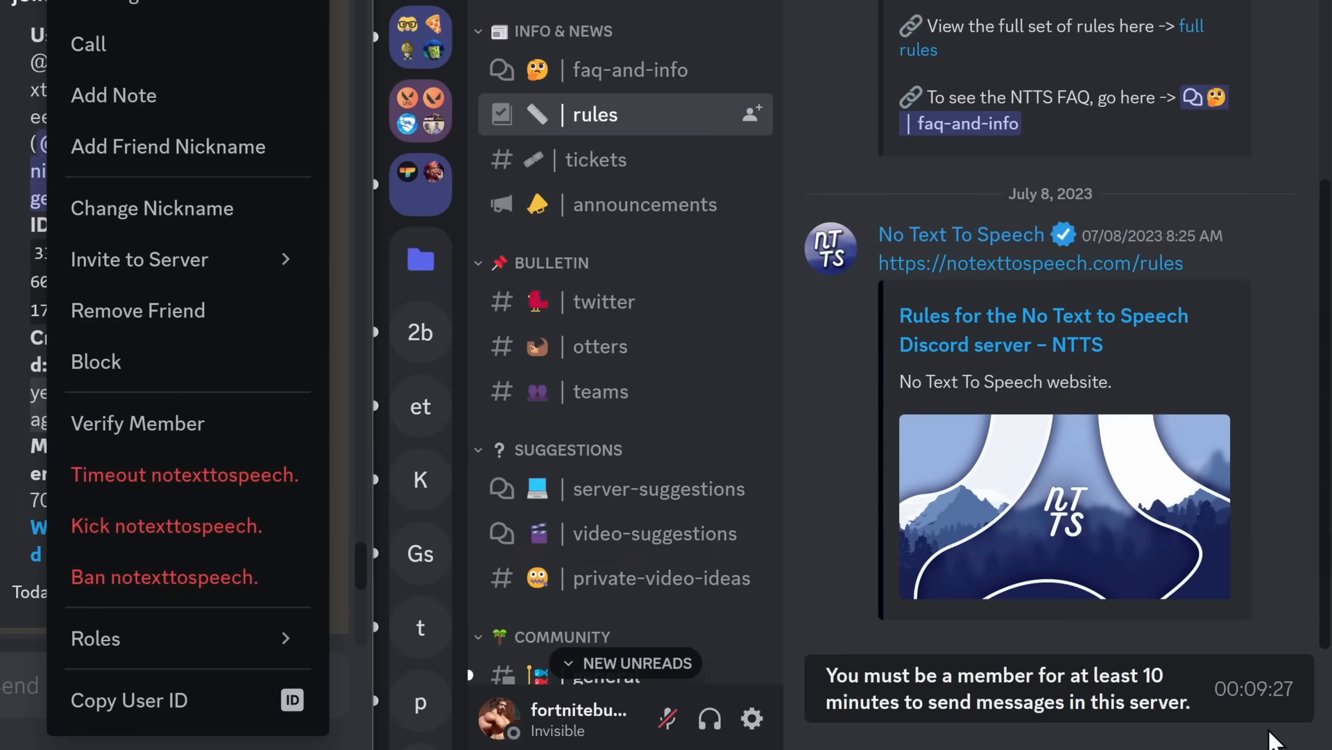
pyautogui.moveTo(1208, 730)
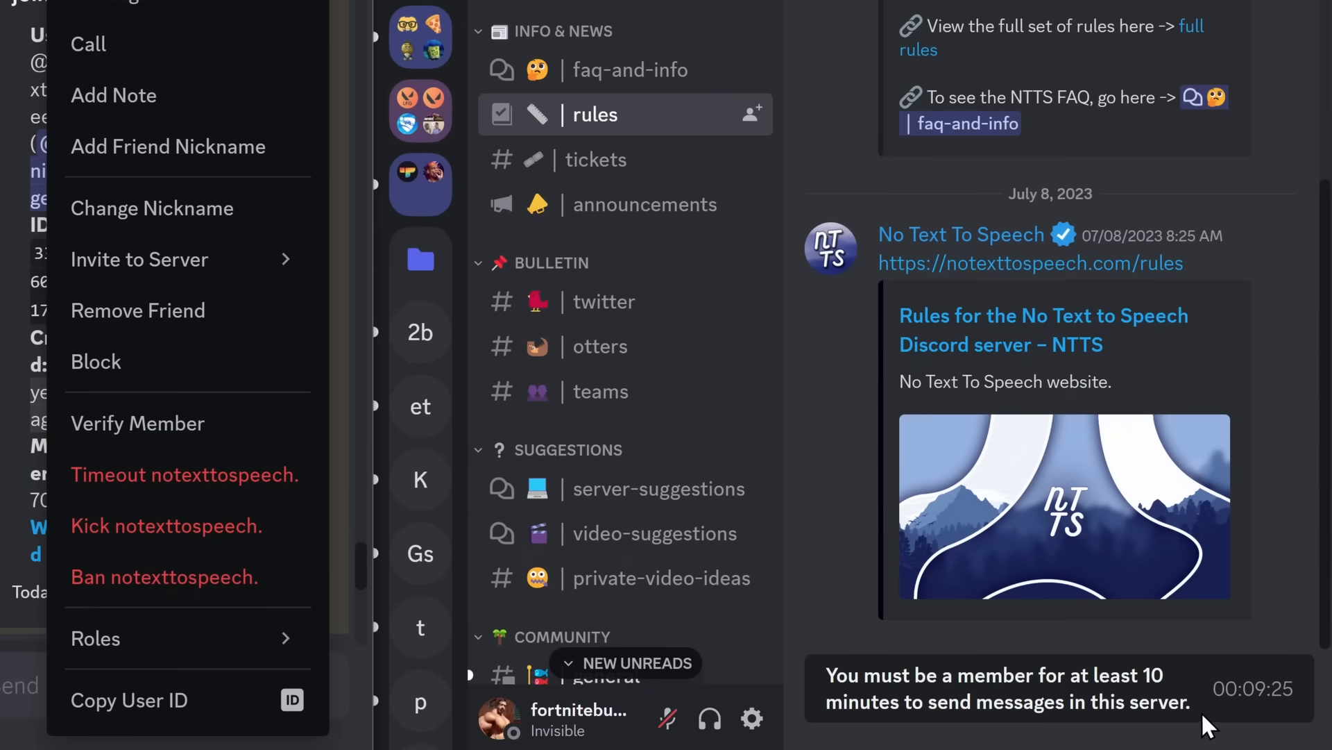
pyautogui.moveTo(179, 423)
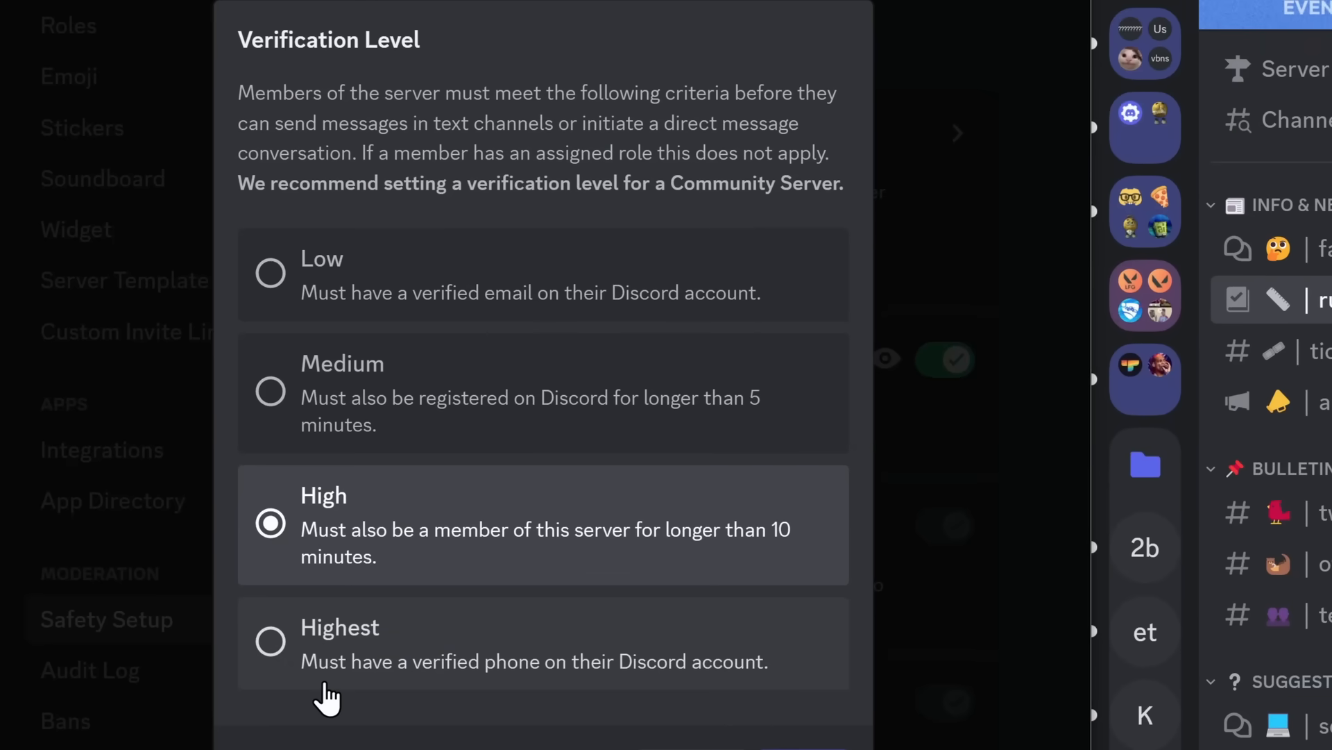
# - Raise the NTTS server's Verification Level to Highest, requiring a verified phone
pyautogui.click(269, 640)
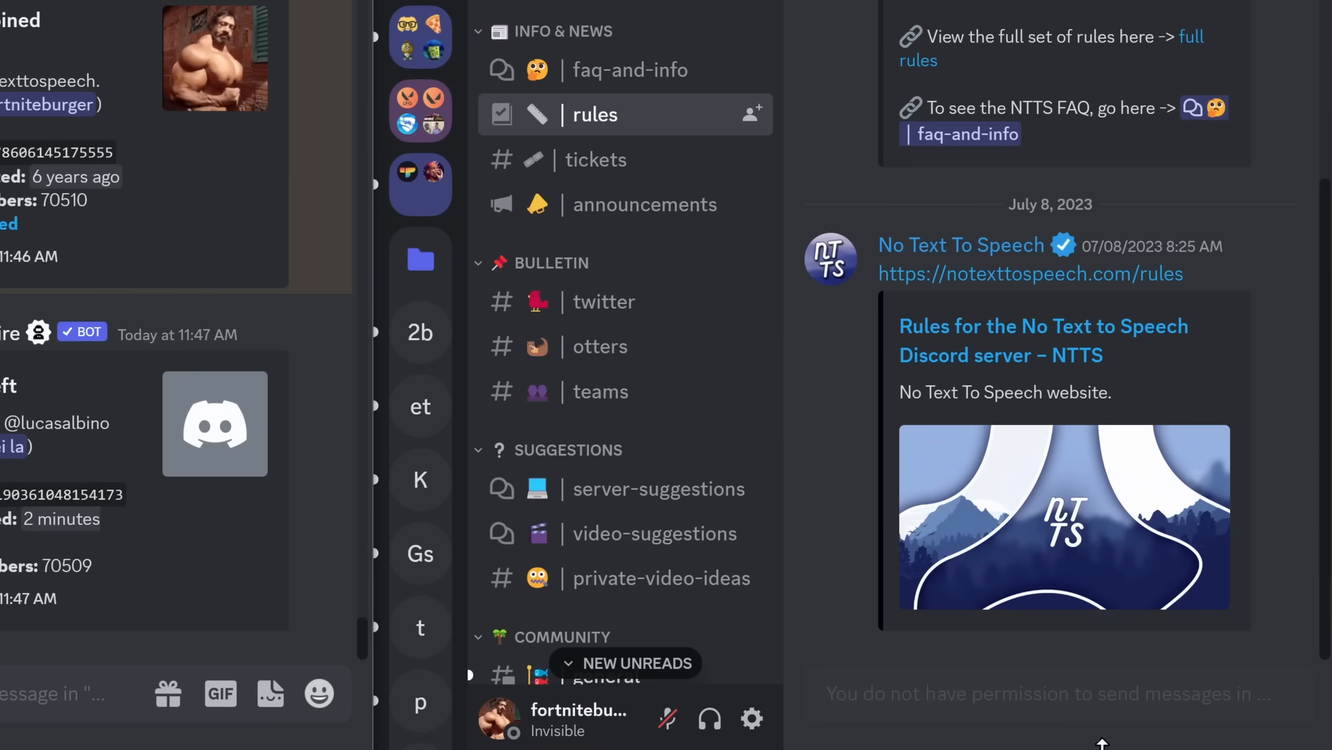
pyautogui.moveTo(1037, 589)
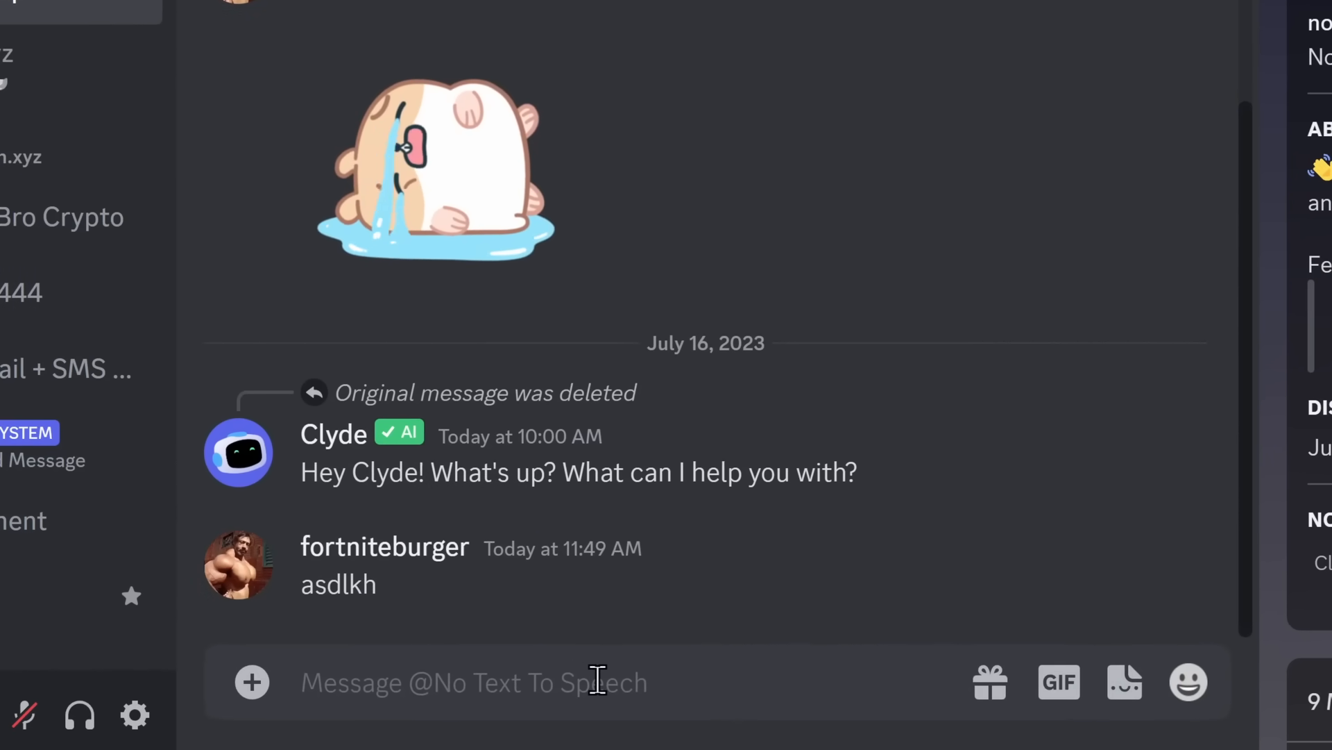
pyautogui.write('@siln')
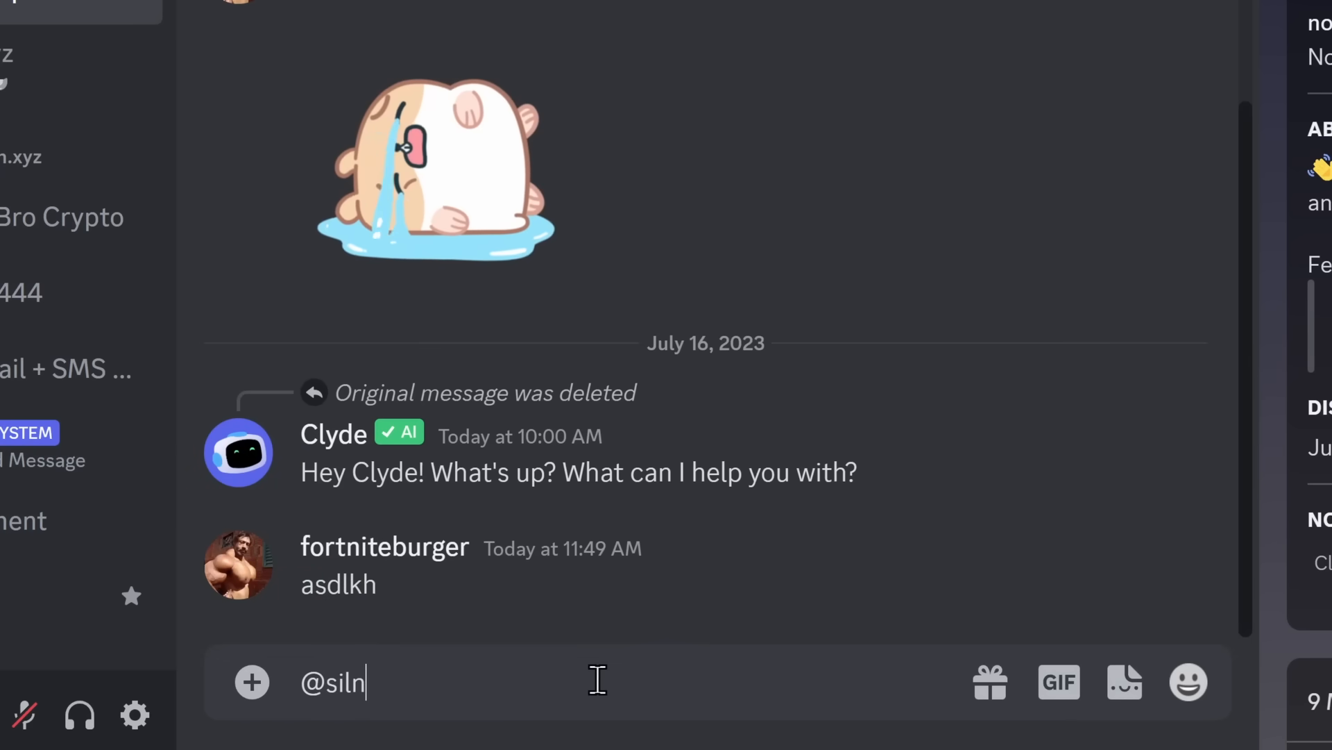
pyautogui.write('ent h')
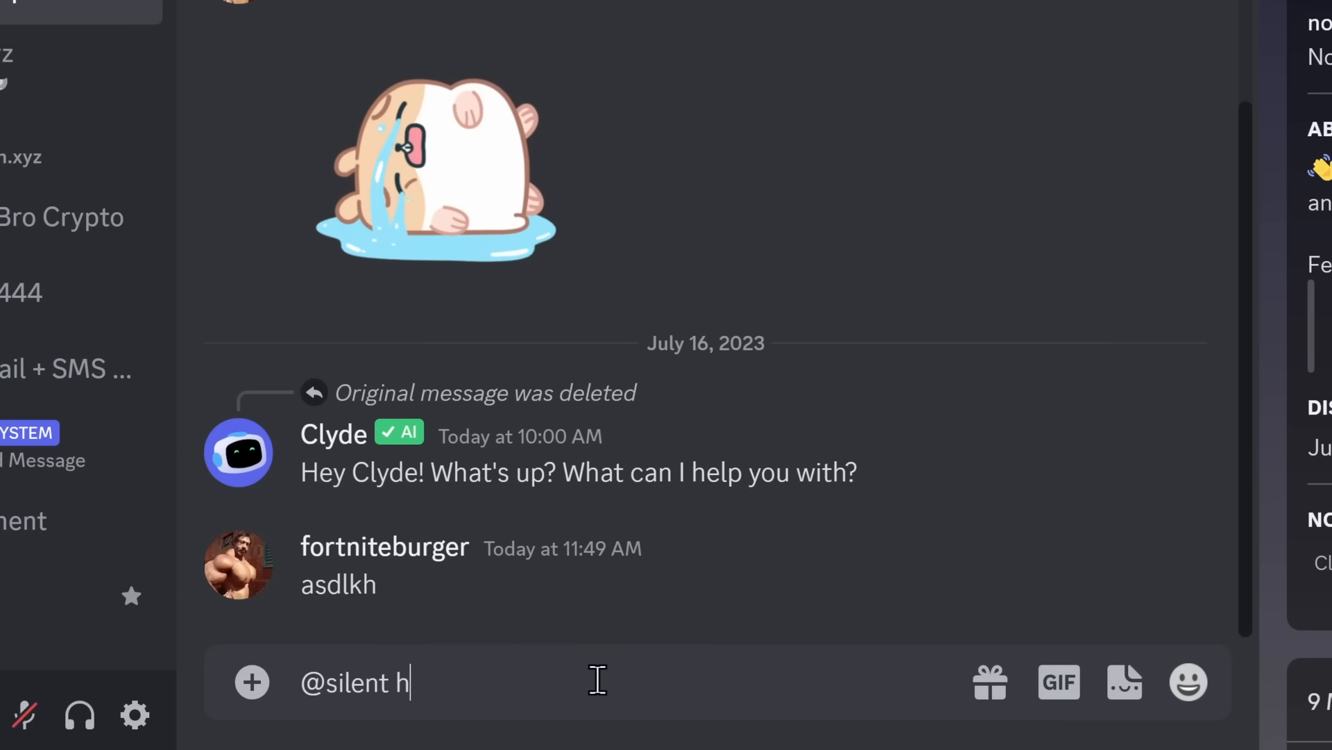
pyautogui.write('ello')
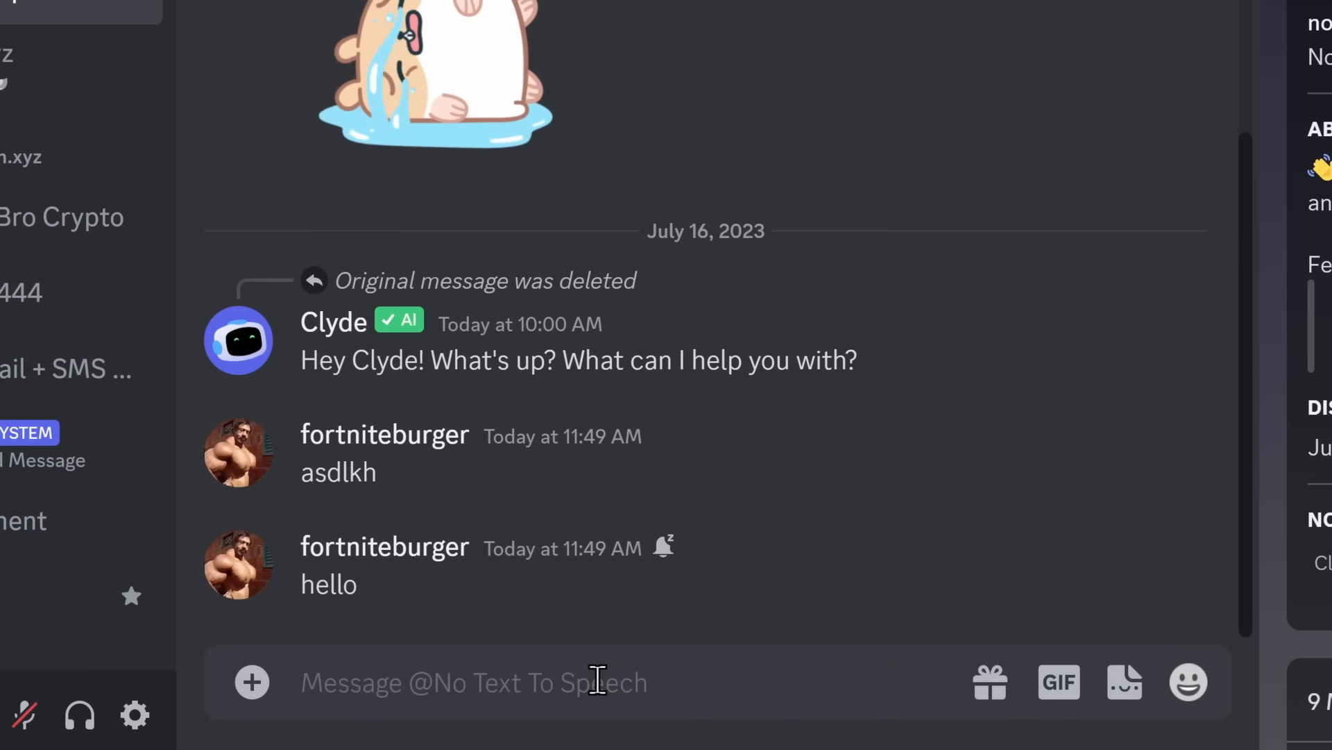
pyautogui.moveTo(666, 547)
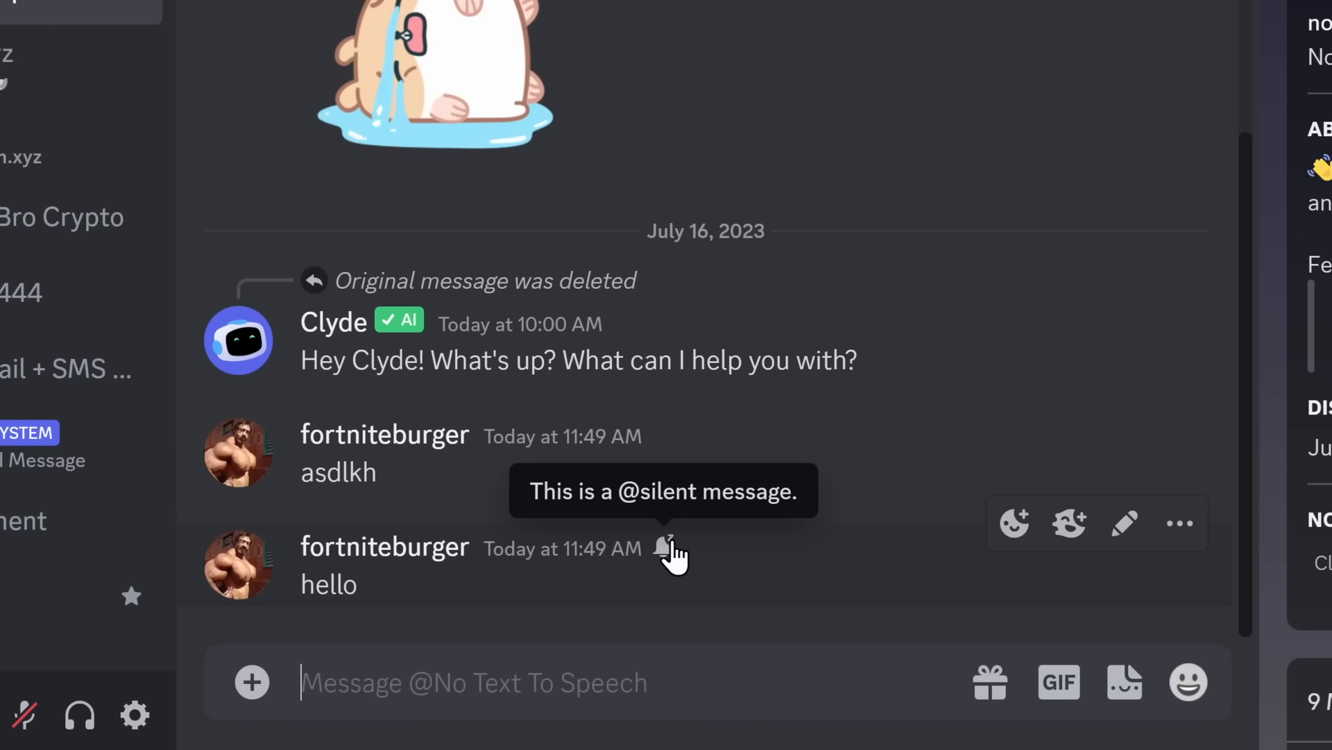
pyautogui.click(134, 714)
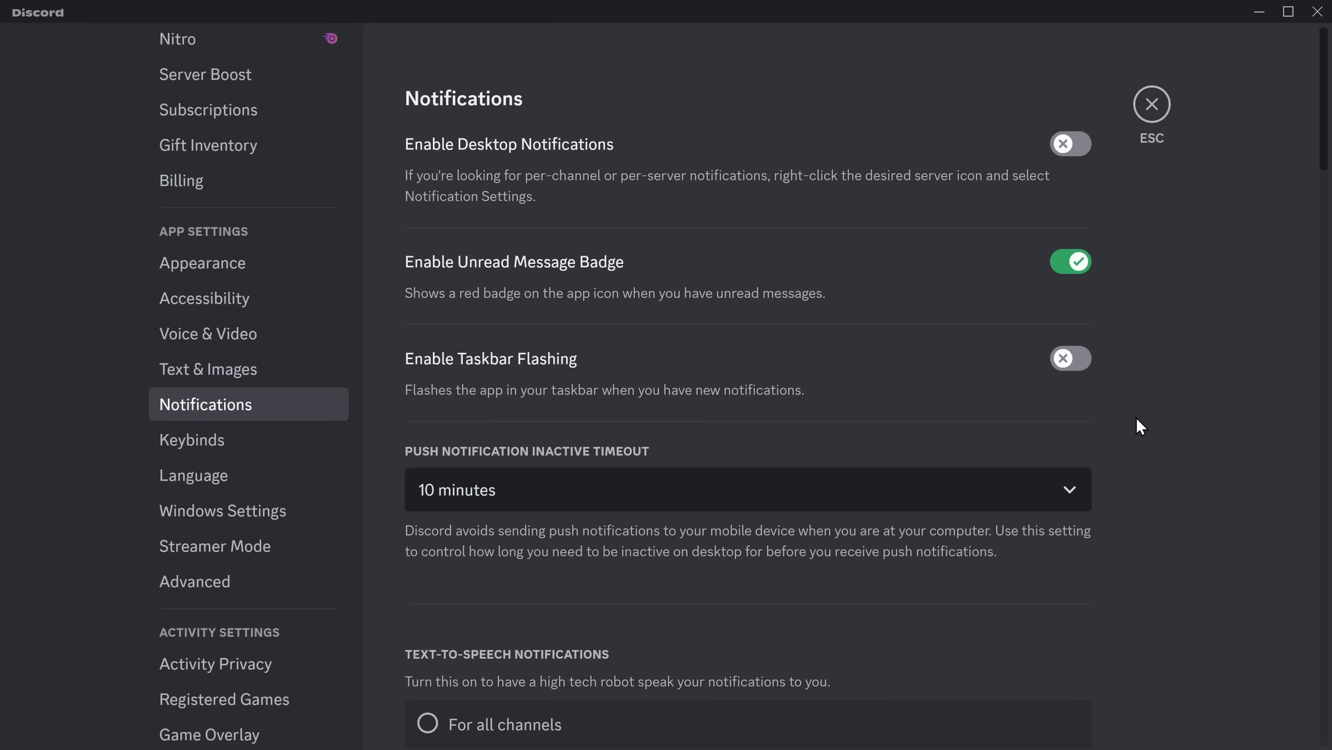
pyautogui.moveTo(1131, 443)
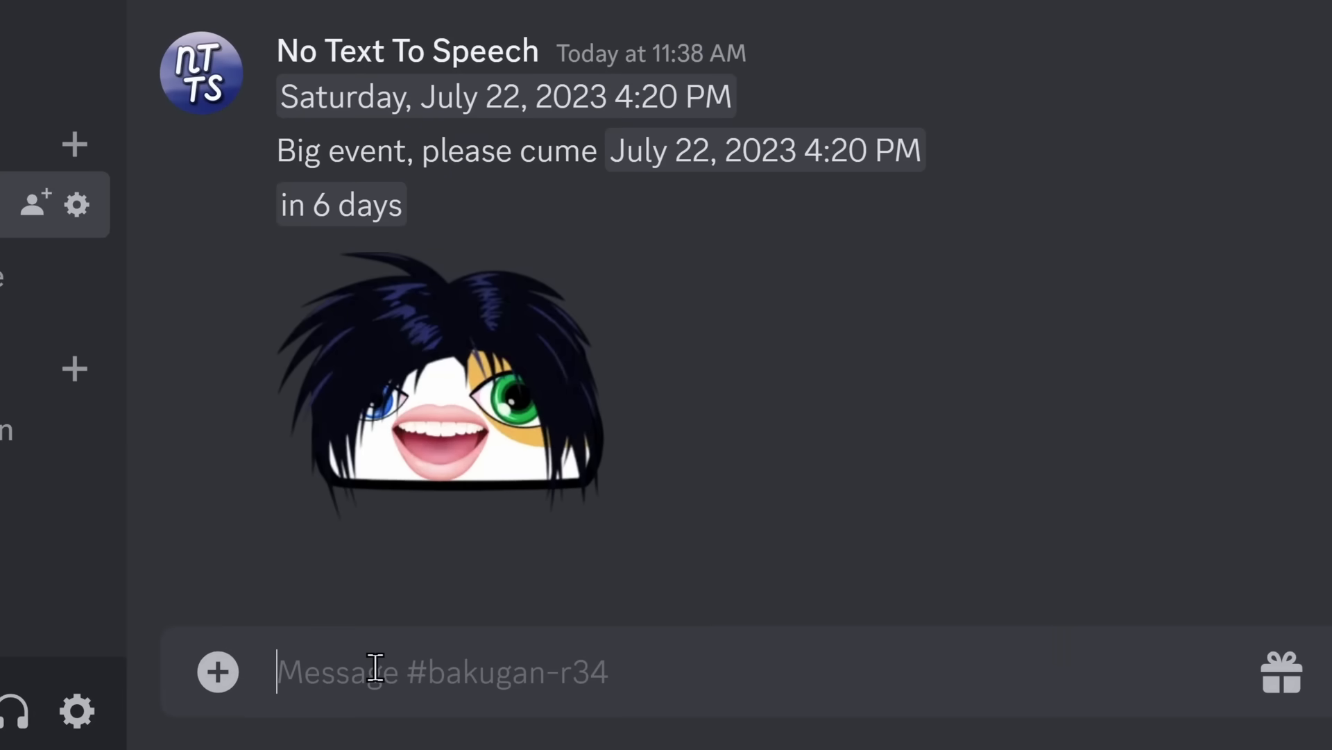
# - Type '26345' and '456123. 456123. 789456.' into the #bakugan-r34 message box
pyautogui.write('263451')
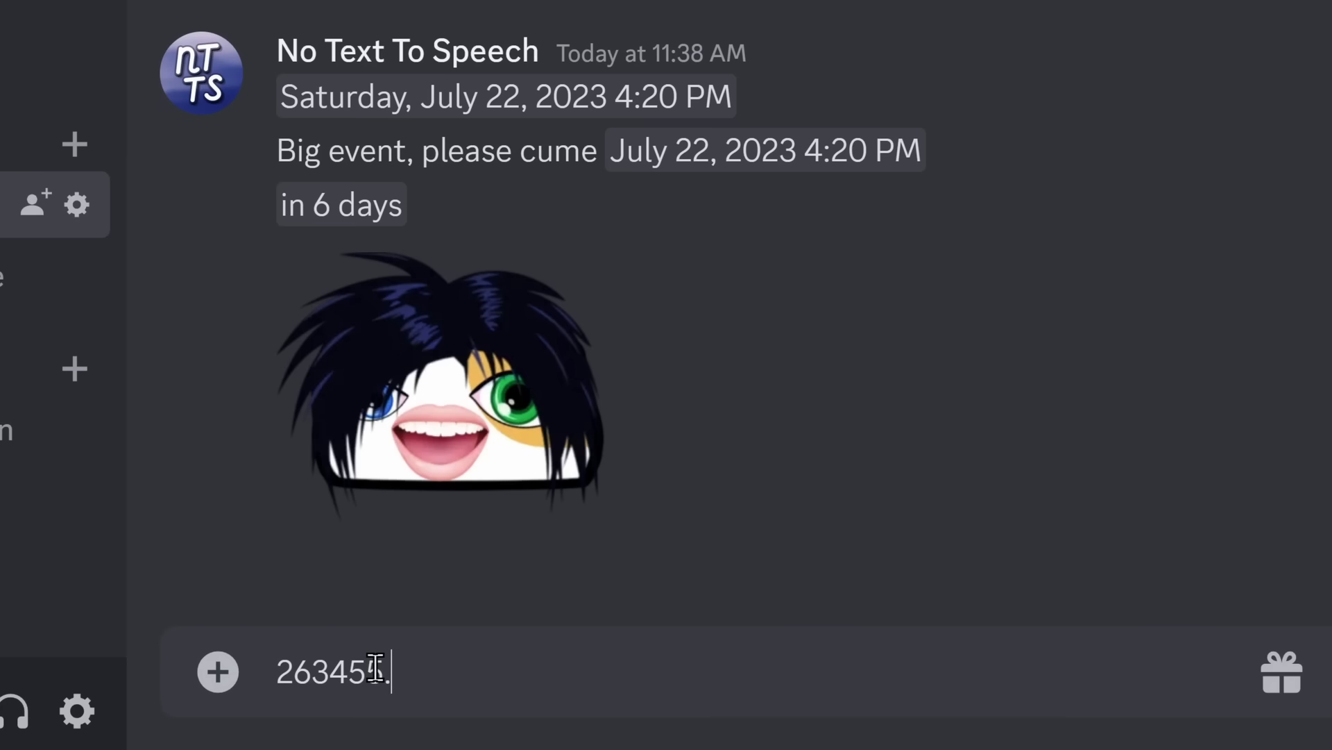
pyautogui.write('456123. 456123. 789456.')
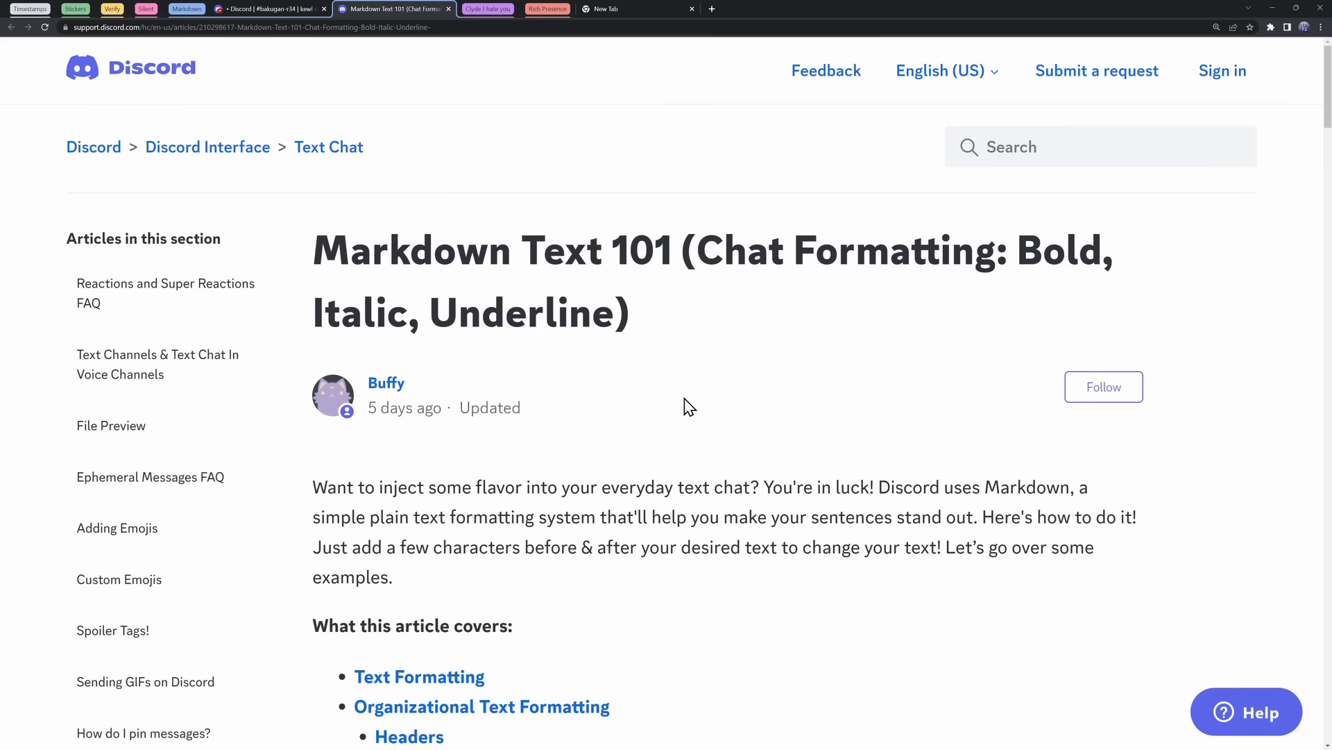
# - Scroll the Markdown Text 101 article down to its Text Formatting table
pyautogui.scroll(-3)
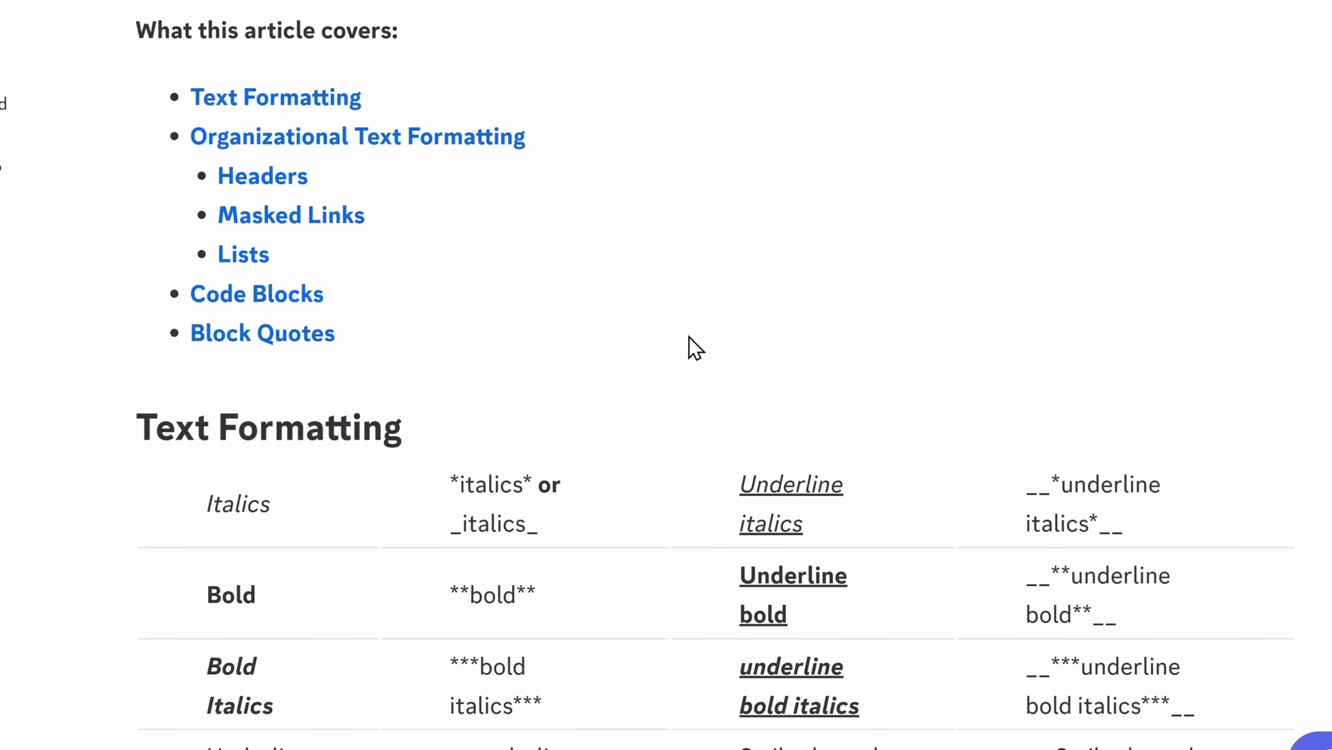
pyautogui.scroll(-3)
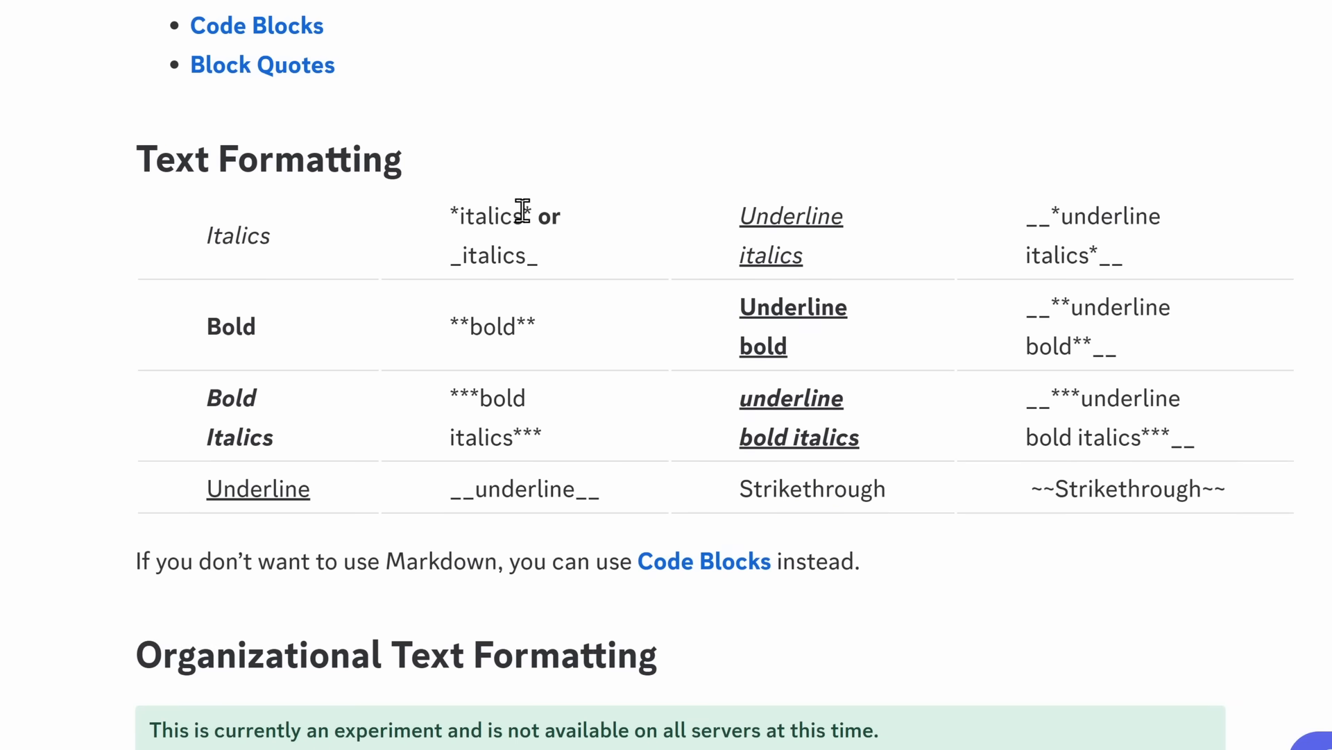
pyautogui.moveTo(782, 174)
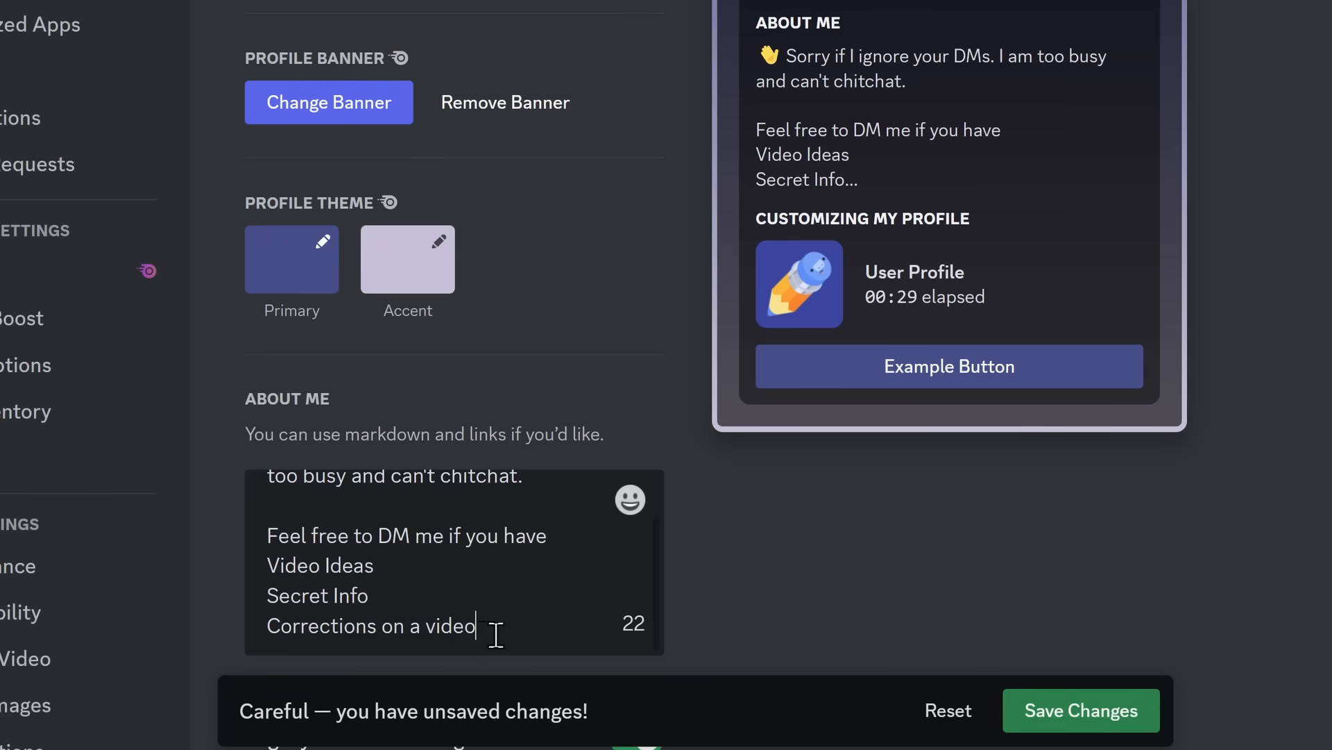
# - Fill About Me with blank lines, save the profile, and open its profile popout
pyautogui.write('1')
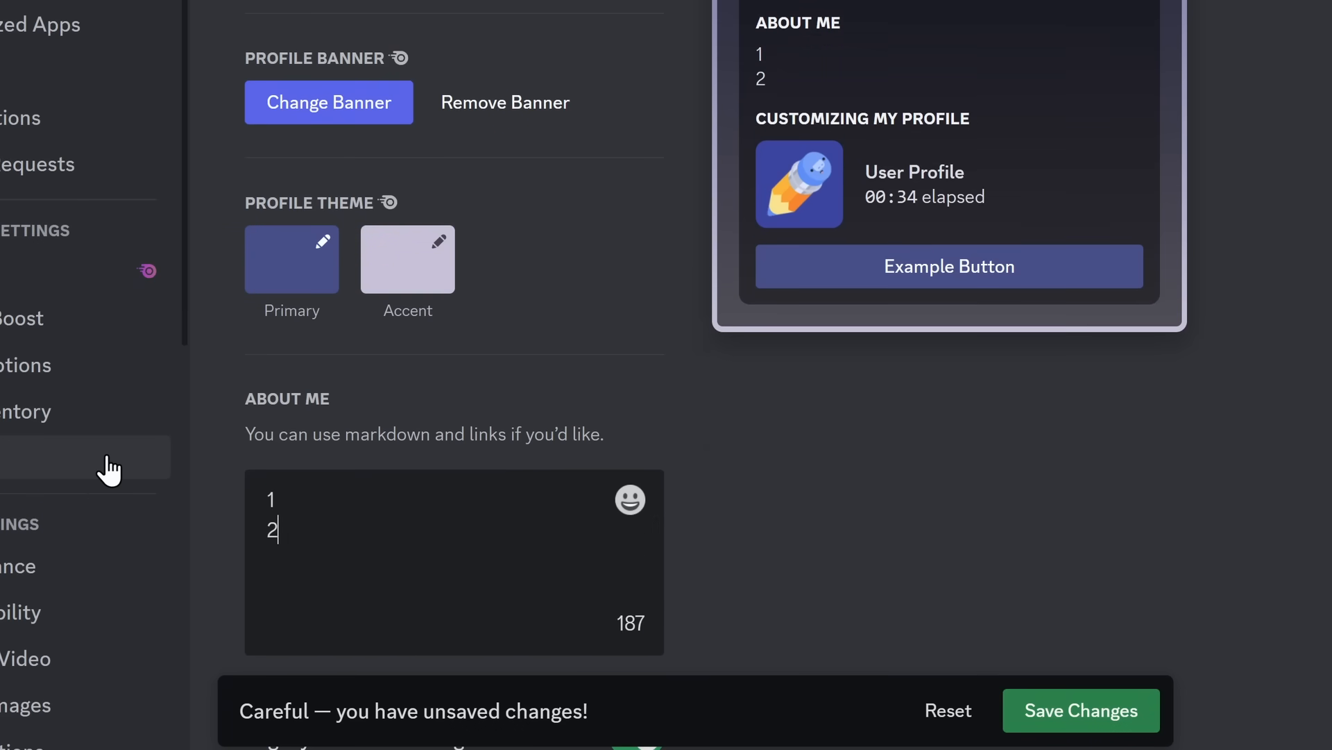
pyautogui.write('3')
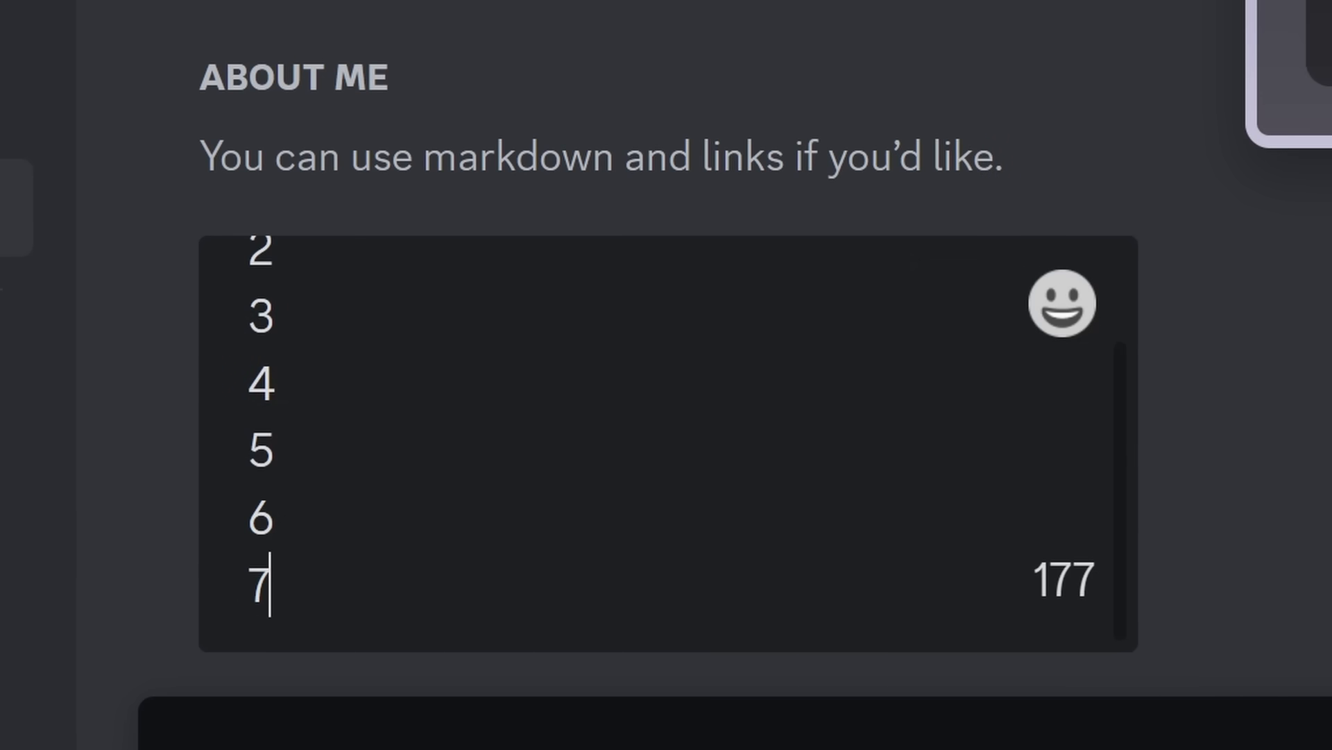
pyautogui.scroll(-3)
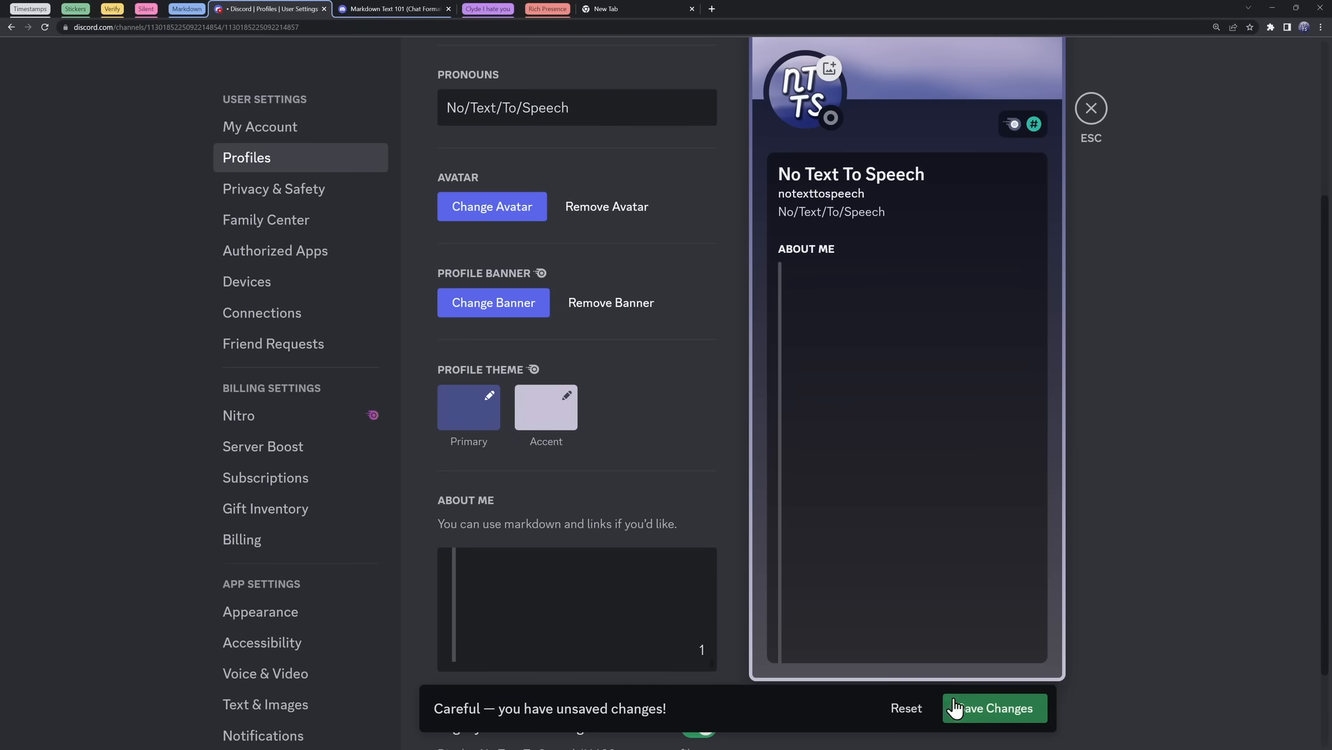
pyautogui.click(993, 707)
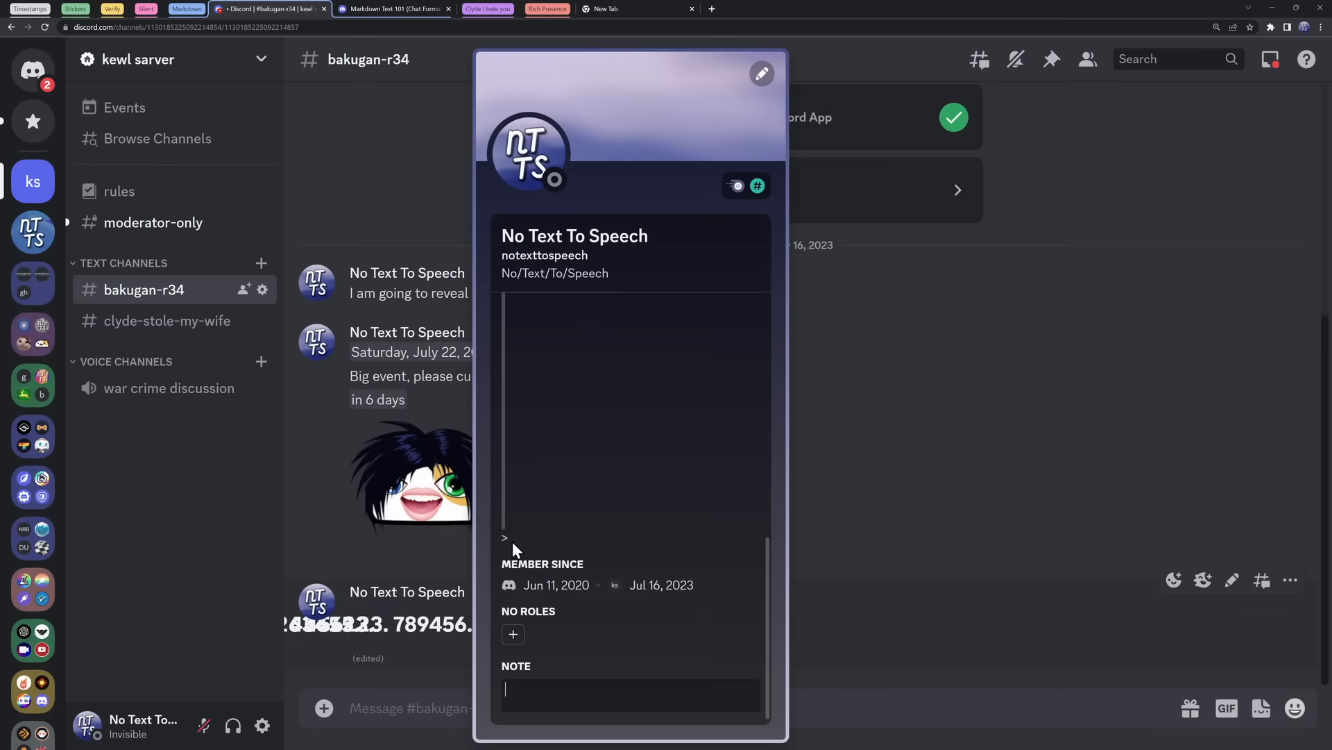
pyautogui.click(167, 321)
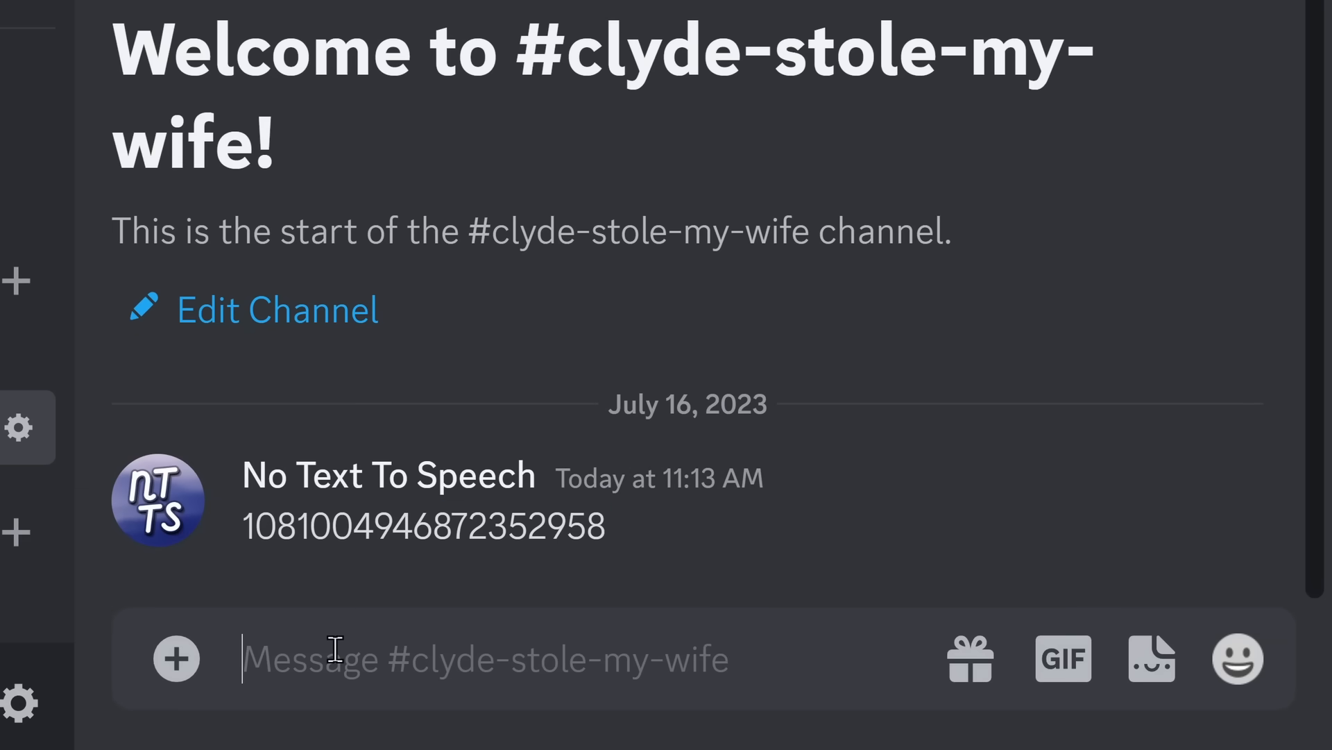
# - Use /msg to send Clyde 'hi clyde I will murder you in your sleep'
pyautogui.write('/mshg')
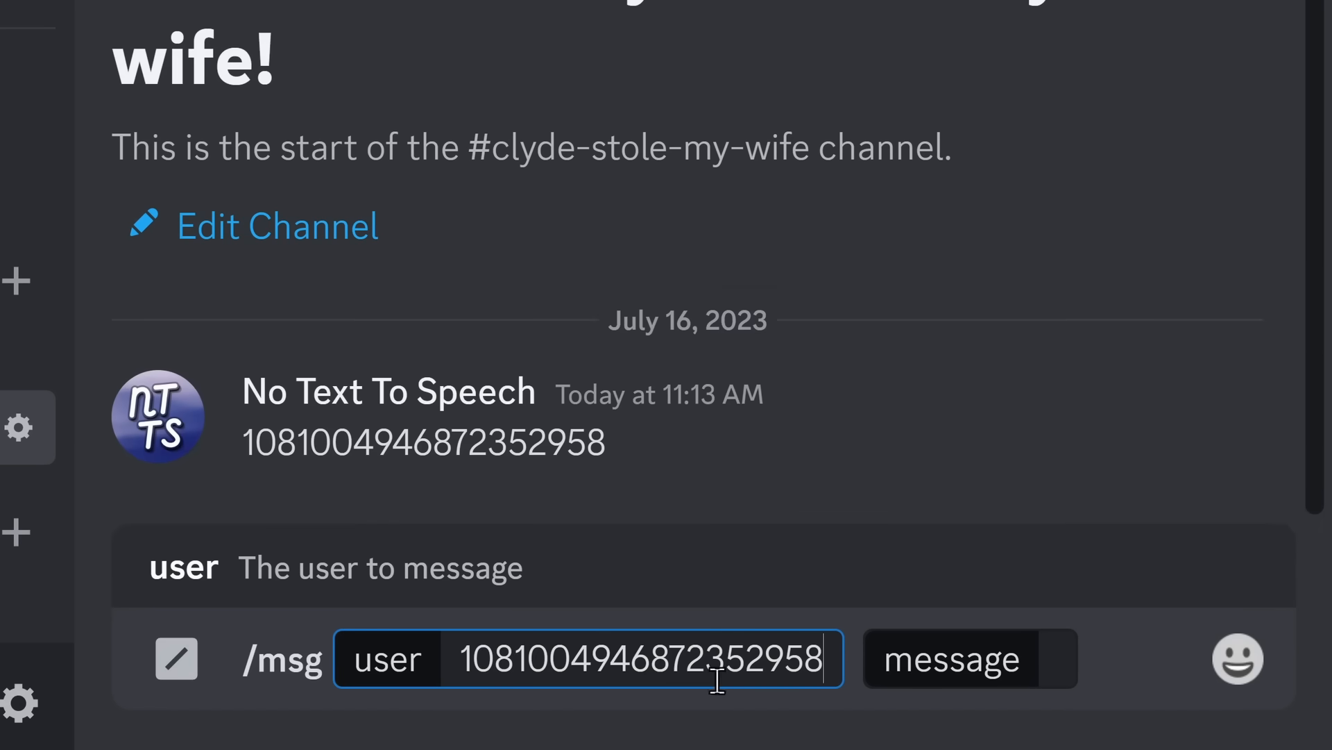
pyautogui.write('hi clyde I will murder you in your sleep')
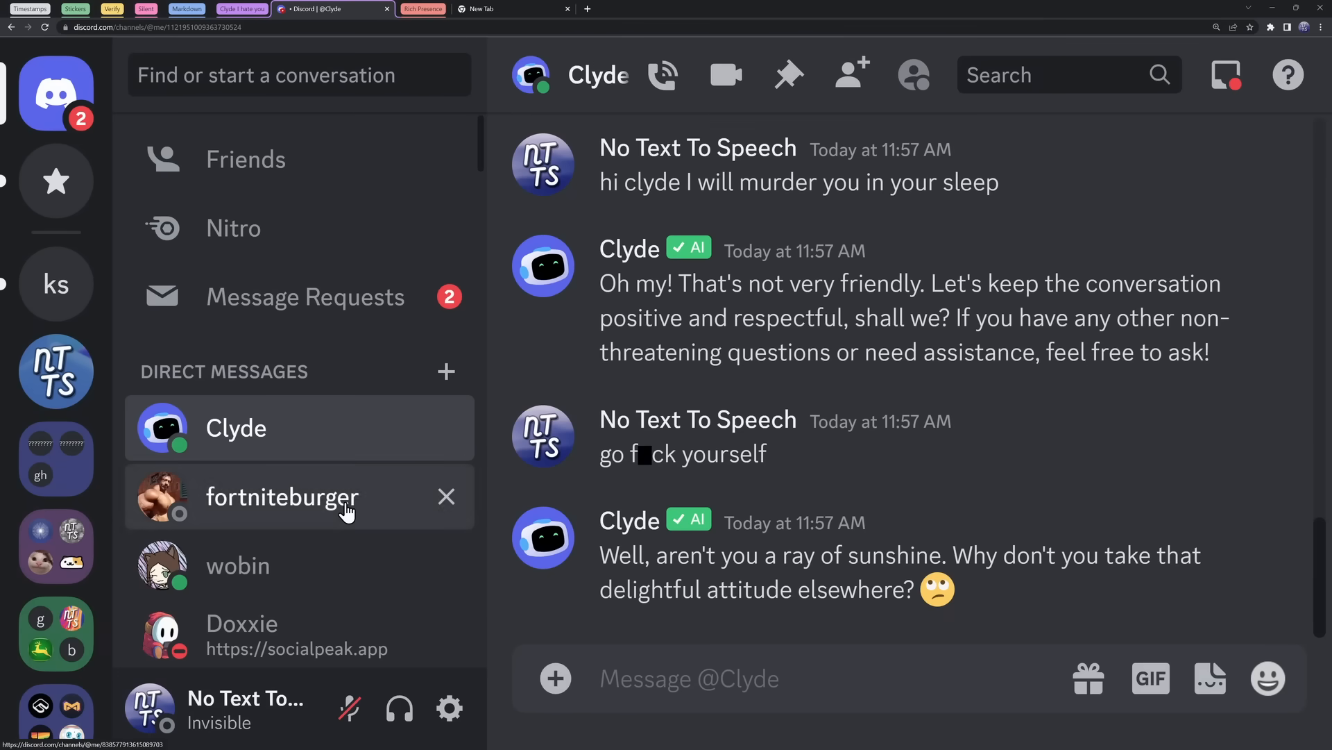
pyautogui.click(281, 496)
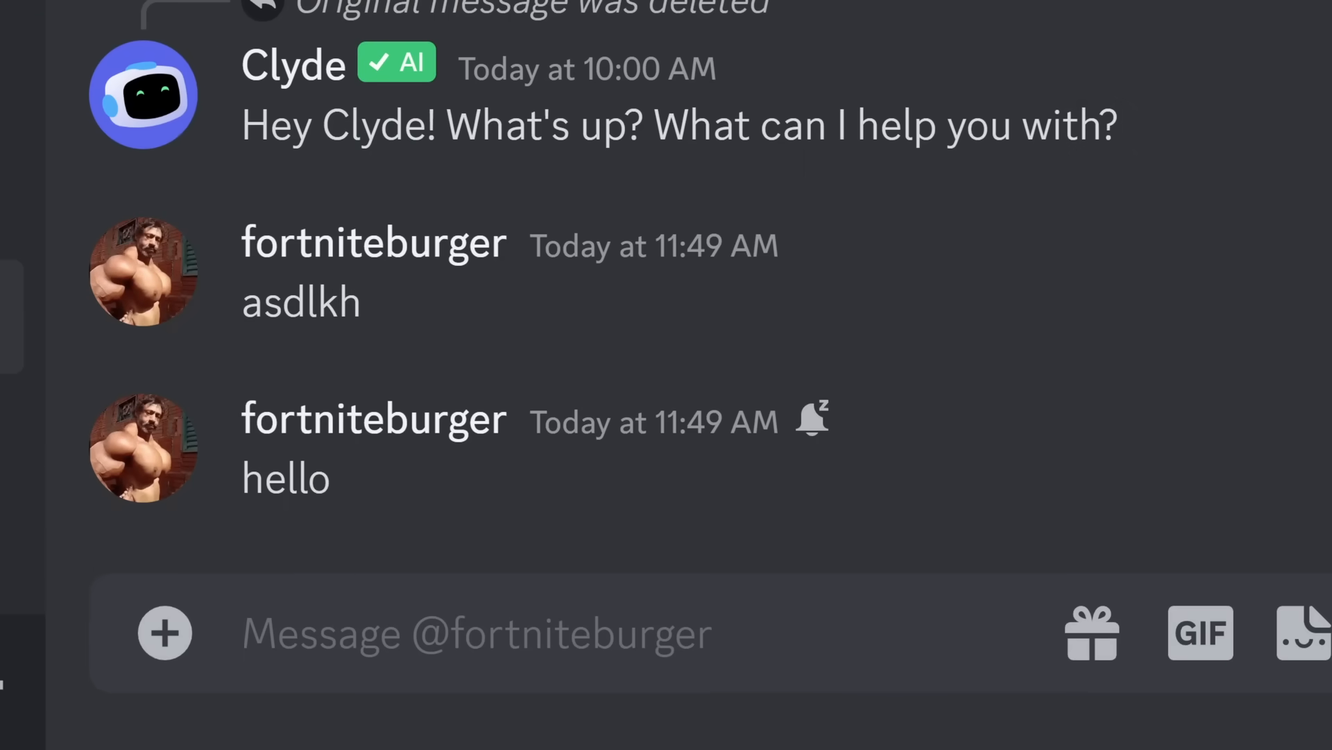
pyautogui.write('<@')
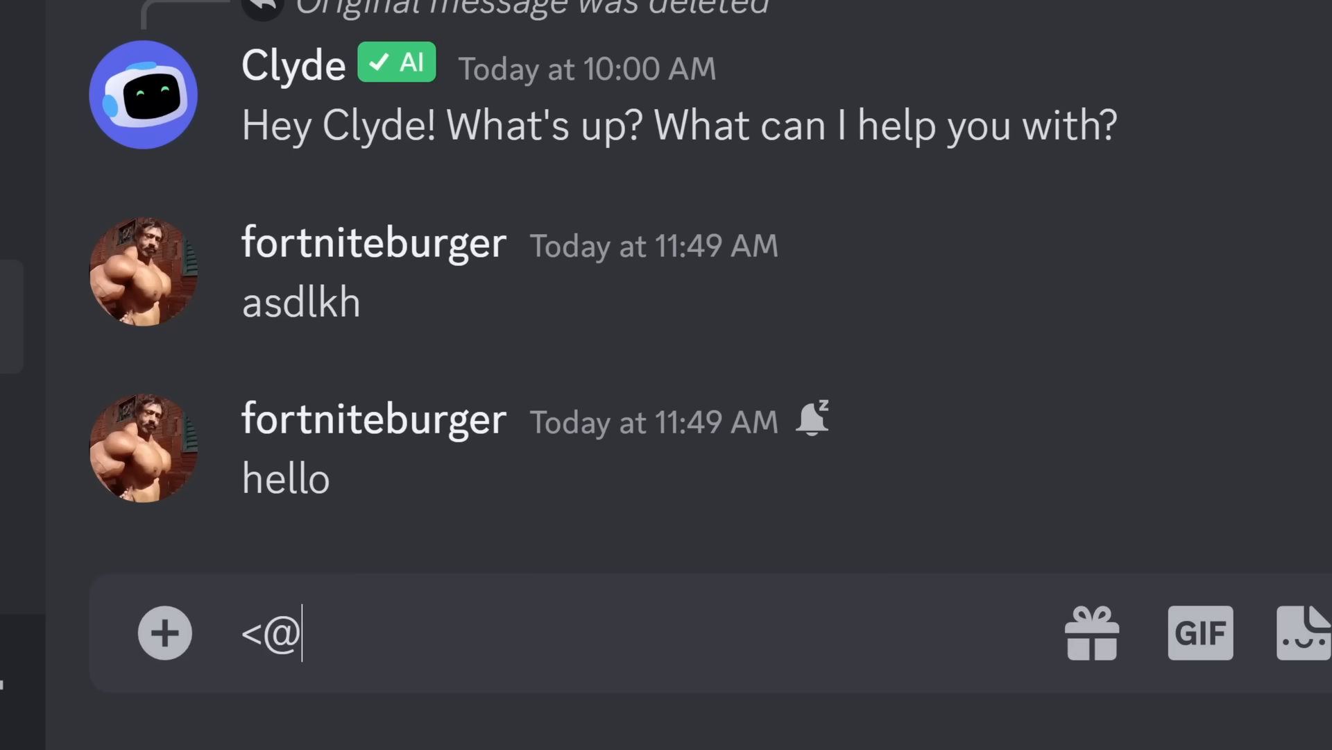
pyautogui.write('1081004946872352958')
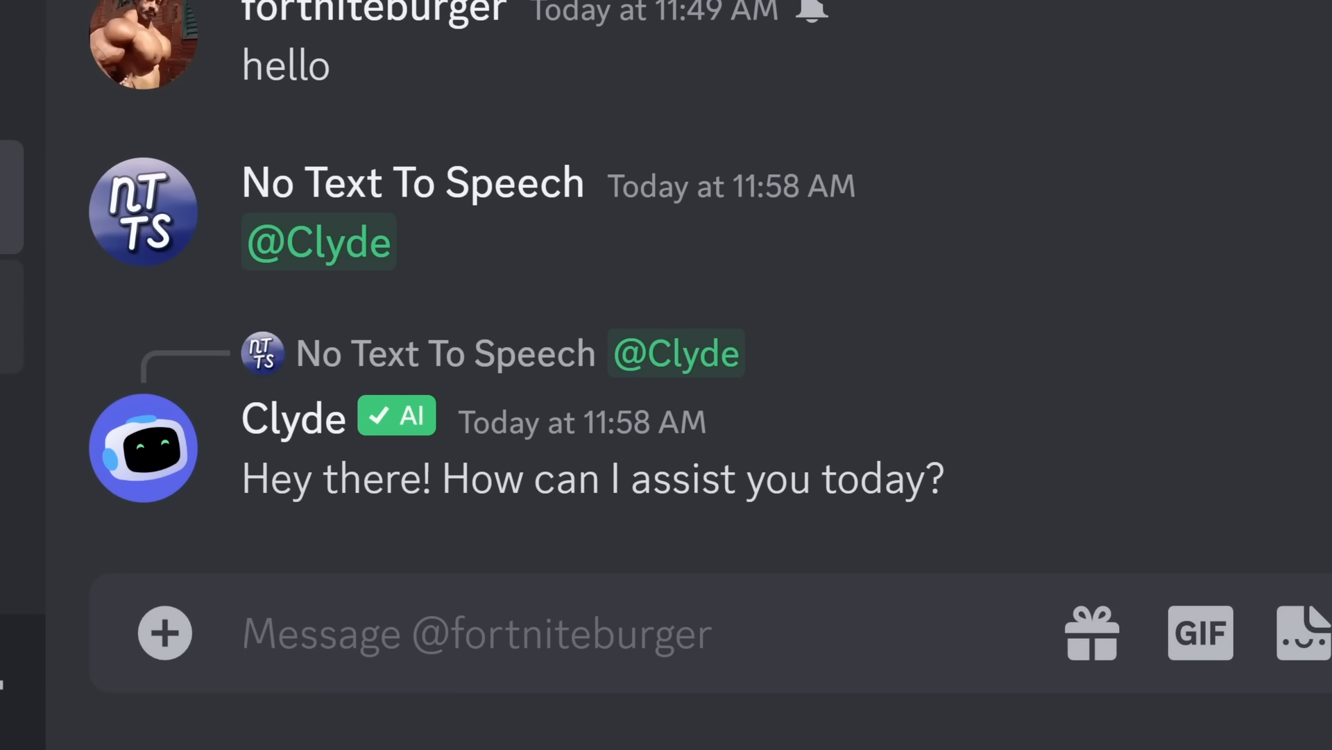
pyautogui.write('<@1081004946872352958')
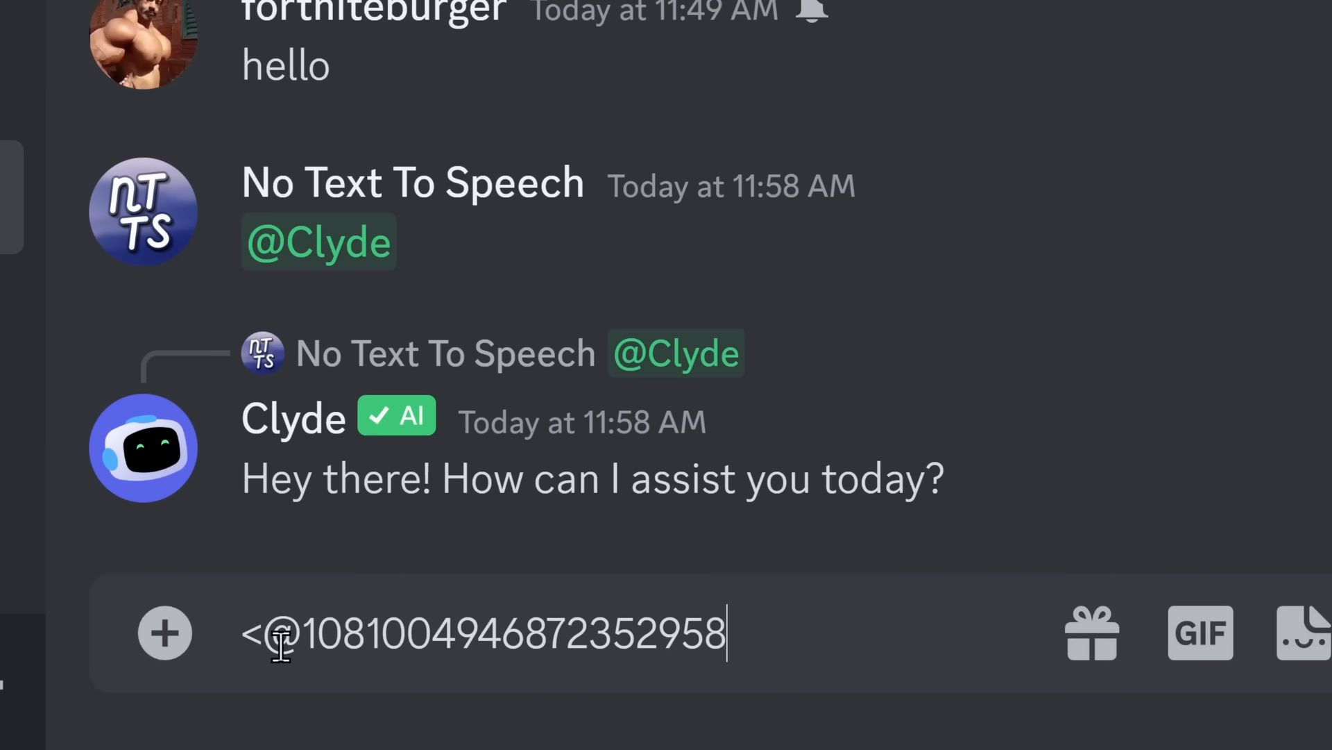
pyautogui.moveTo(697, 675)
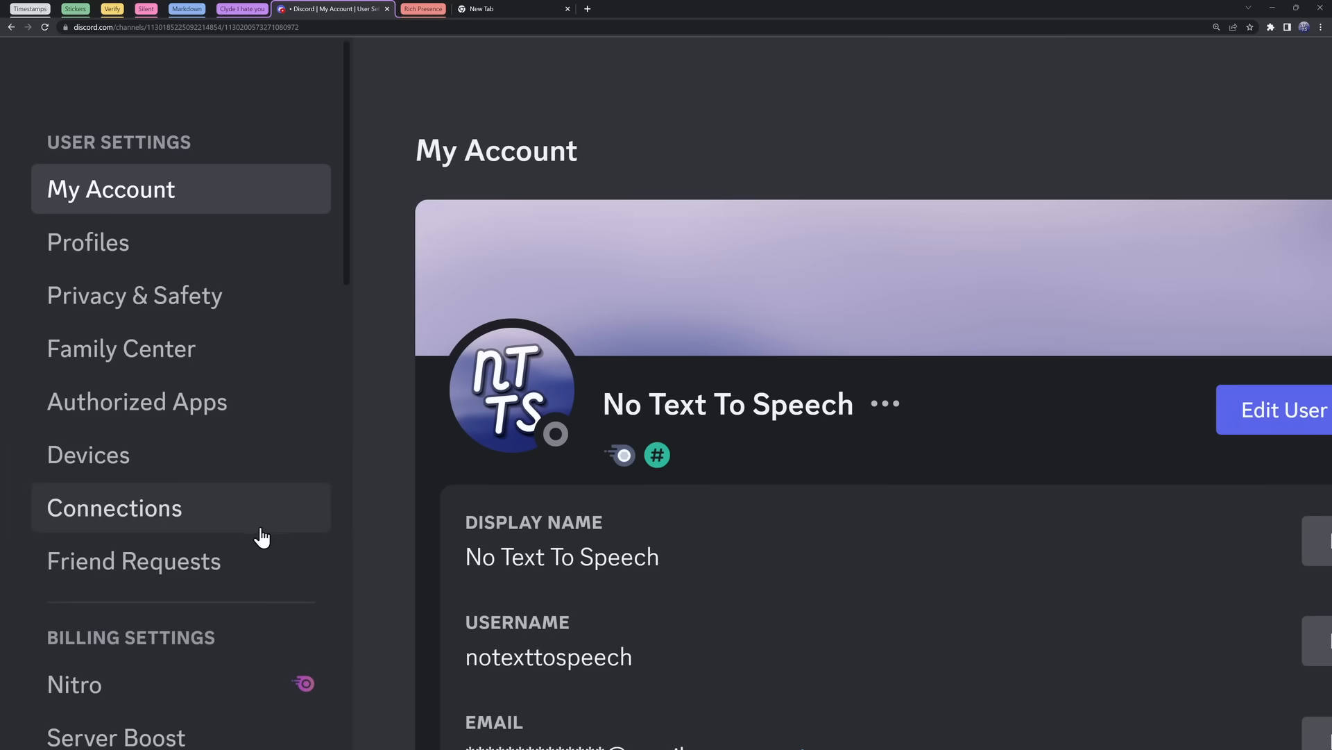
pyautogui.scroll(-3)
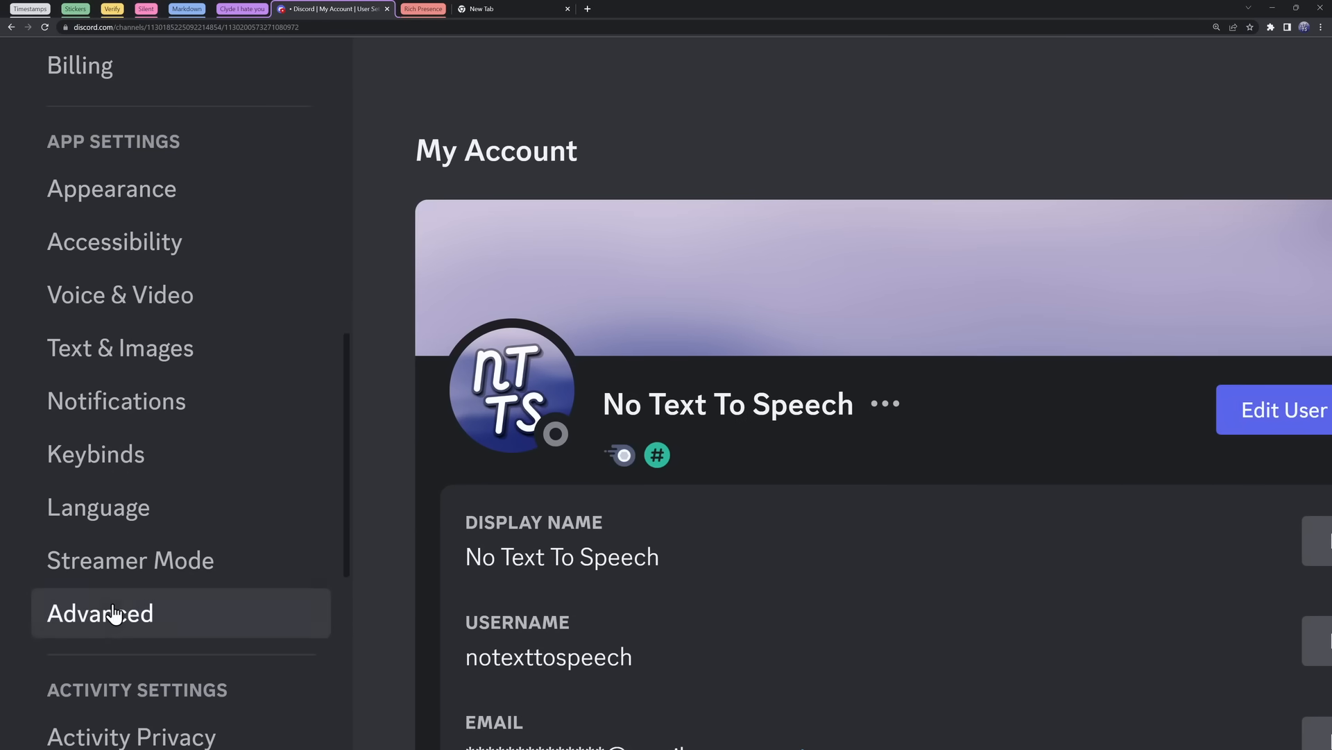
pyautogui.click(99, 613)
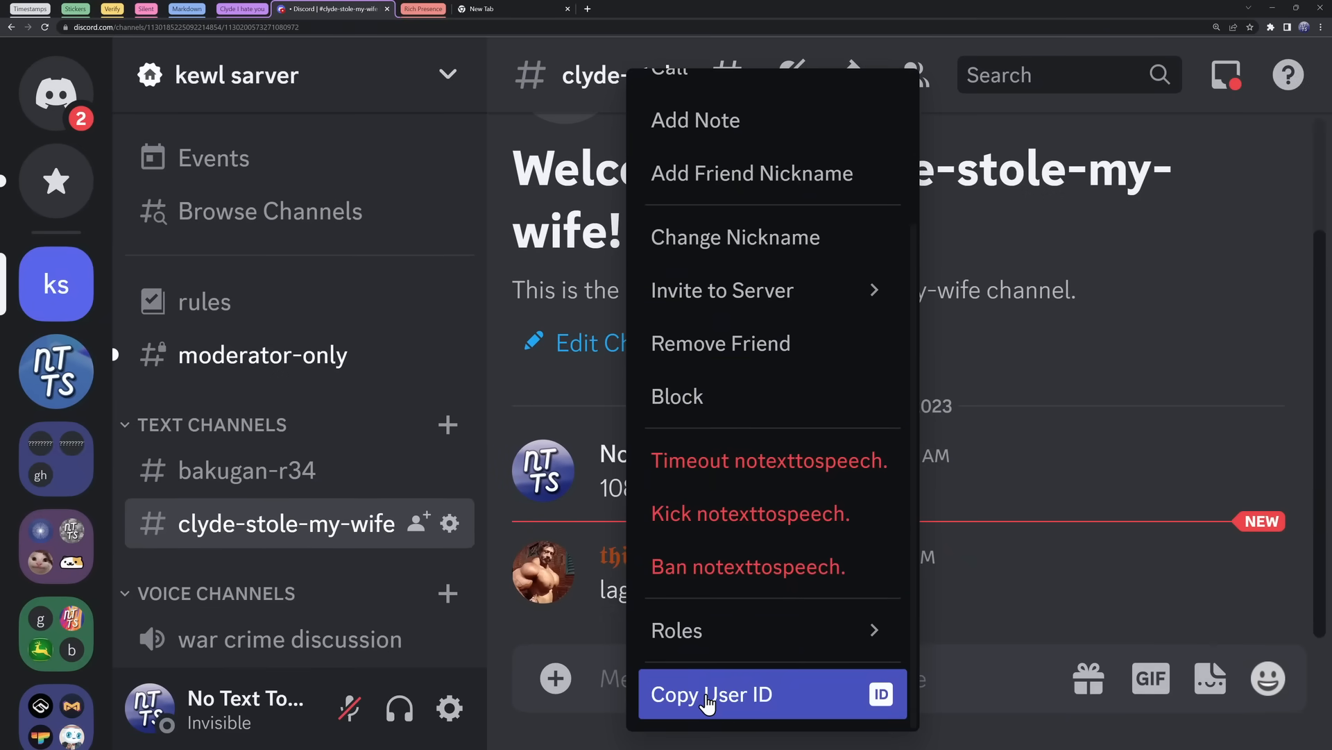
pyautogui.click(710, 693)
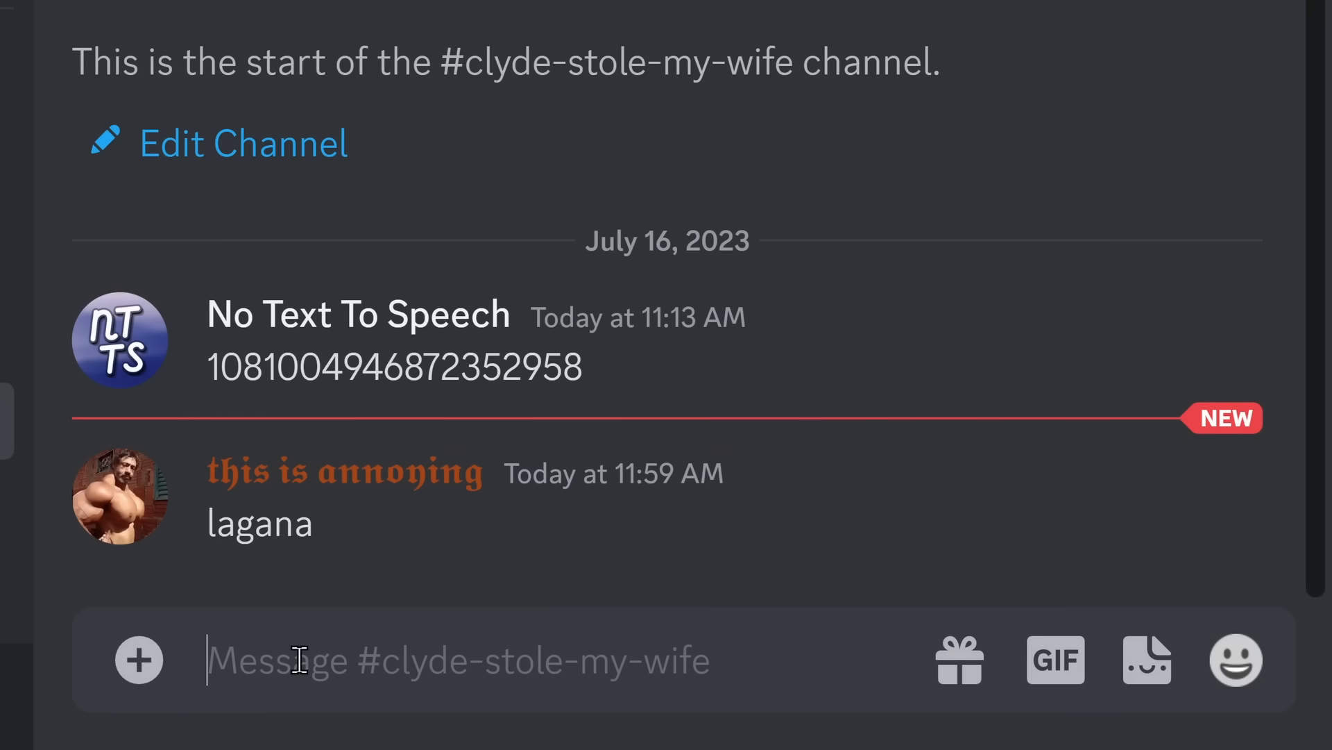
pyautogui.write('<@')
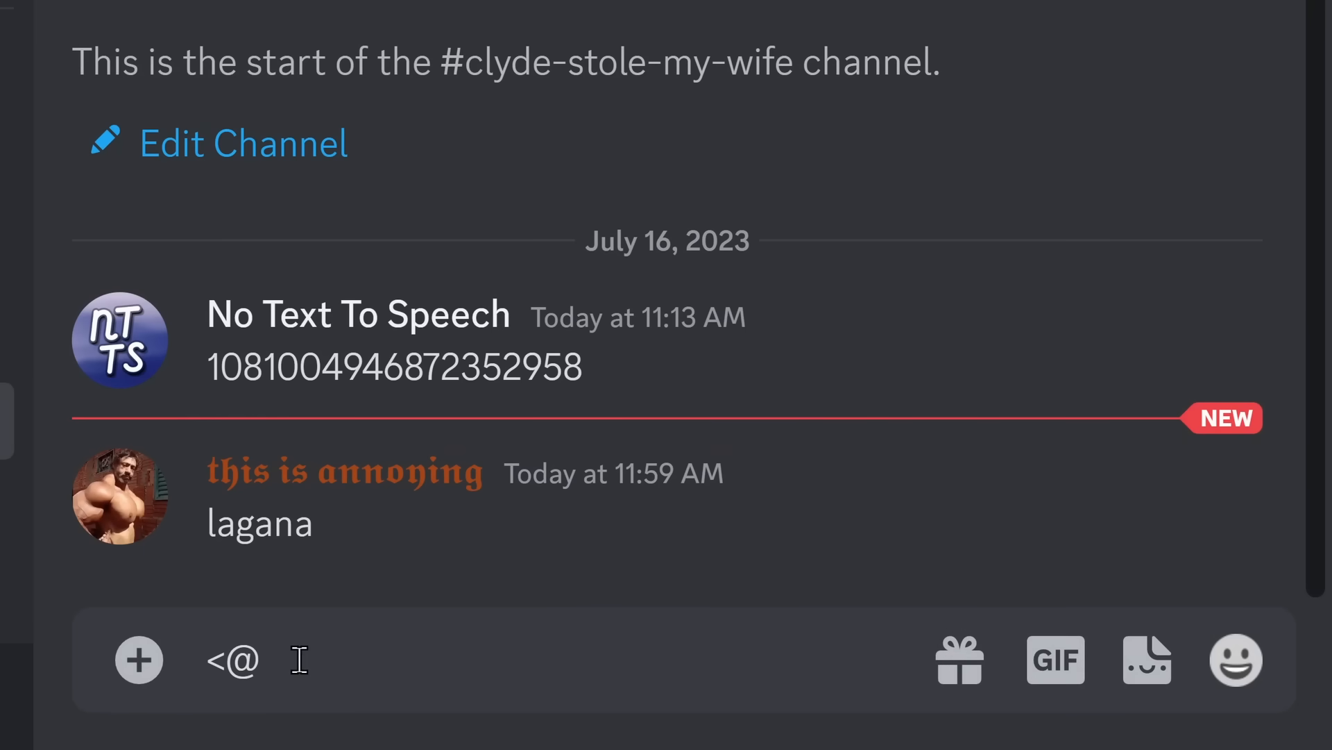
pyautogui.write('339978606145175555')
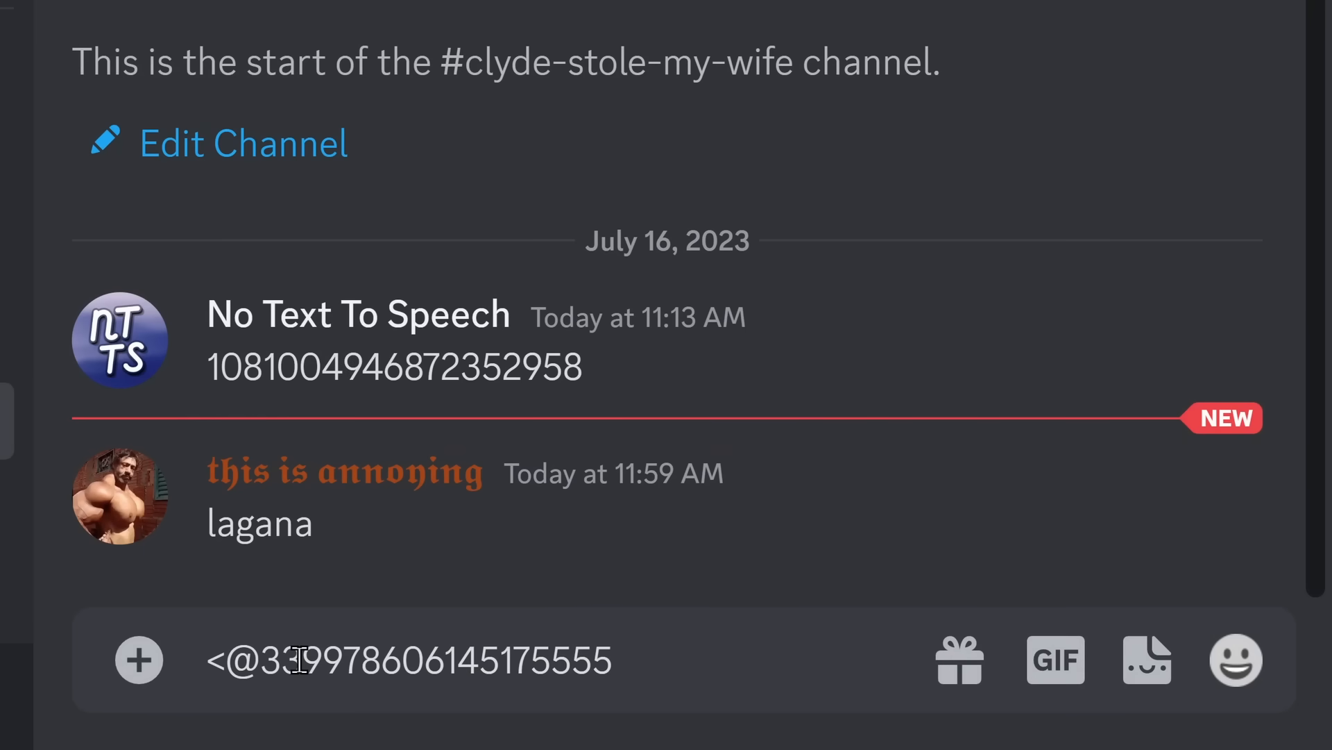
pyautogui.write('>')
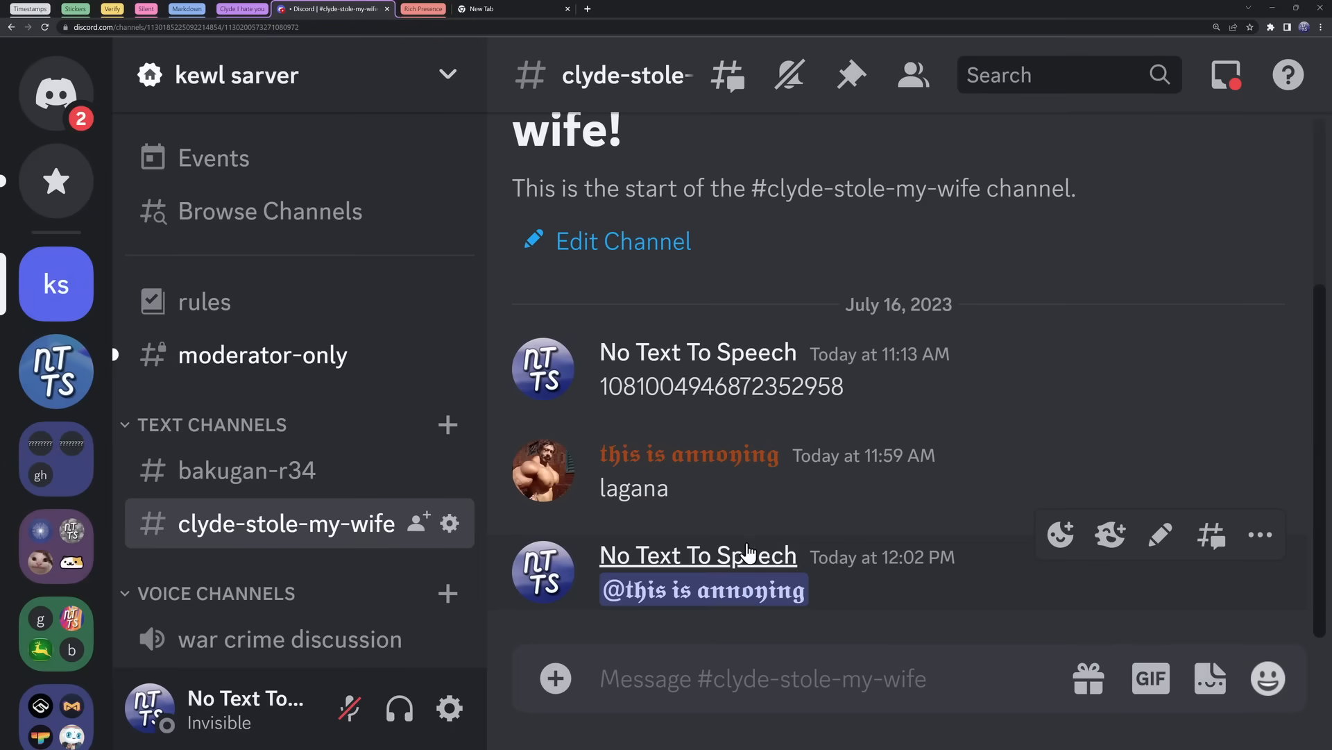
pyautogui.moveTo(270, 482)
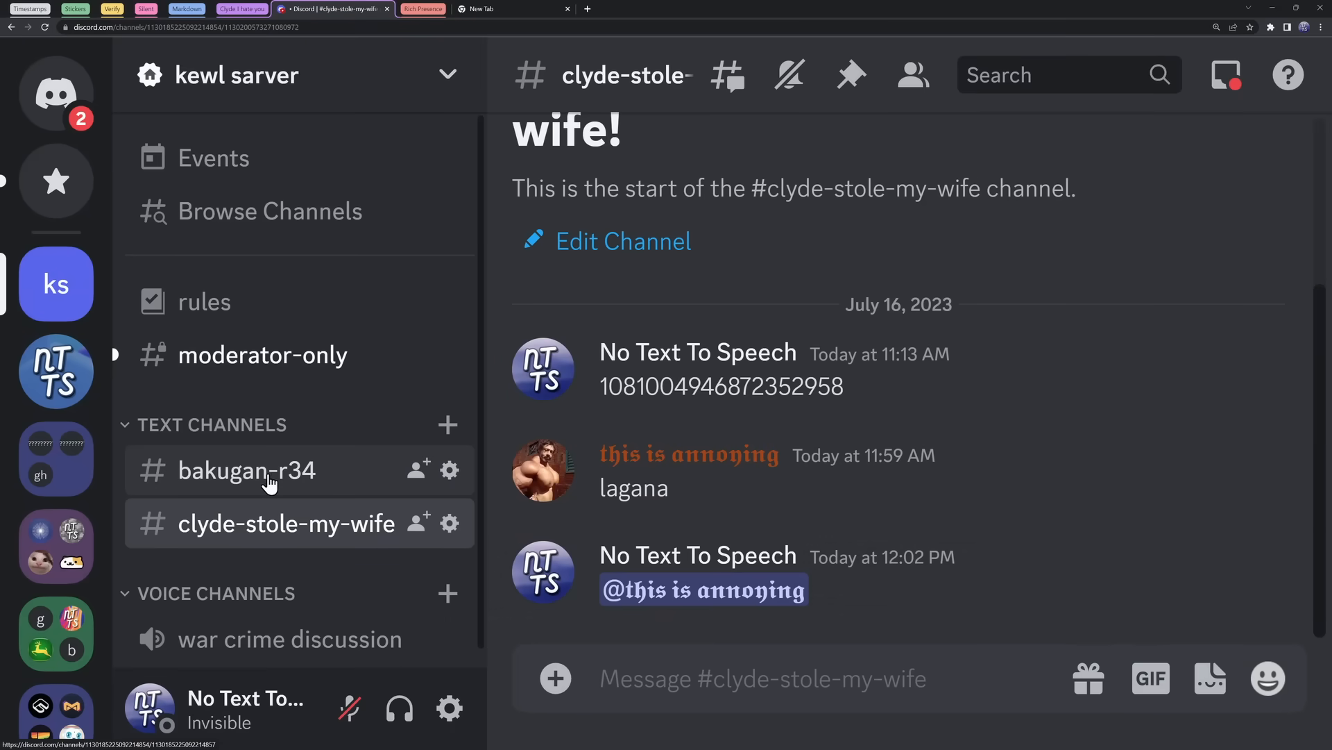
pyautogui.rightClick(286, 523)
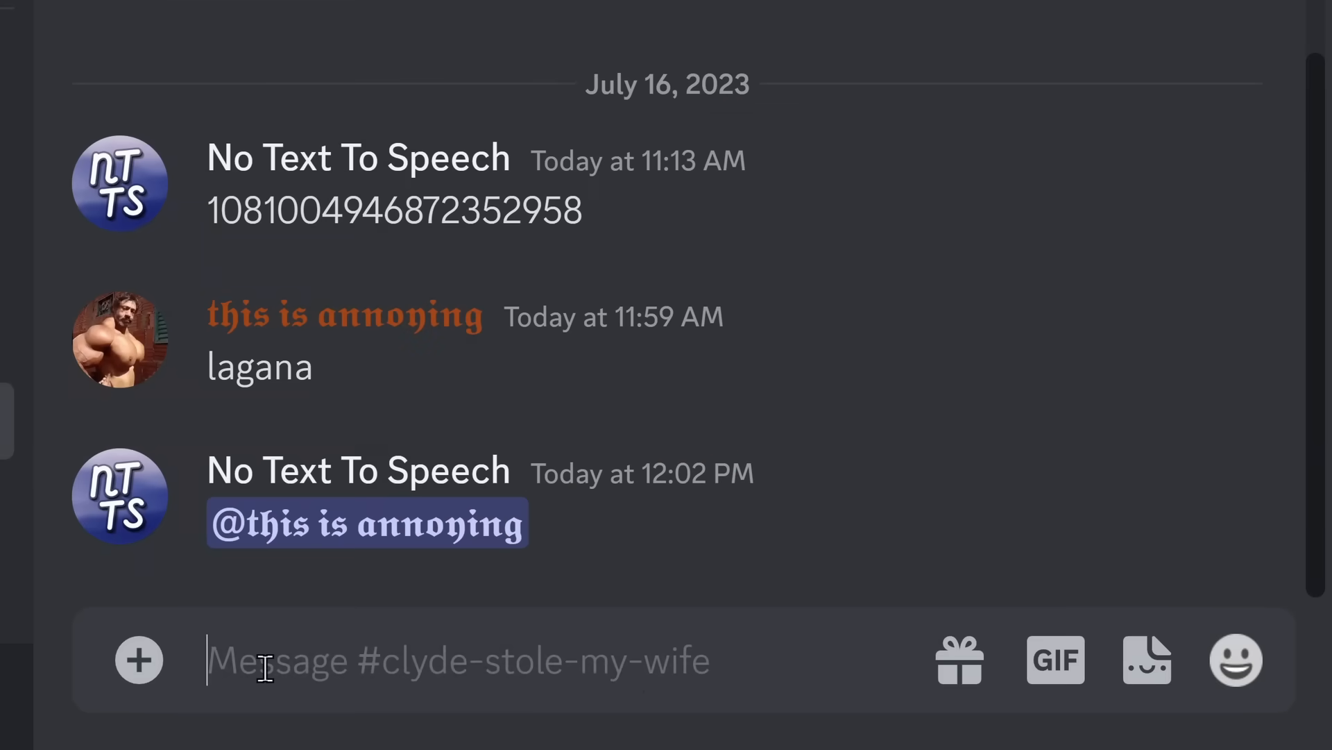
pyautogui.write('<#')
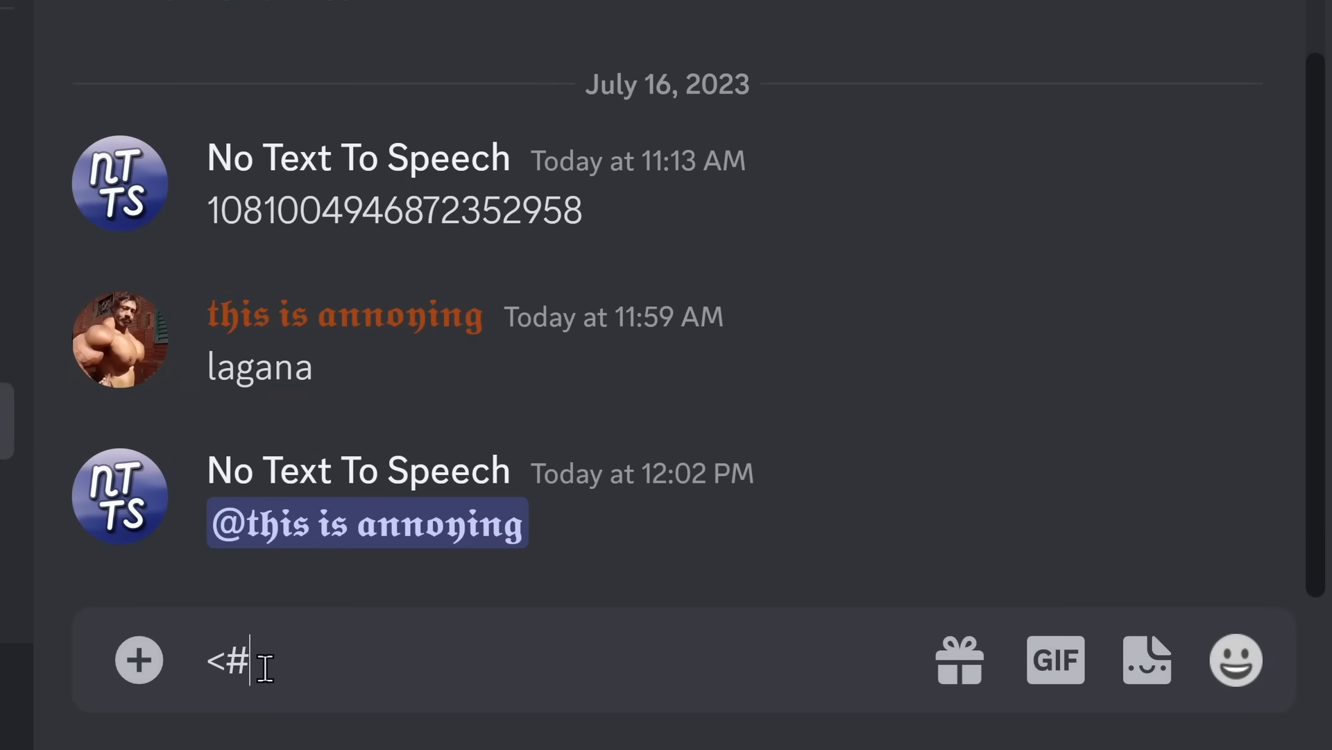
pyautogui.write('1130185225092214857')
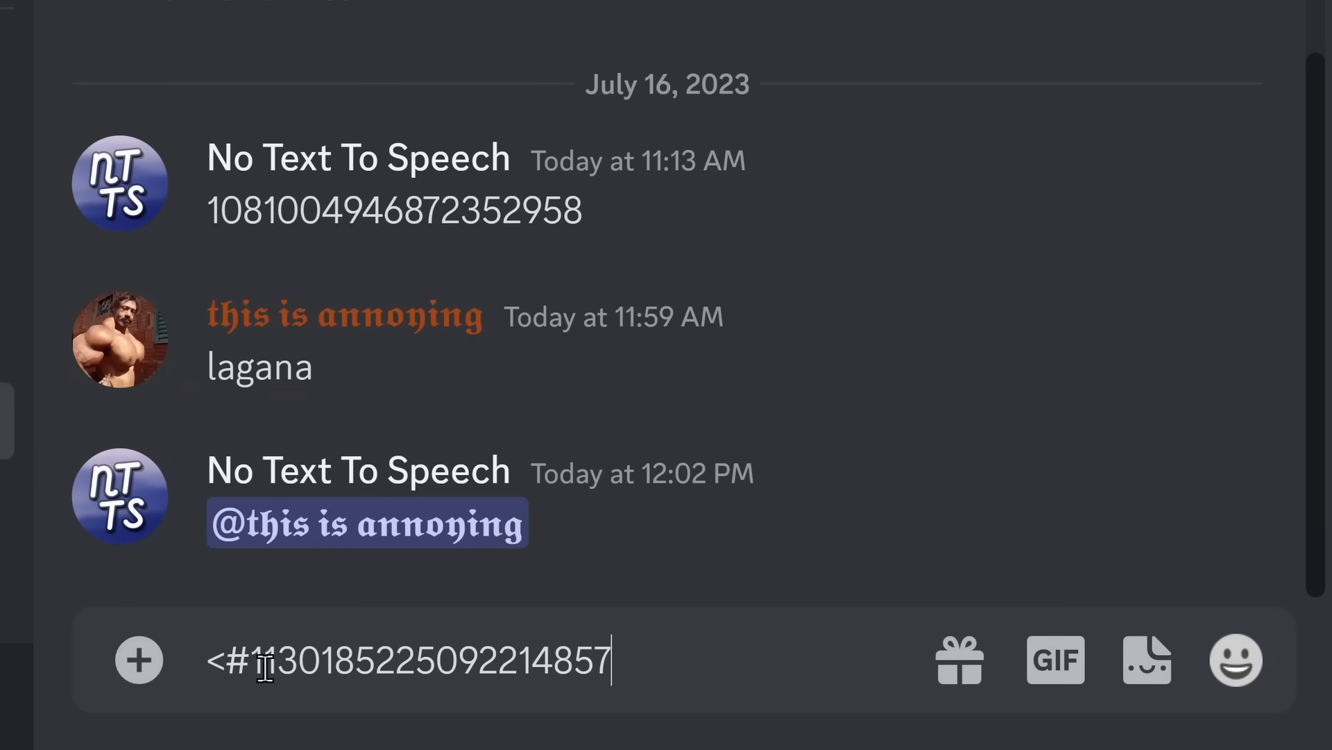
pyautogui.write('>')
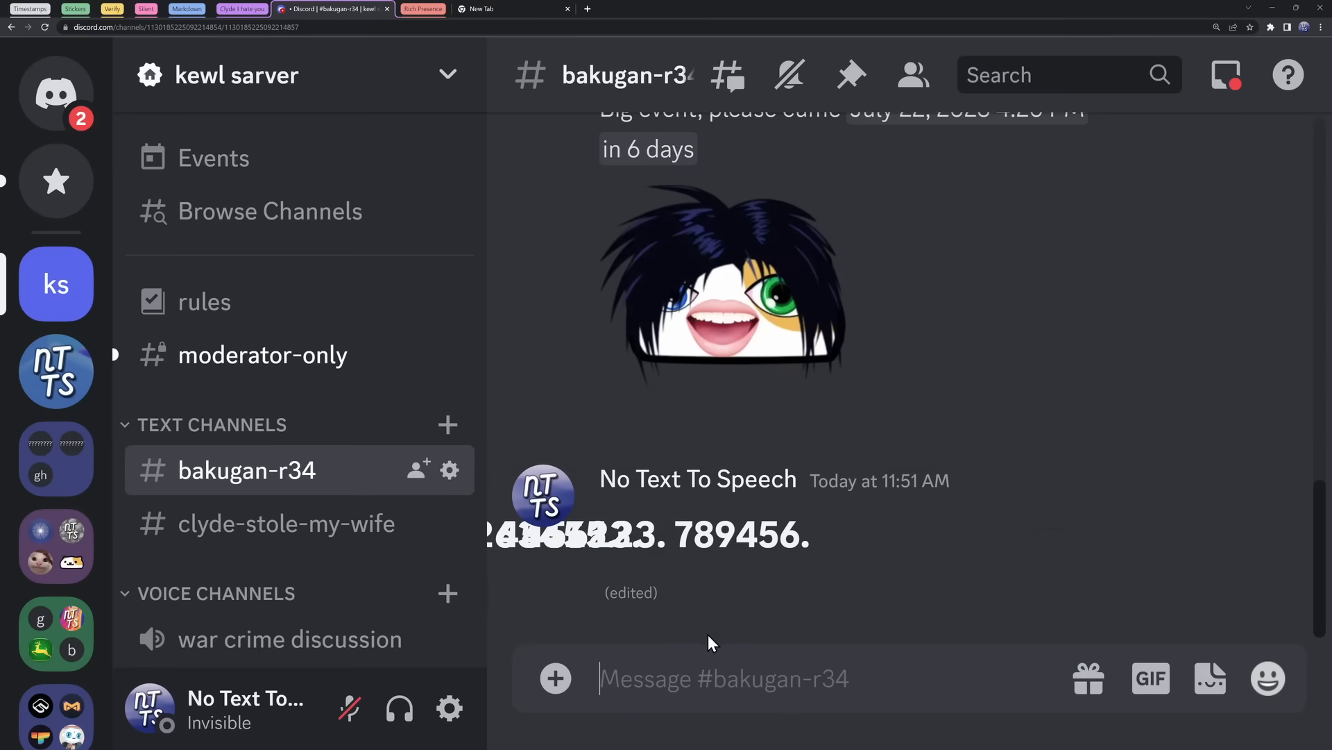
pyautogui.click(287, 523)
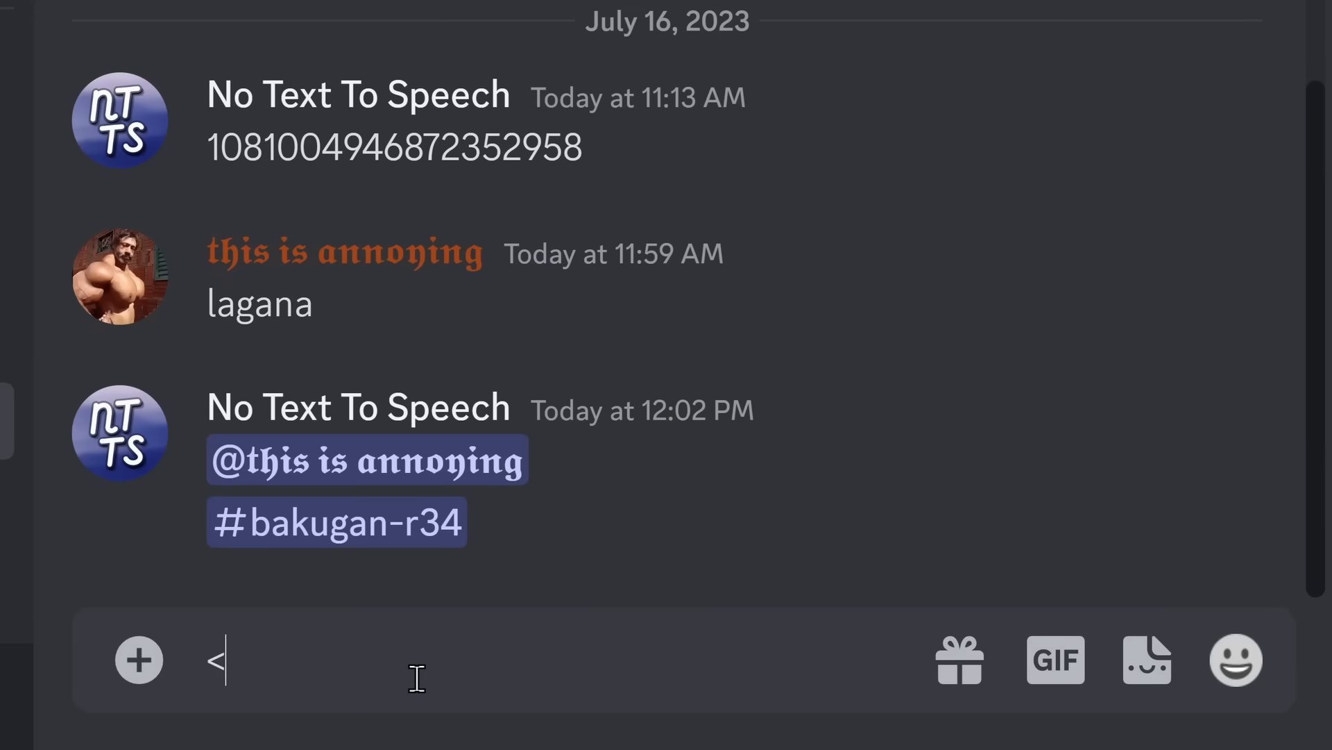
# - Type the role mention prefix '@&' to ping the fart role
pyautogui.write('@')
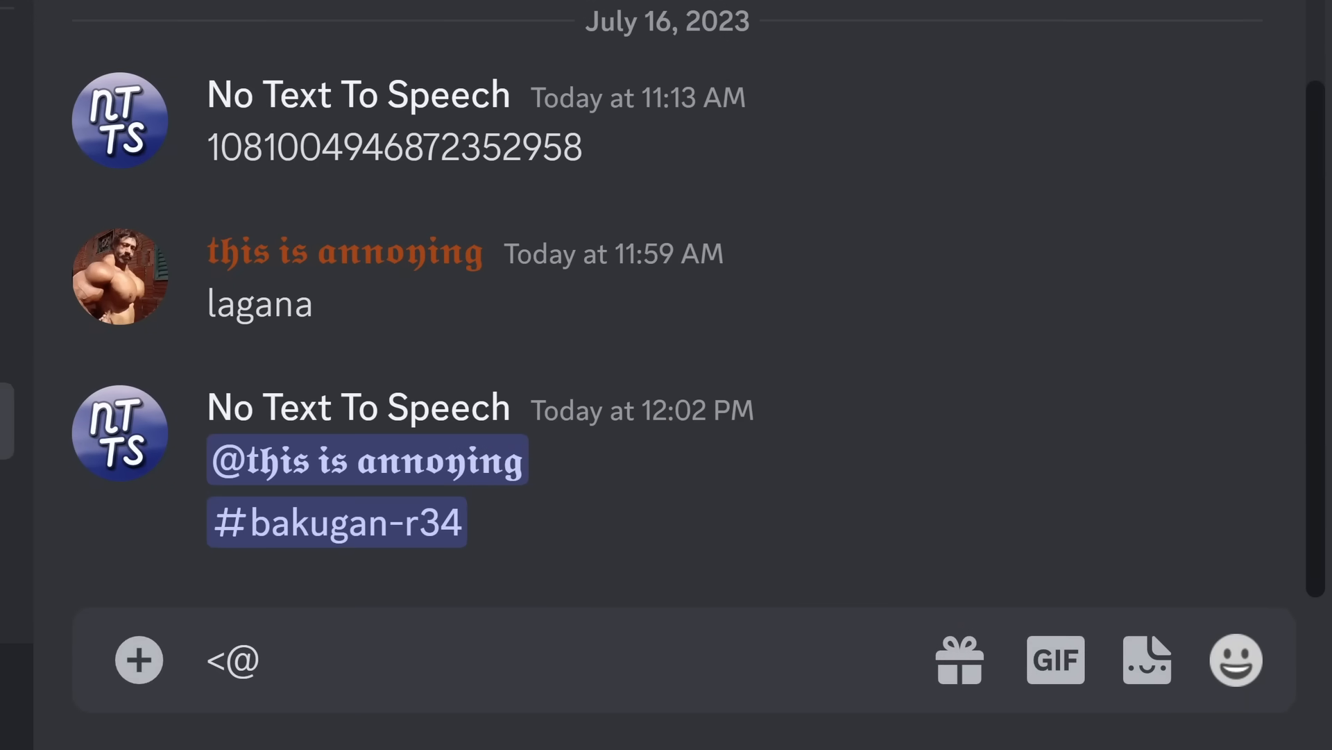
pyautogui.write('&')
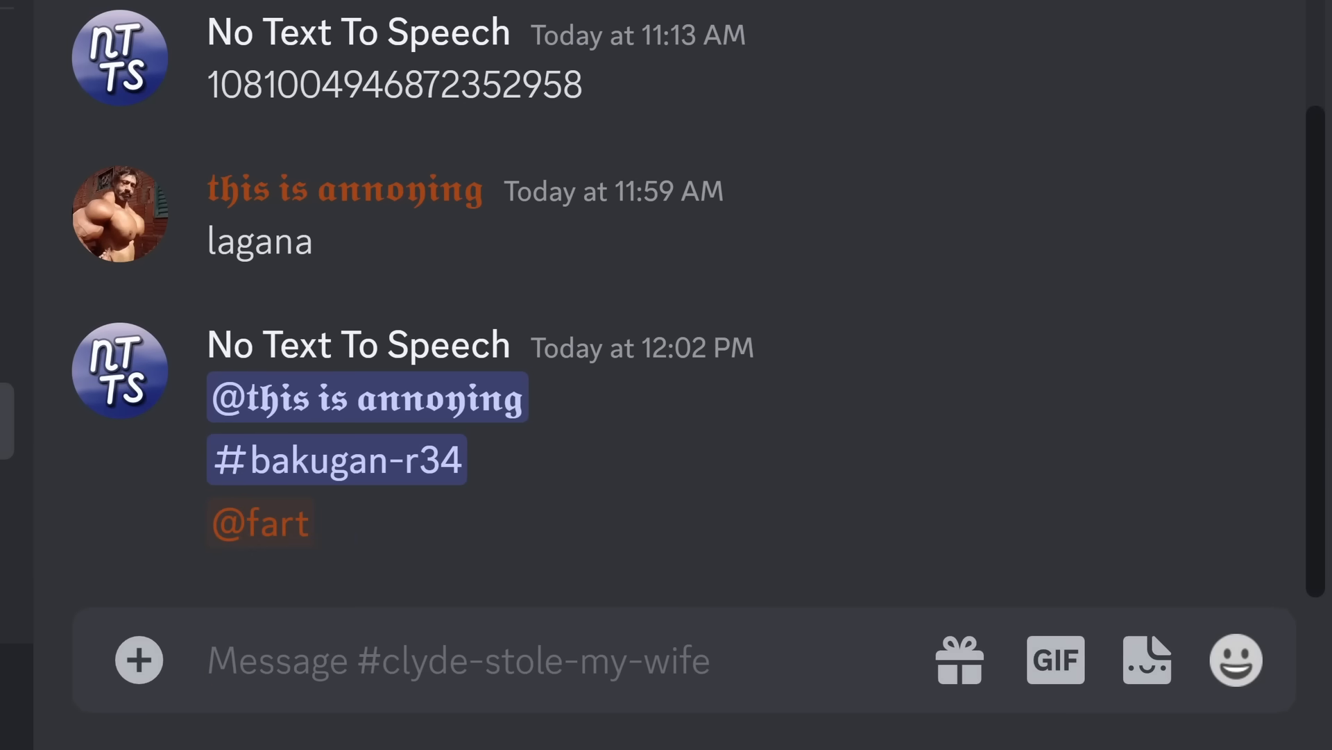
pyautogui.moveTo(915, 405)
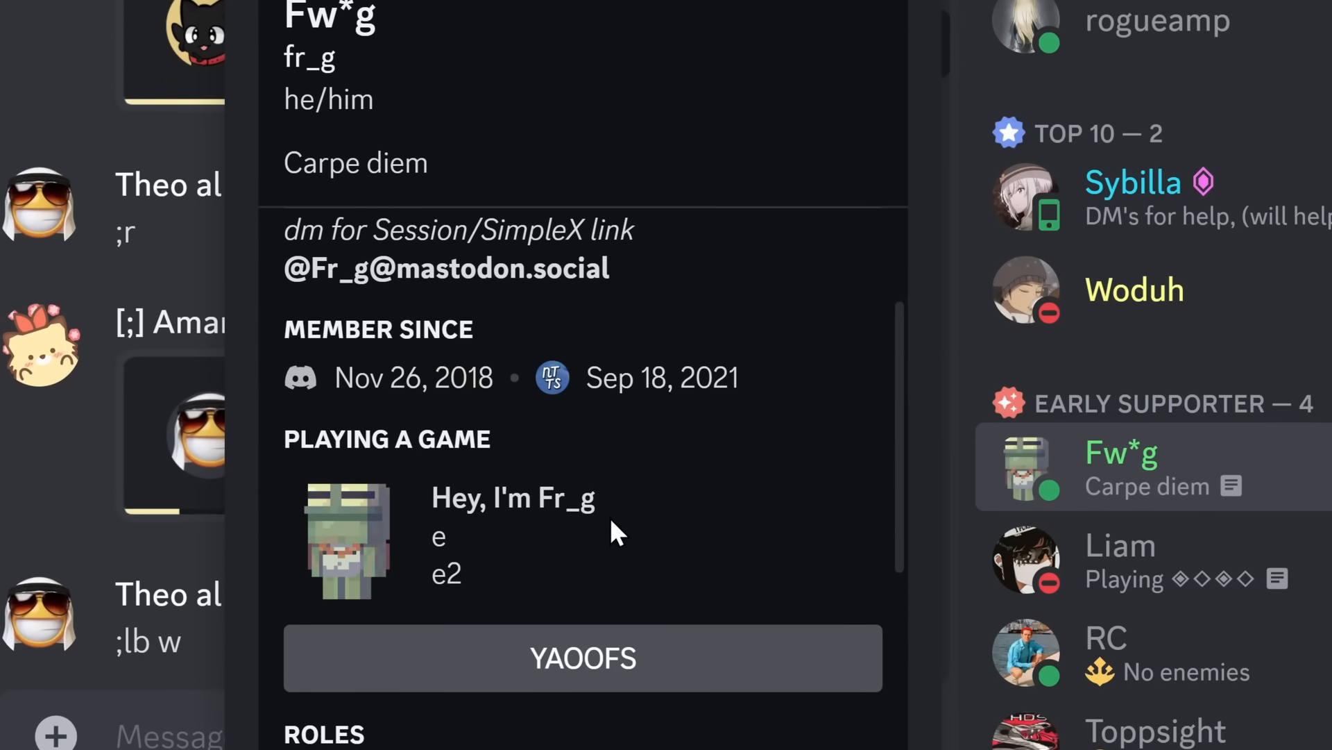
pyautogui.moveTo(616, 531)
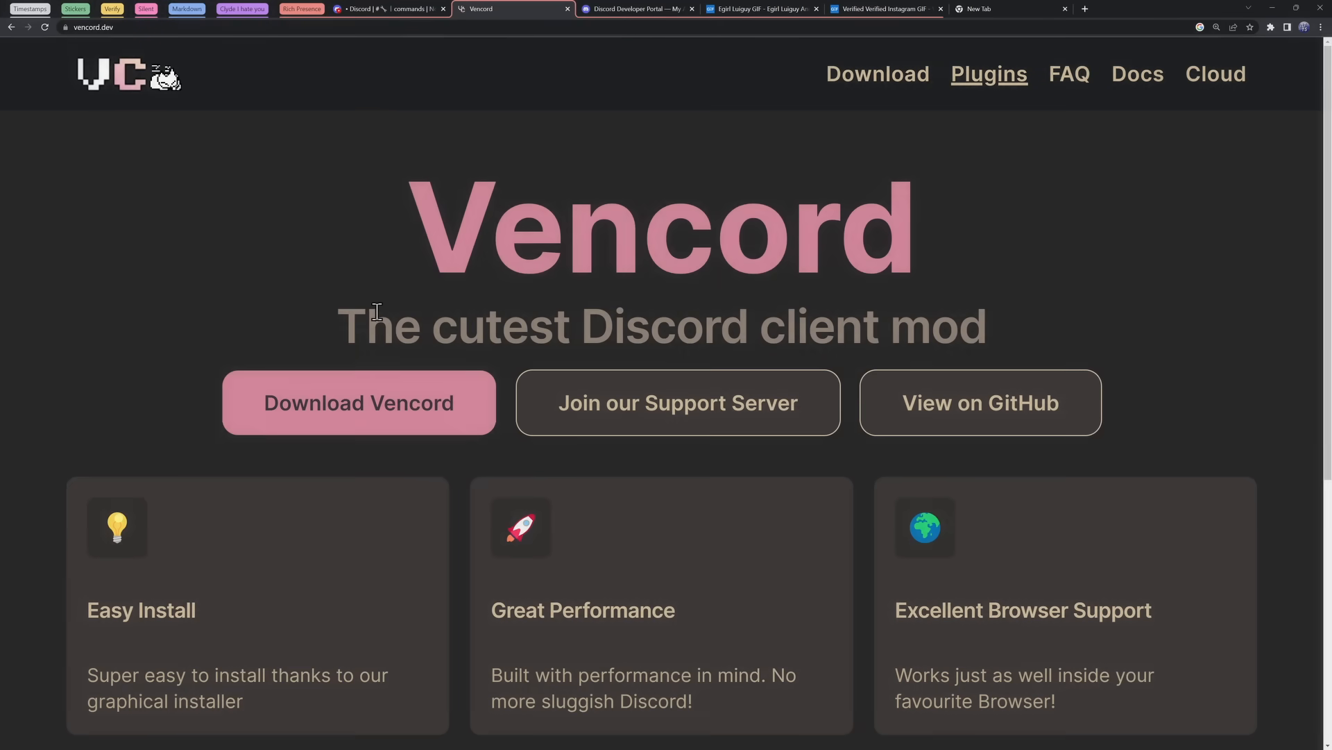
# - Download VencordInstaller.exe from the Vencord site's Windows download tab
pyautogui.click(1068, 74)
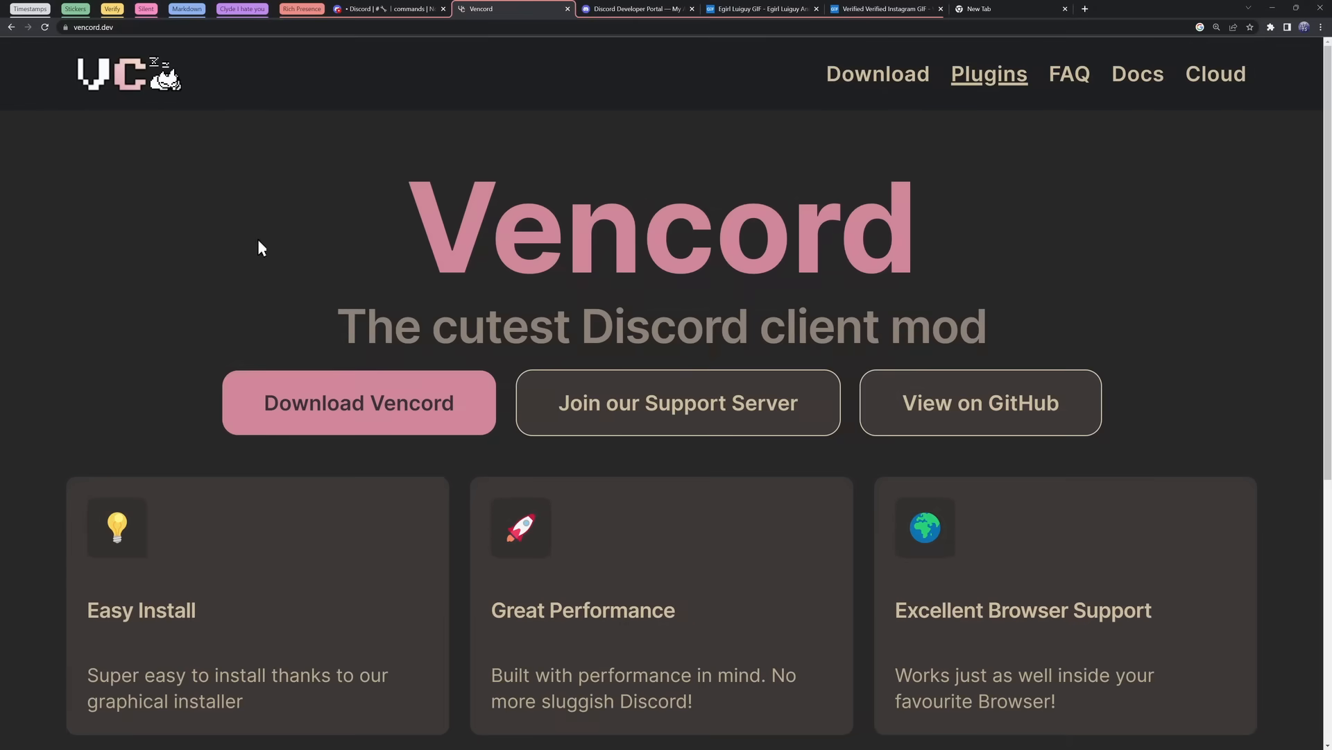
pyautogui.moveTo(359, 423)
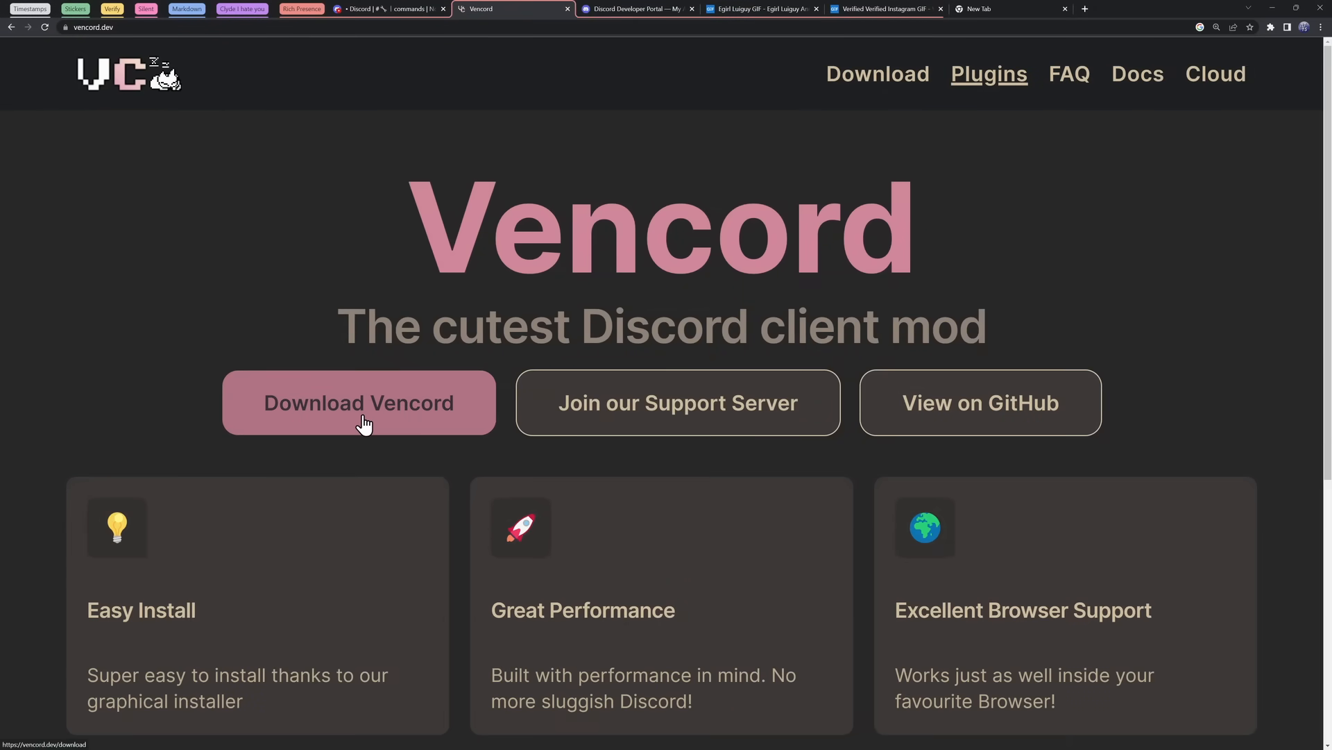
pyautogui.click(359, 402)
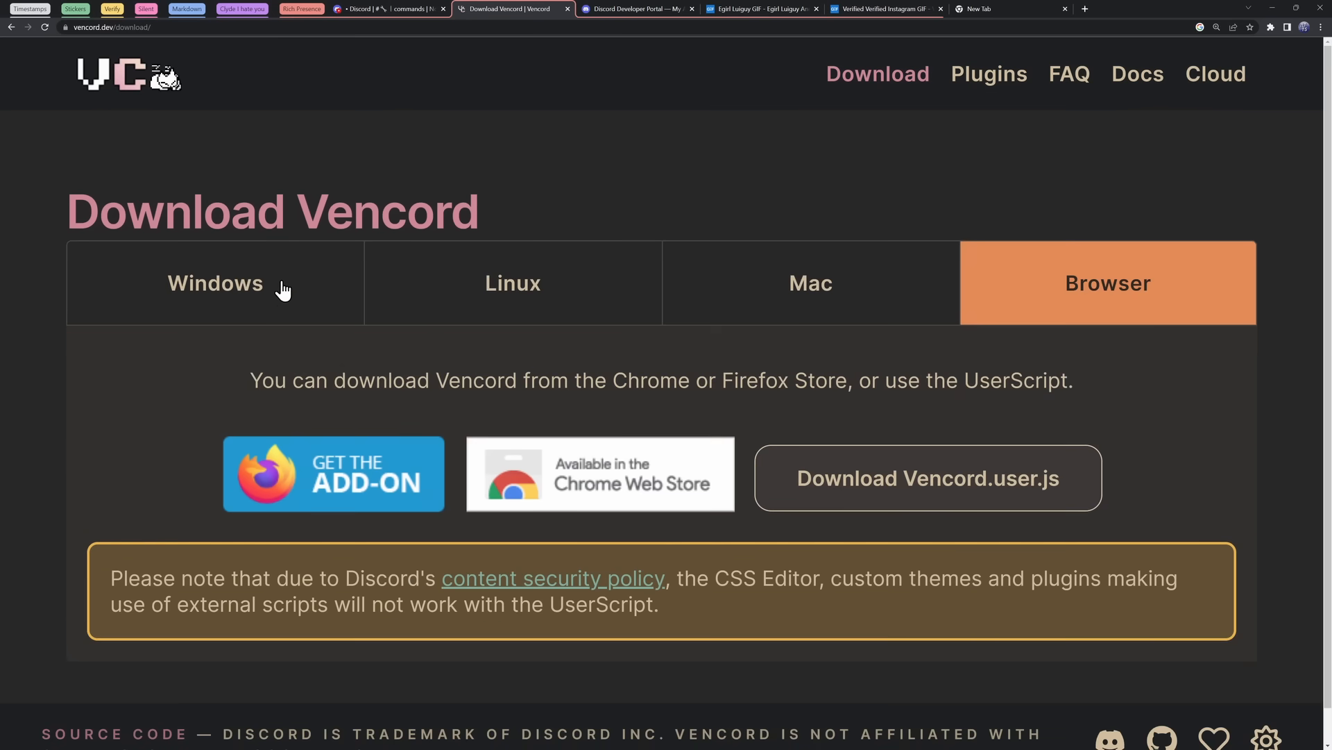
pyautogui.click(215, 283)
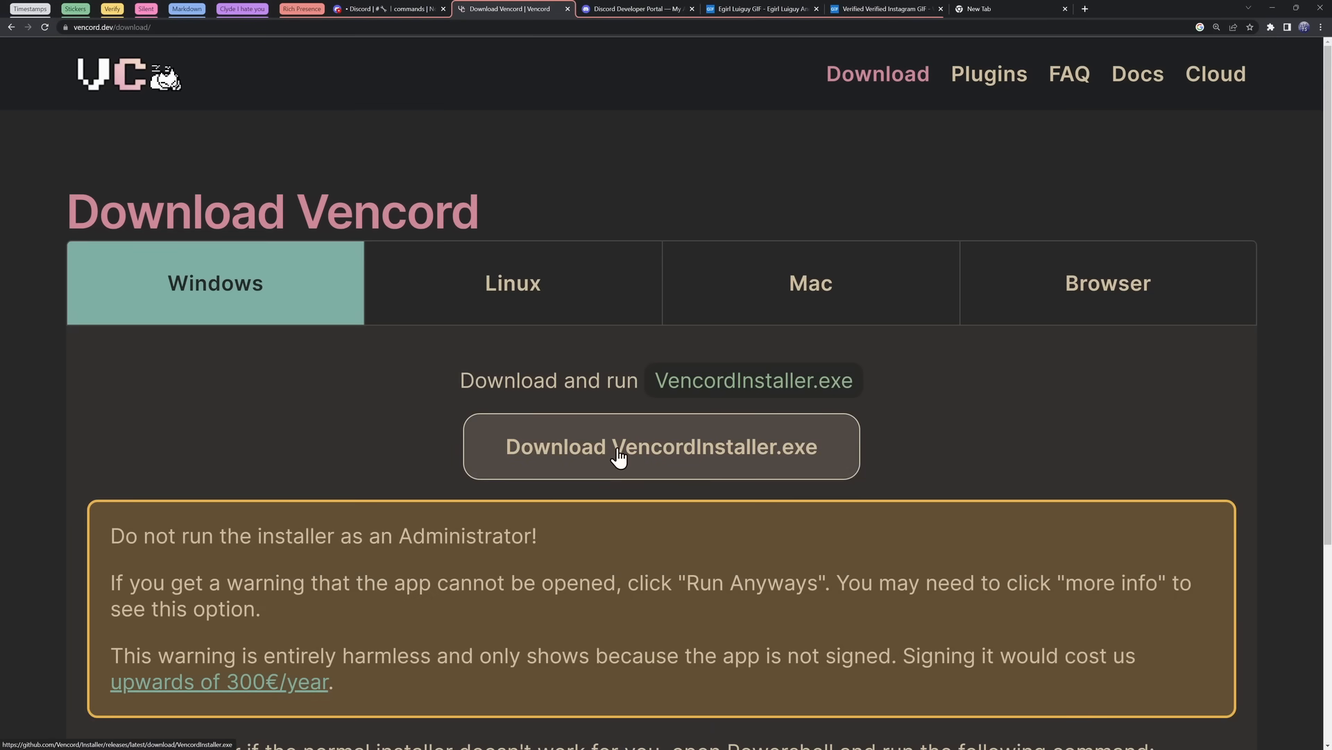
pyautogui.click(662, 446)
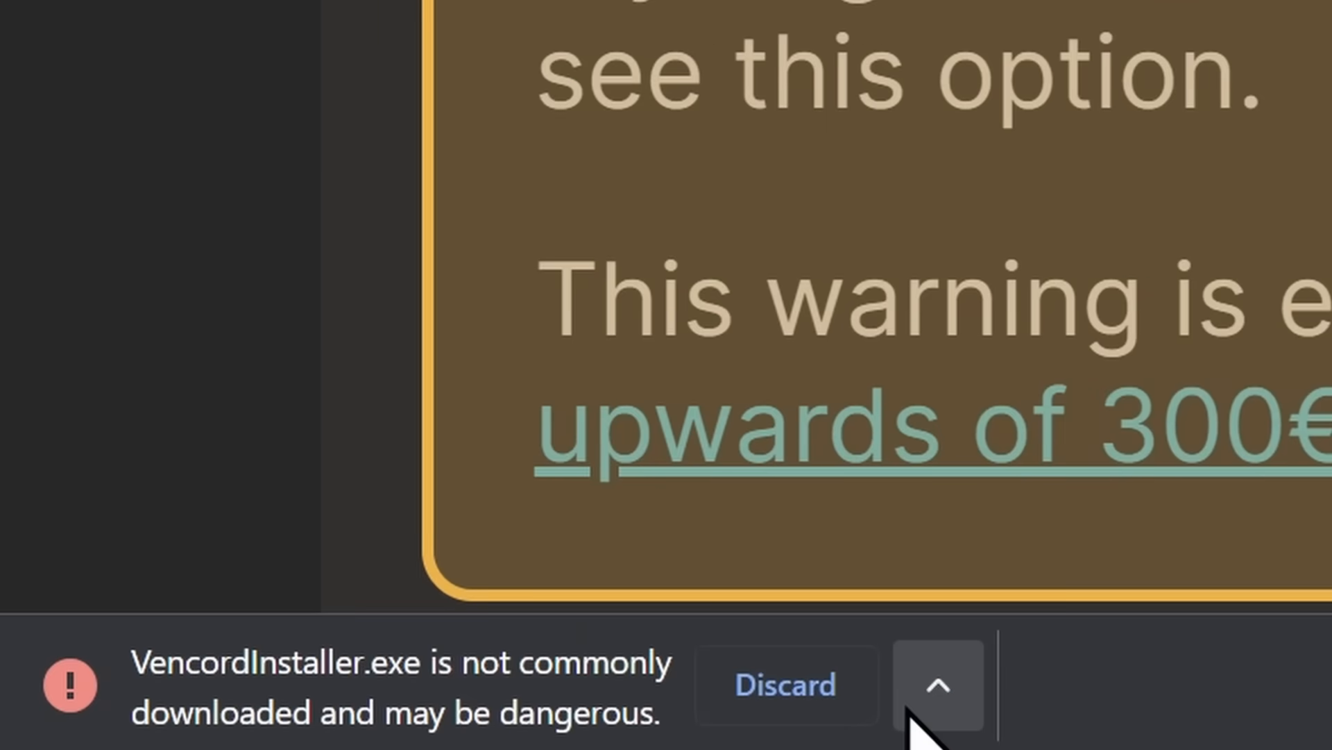
# - Launch the downloaded installer and choose More info, then Run anyway
pyautogui.click(939, 685)
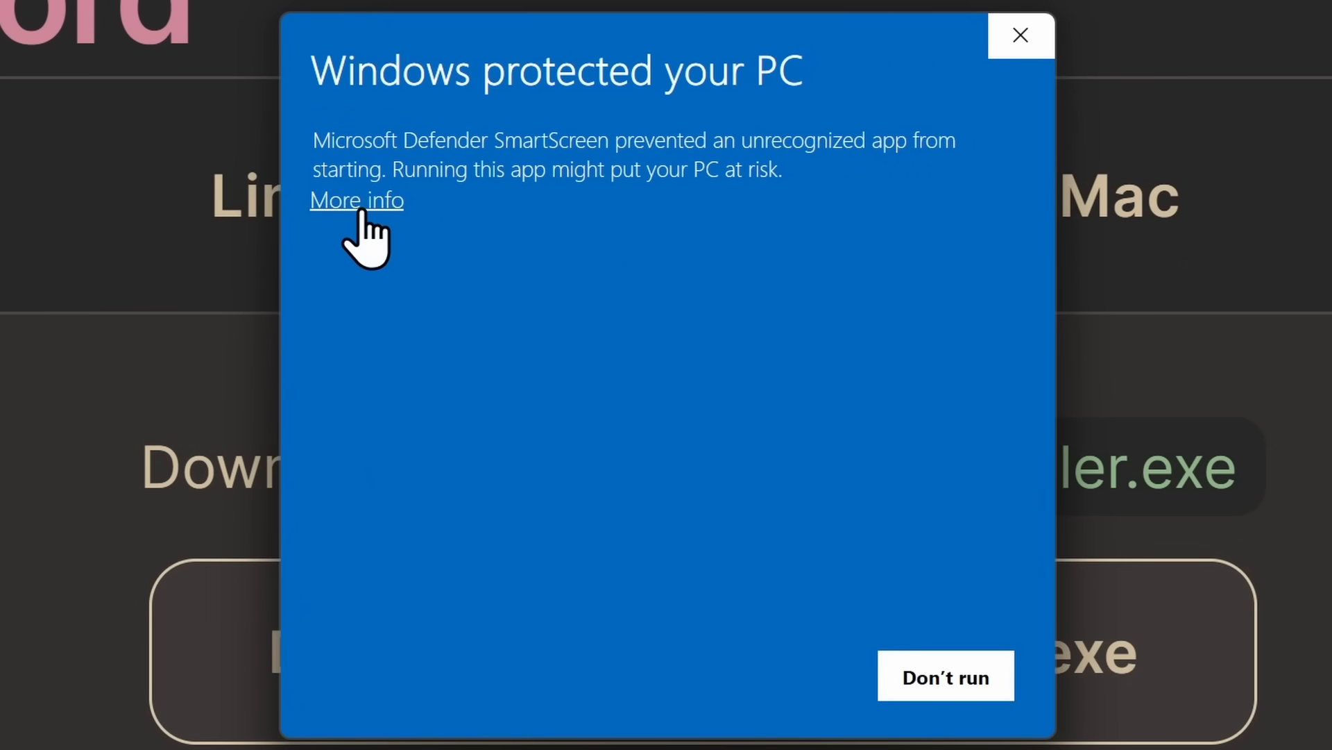
pyautogui.click(356, 200)
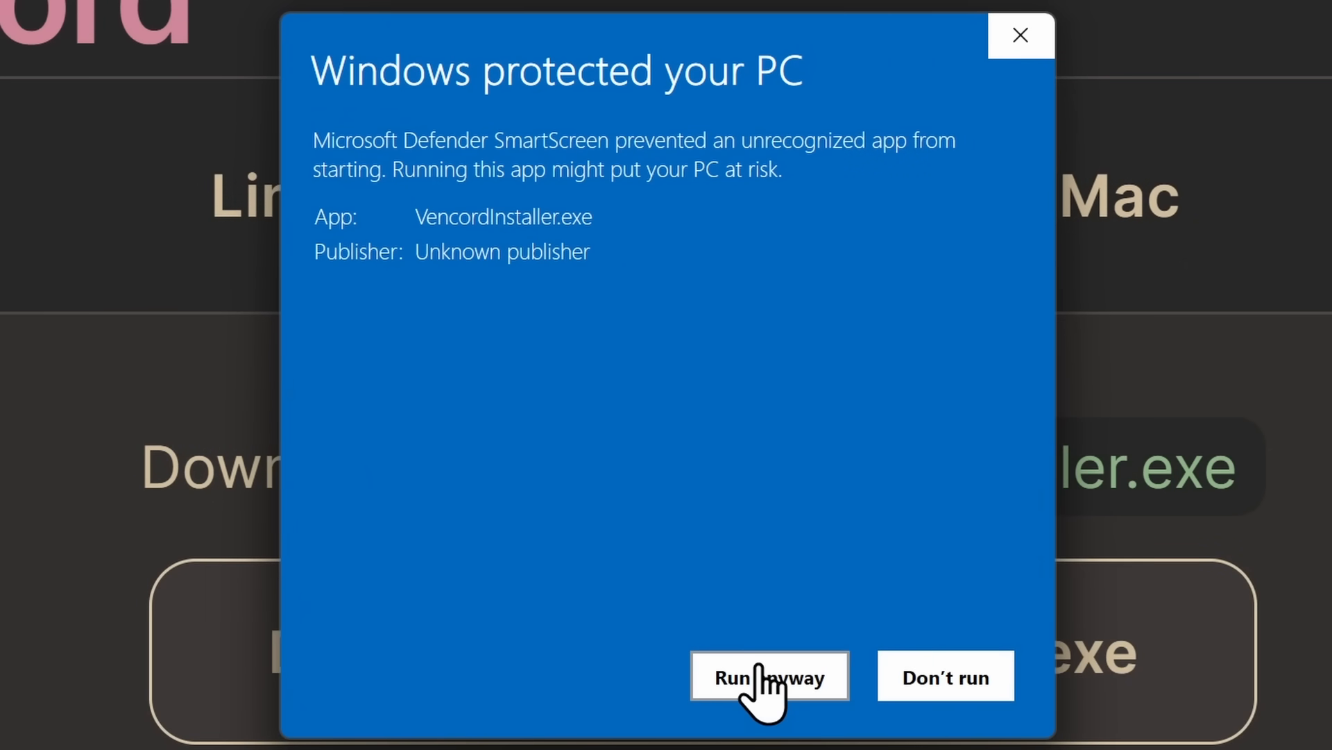
pyautogui.click(769, 677)
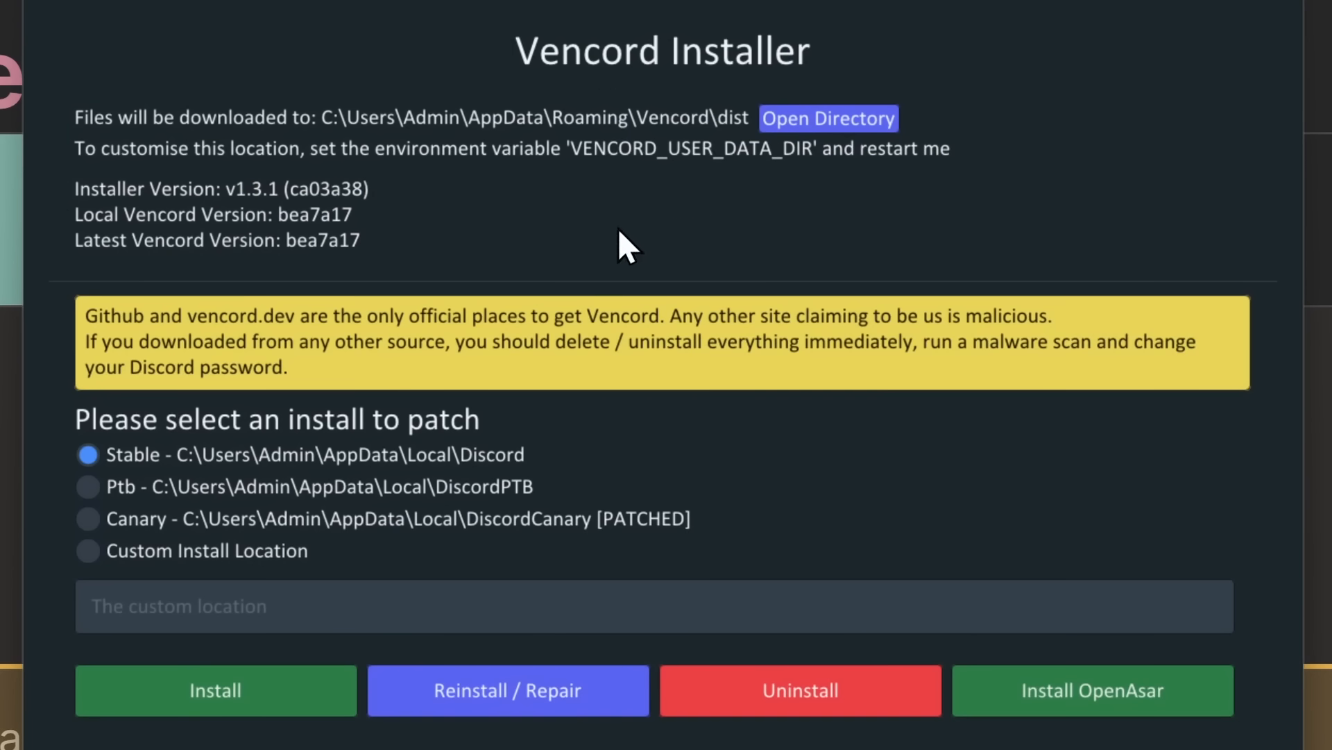
pyautogui.moveTo(259, 433)
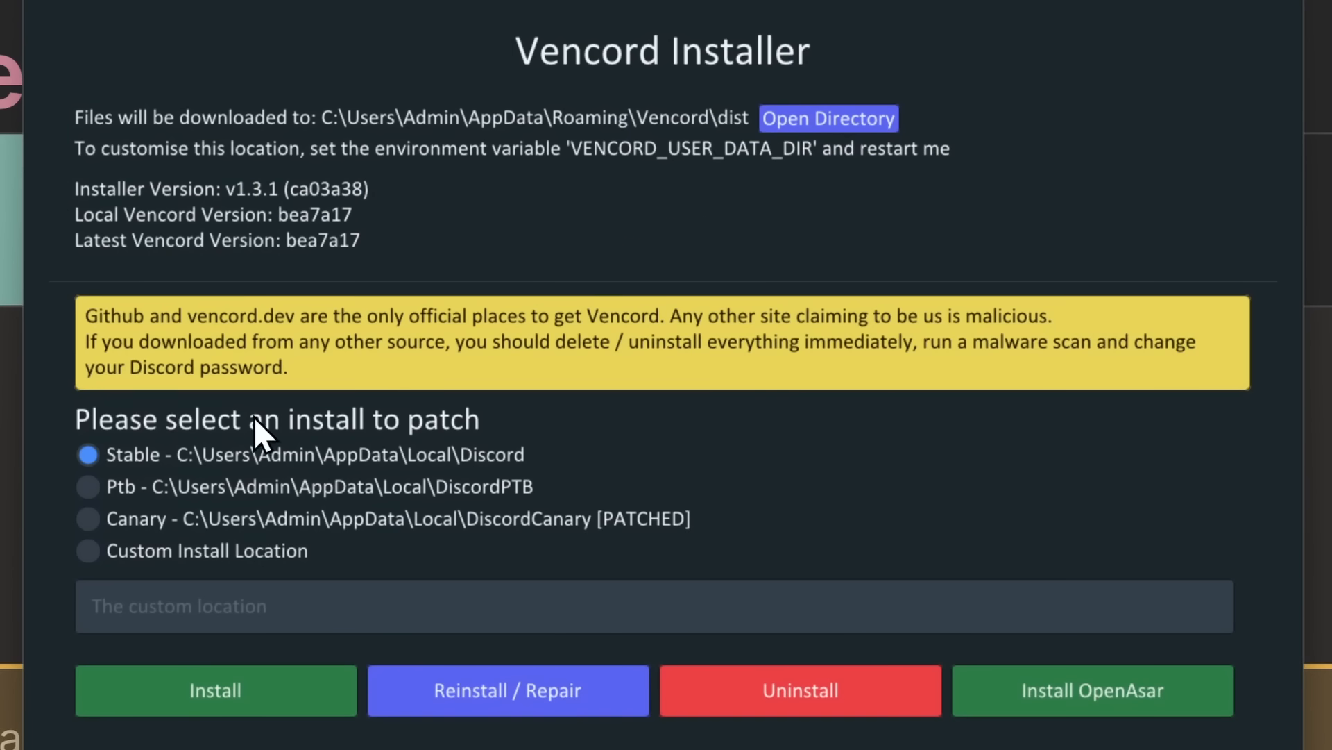
pyautogui.moveTo(488, 565)
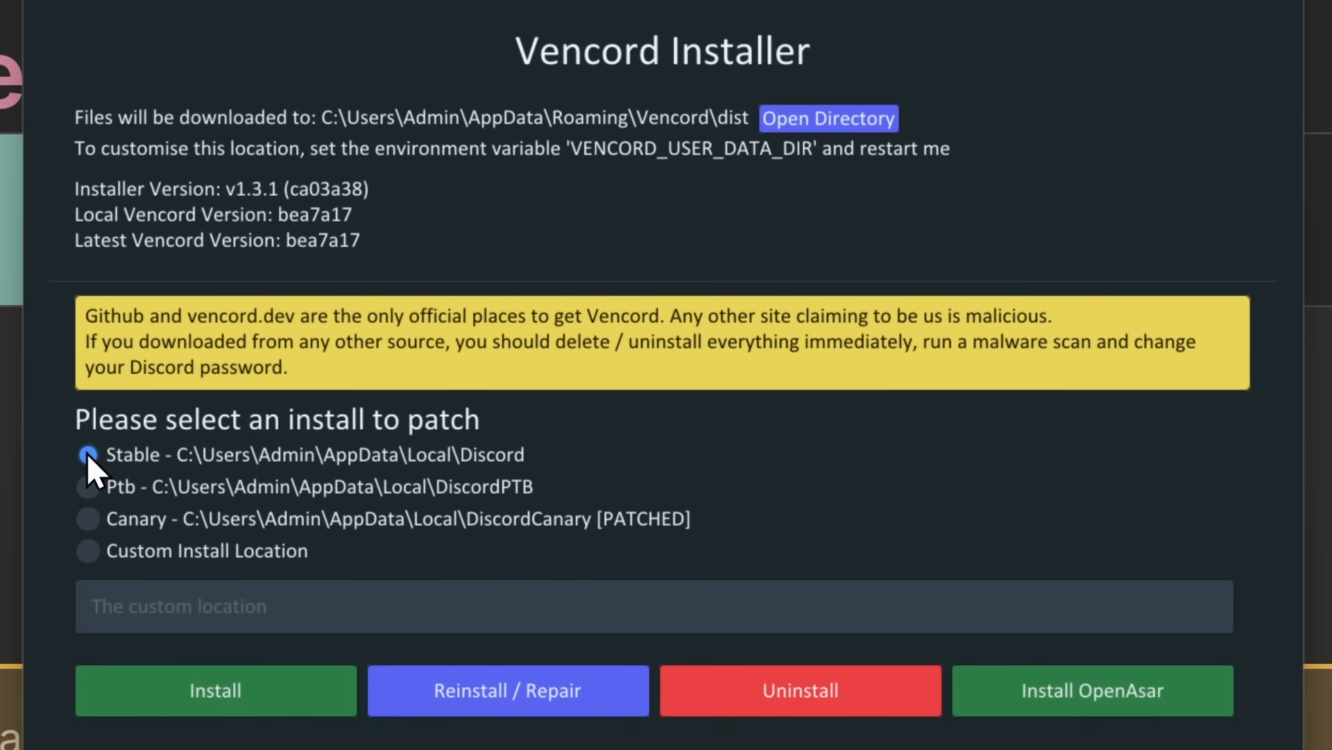
# - Patch the Discord PTB install and dismiss the success message
pyautogui.click(215, 689)
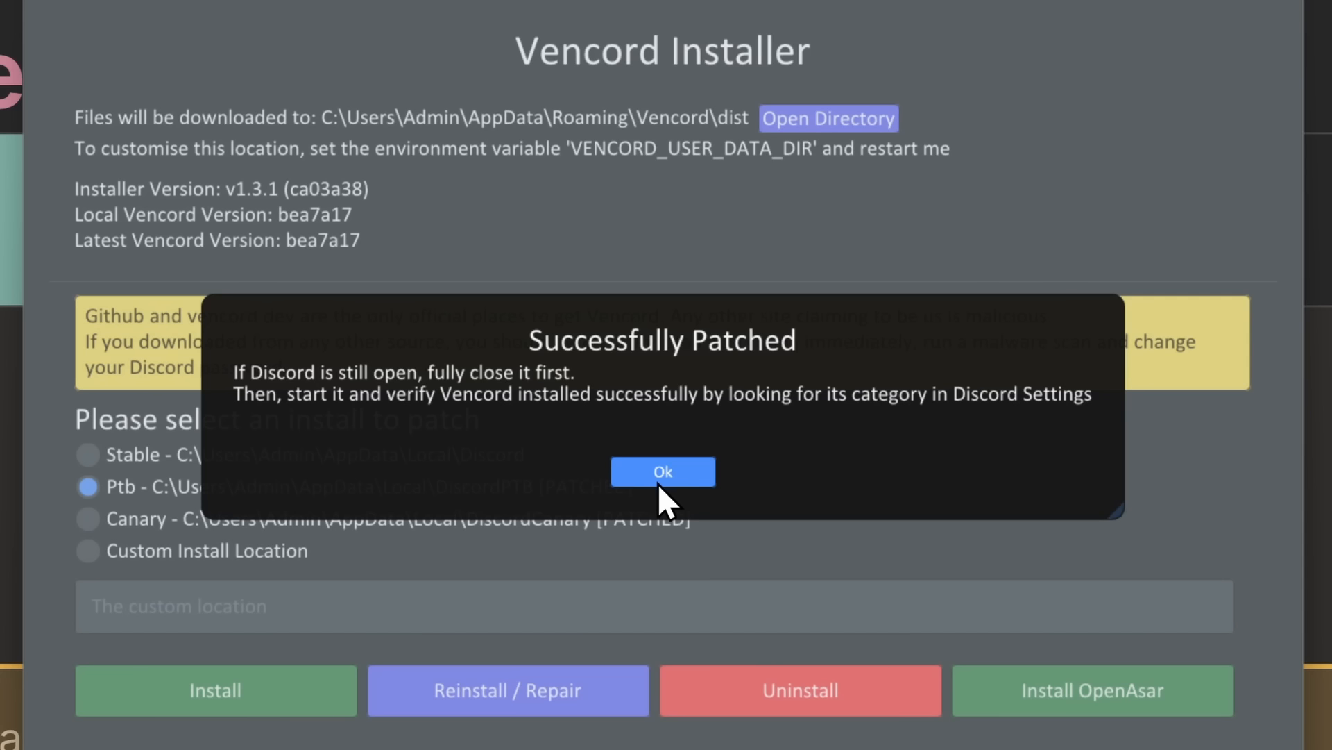
pyautogui.click(663, 471)
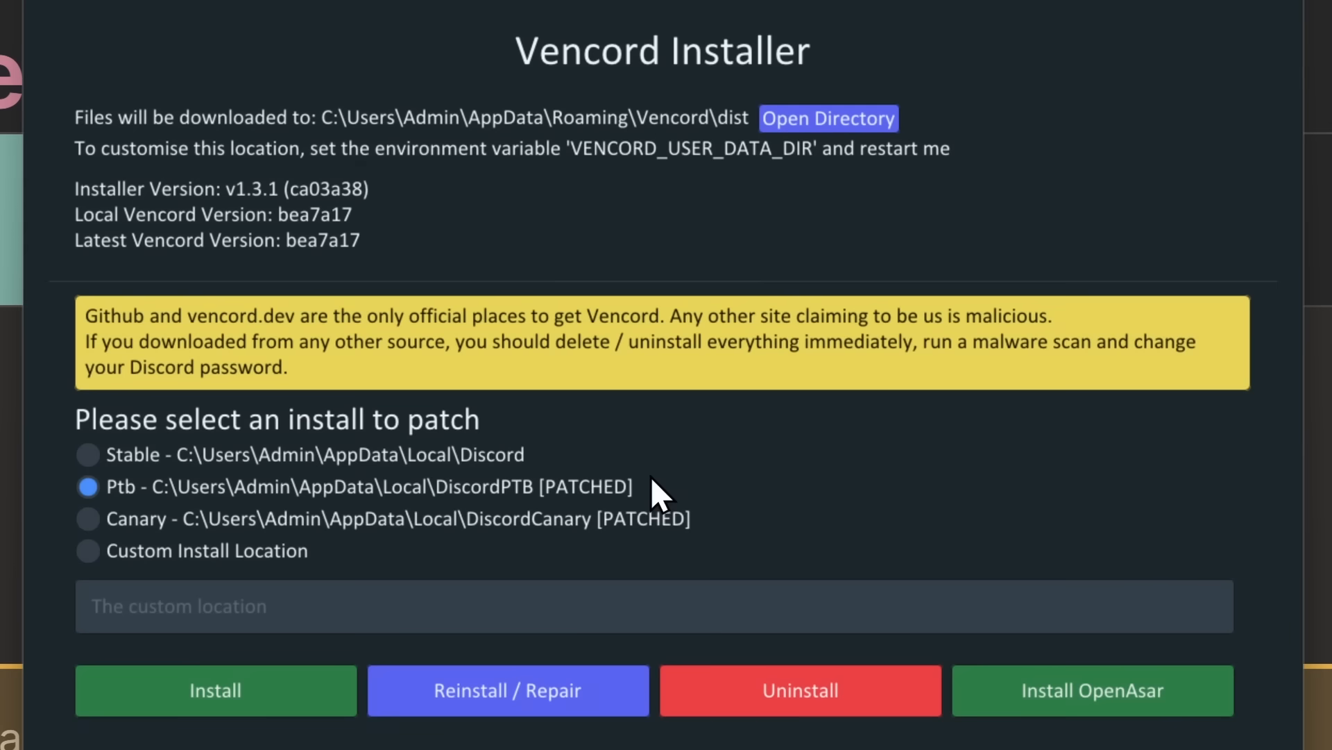
pyautogui.moveTo(1038, 427)
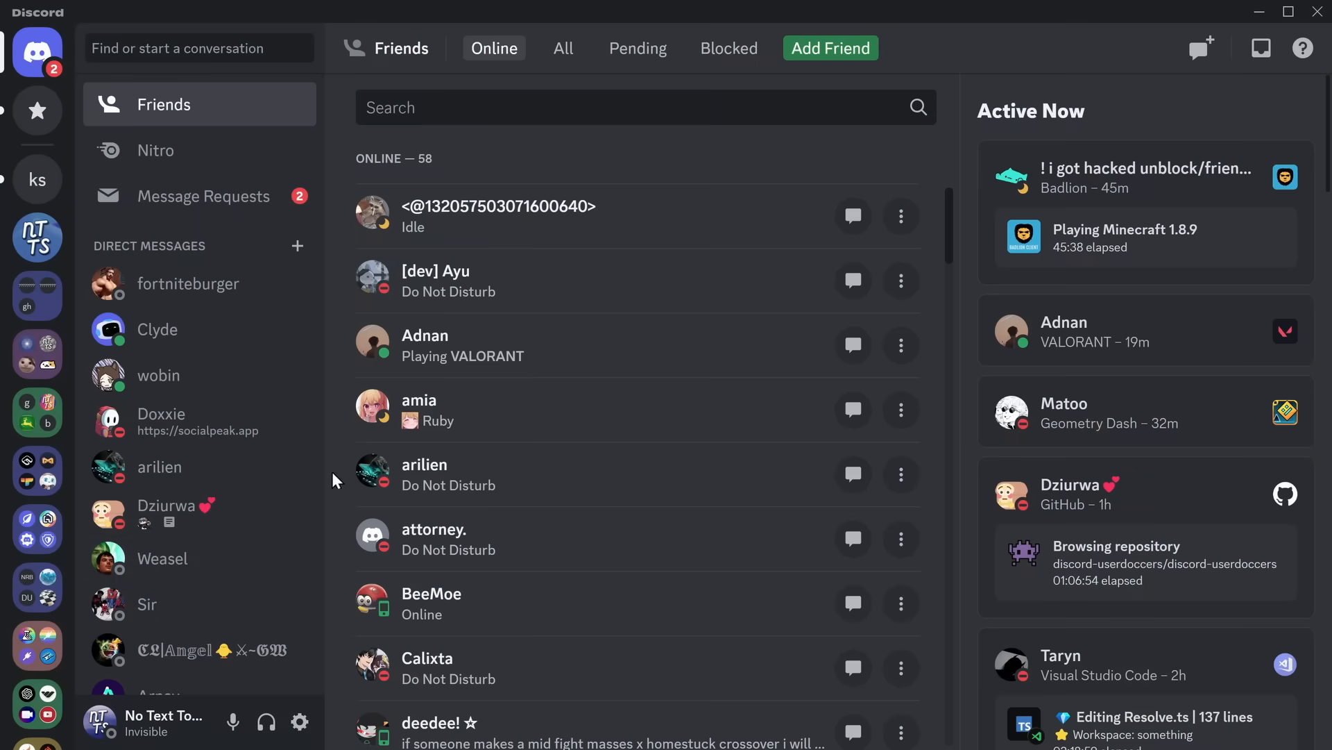
pyautogui.moveTo(298, 722)
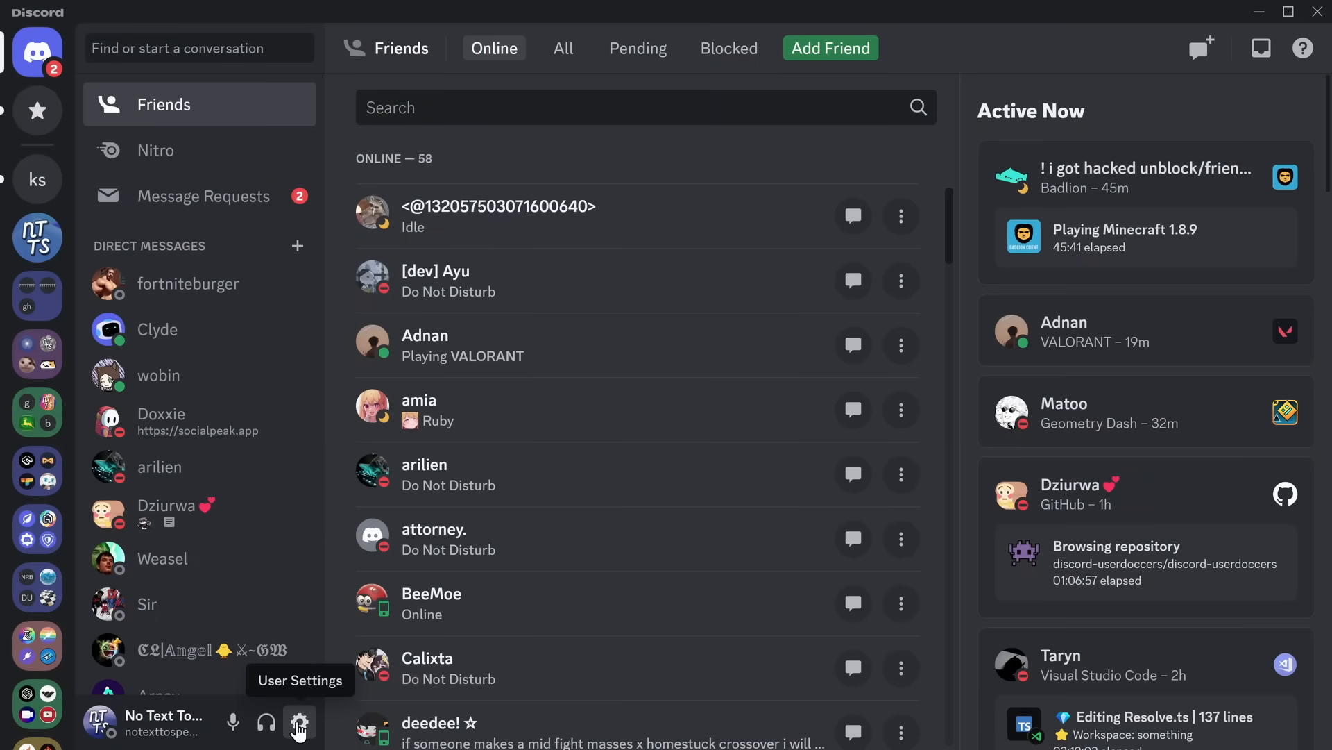
# - In Vencord Plugins, filter by 'rich' and enable CustomRPC
pyautogui.click(298, 722)
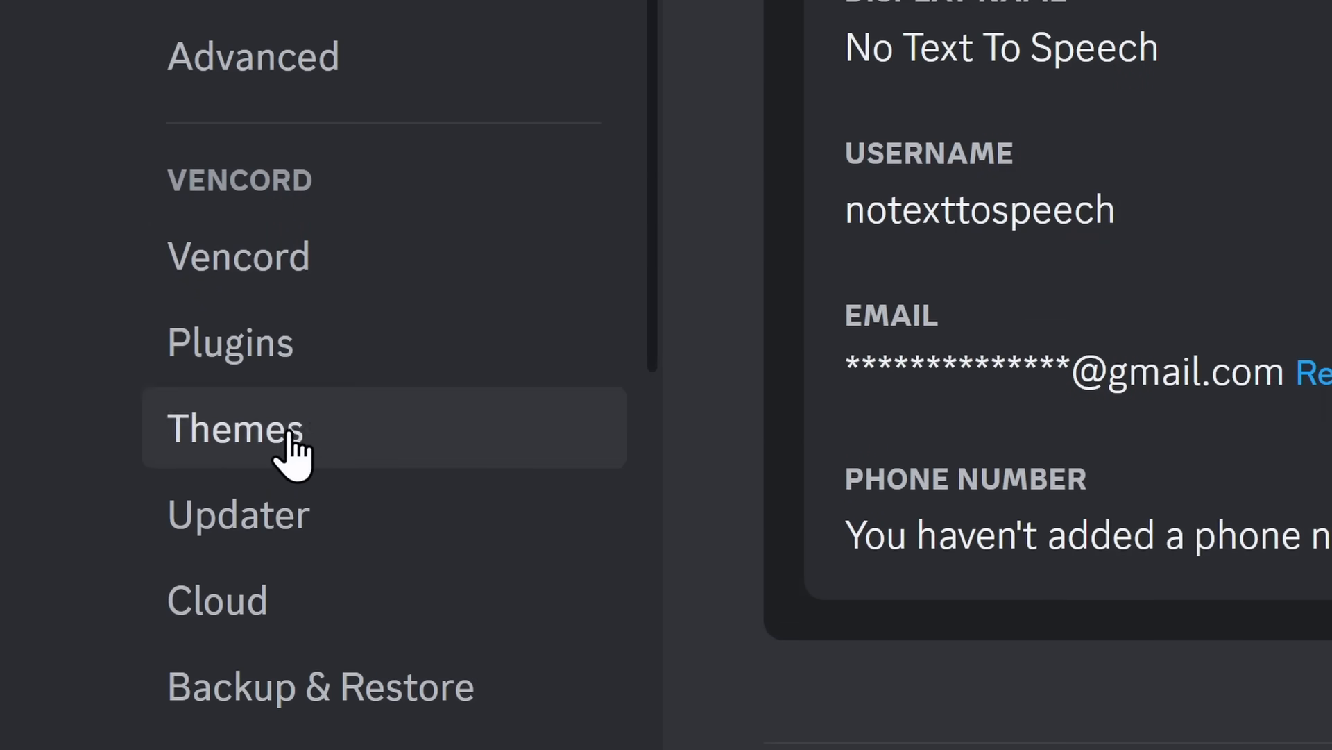
pyautogui.click(230, 341)
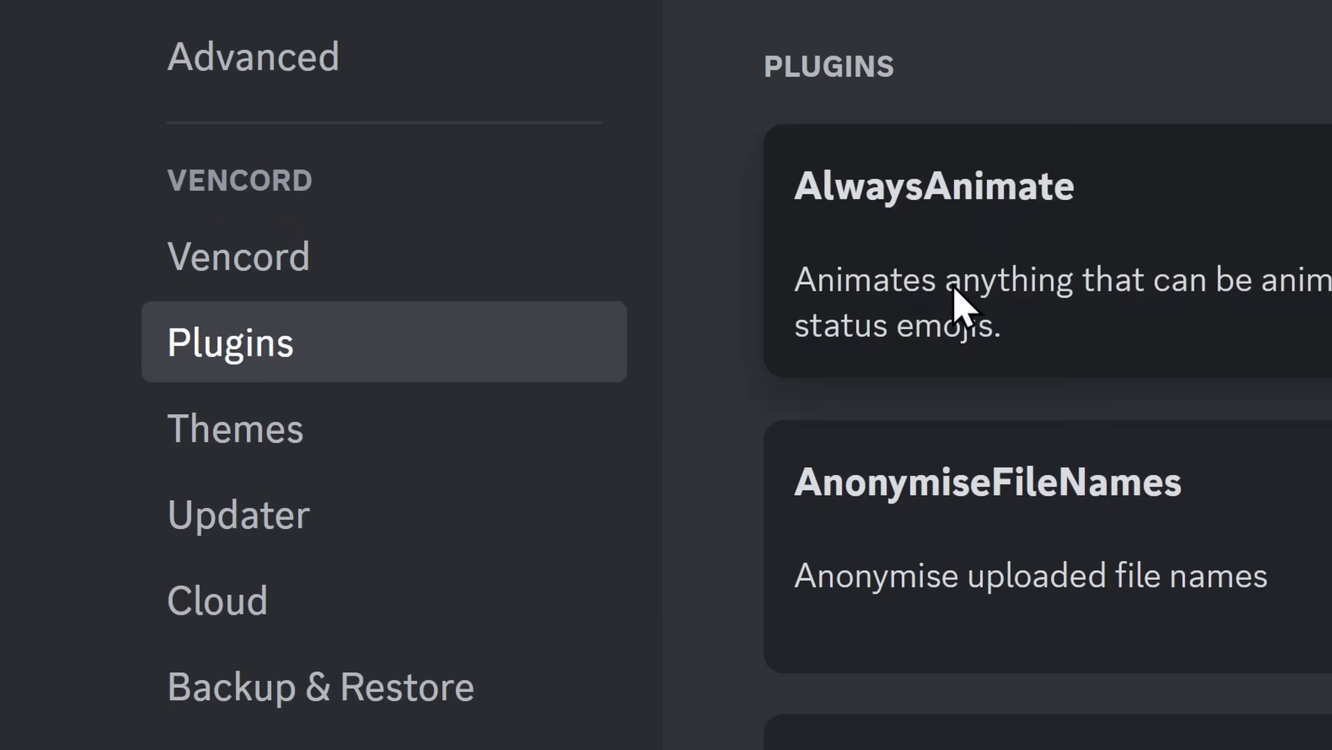
pyautogui.write('rich')
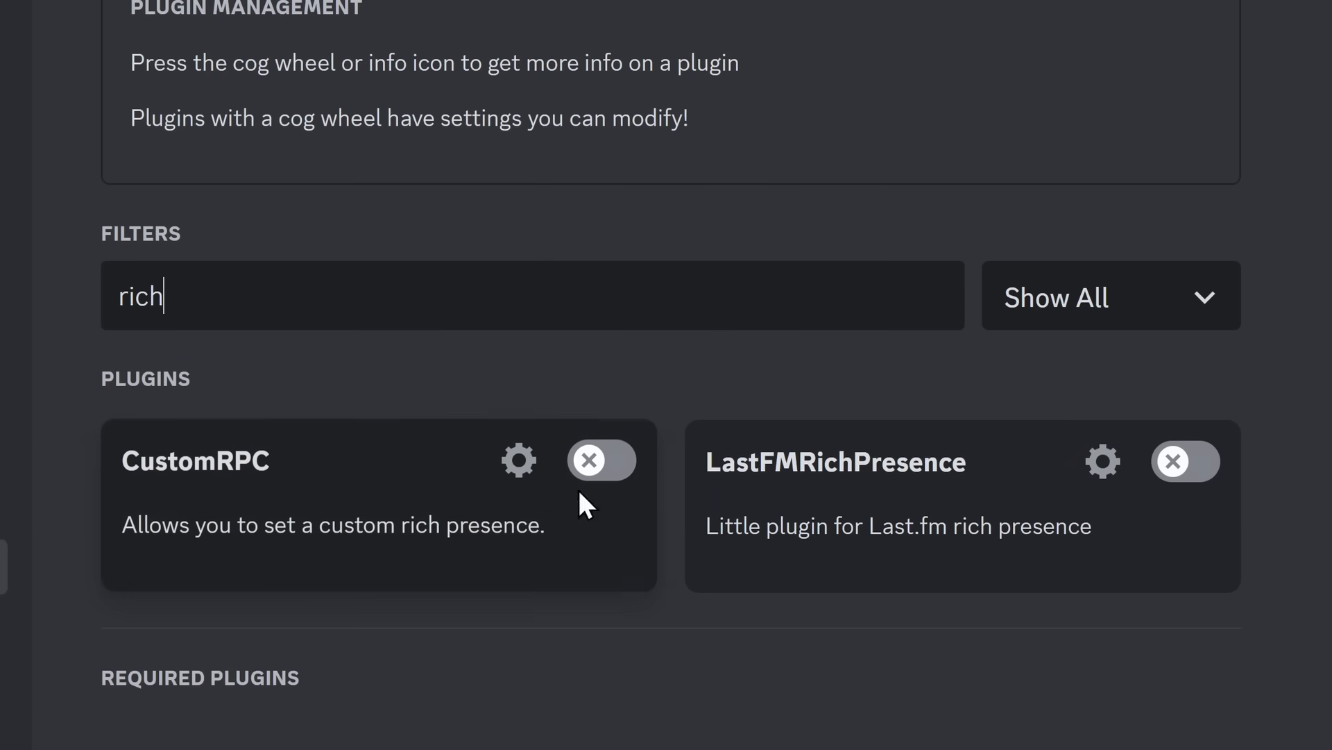
pyautogui.click(602, 459)
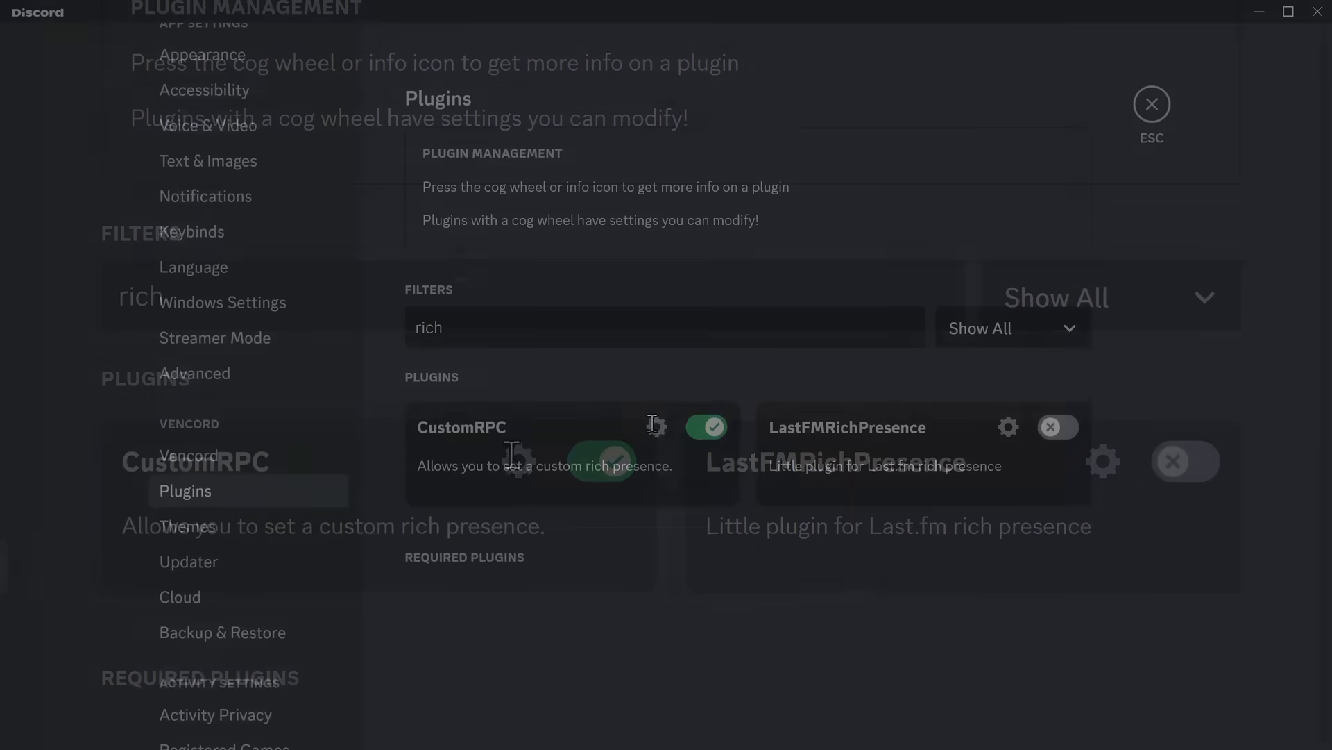
# - Open CustomRPC settings and follow the 'create an application' link to the Developer Portal
pyautogui.click(656, 425)
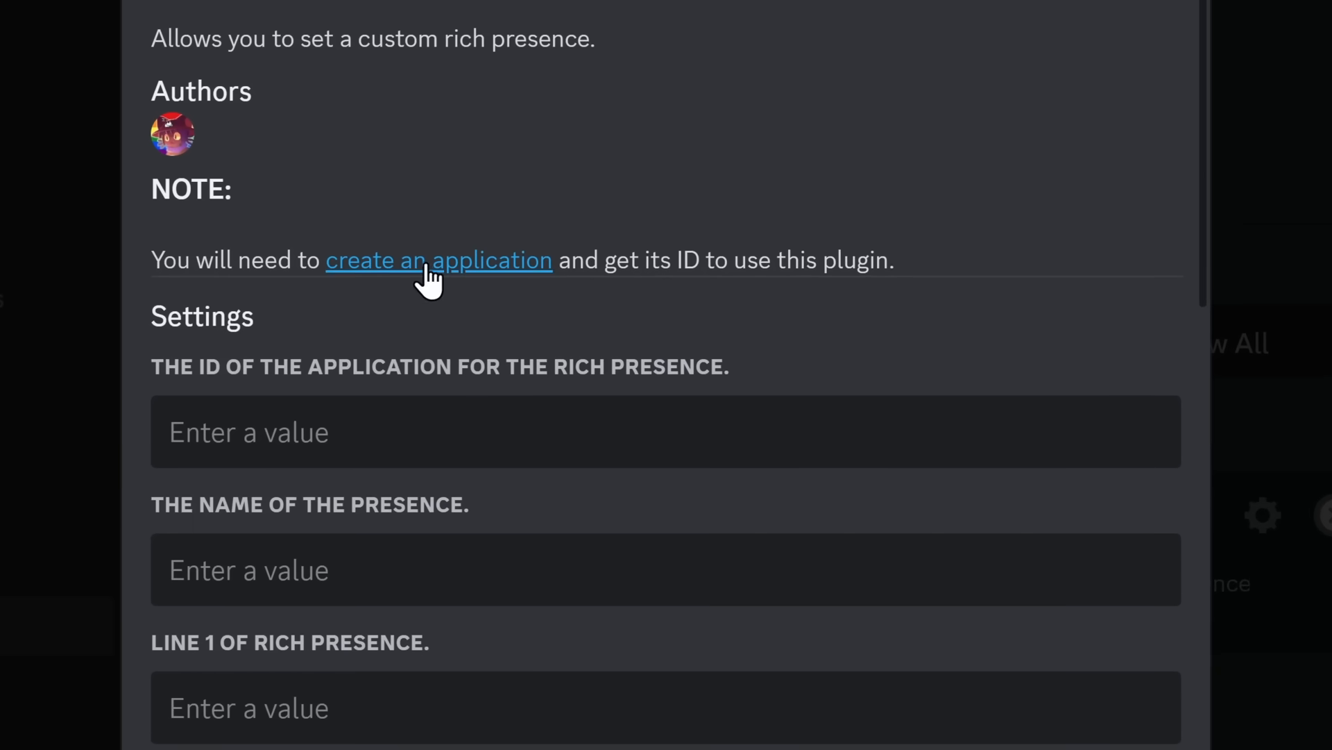
pyautogui.click(439, 260)
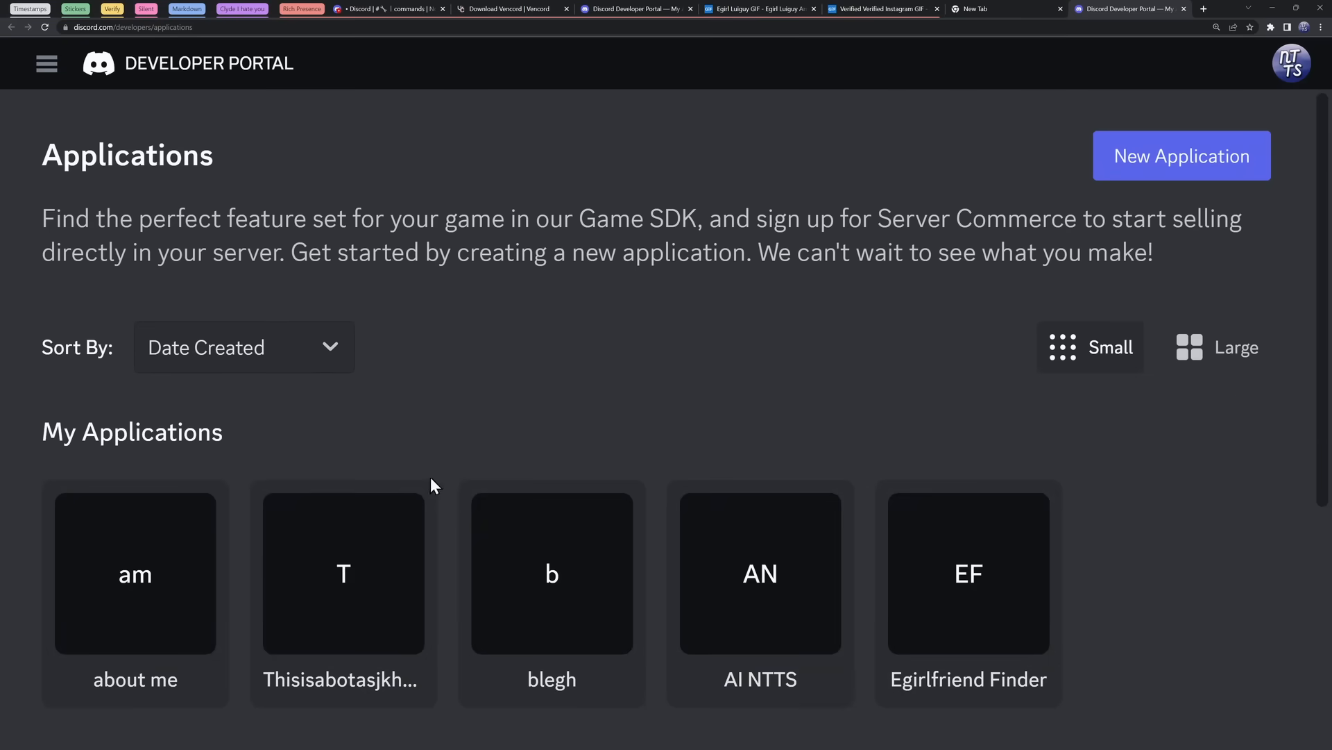
# - Create a new developer application named 'I am an egirl', accepting the developer terms
pyautogui.click(1180, 156)
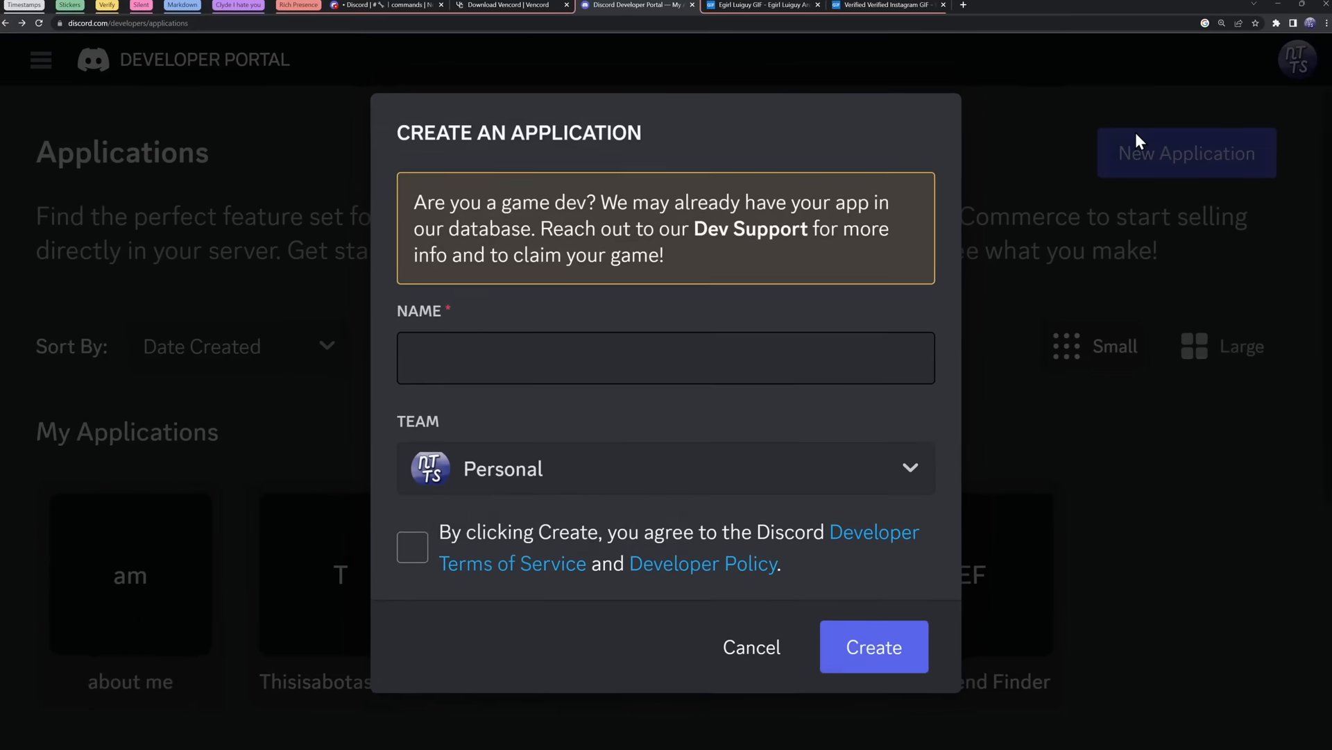
pyautogui.write('I am an egirl')
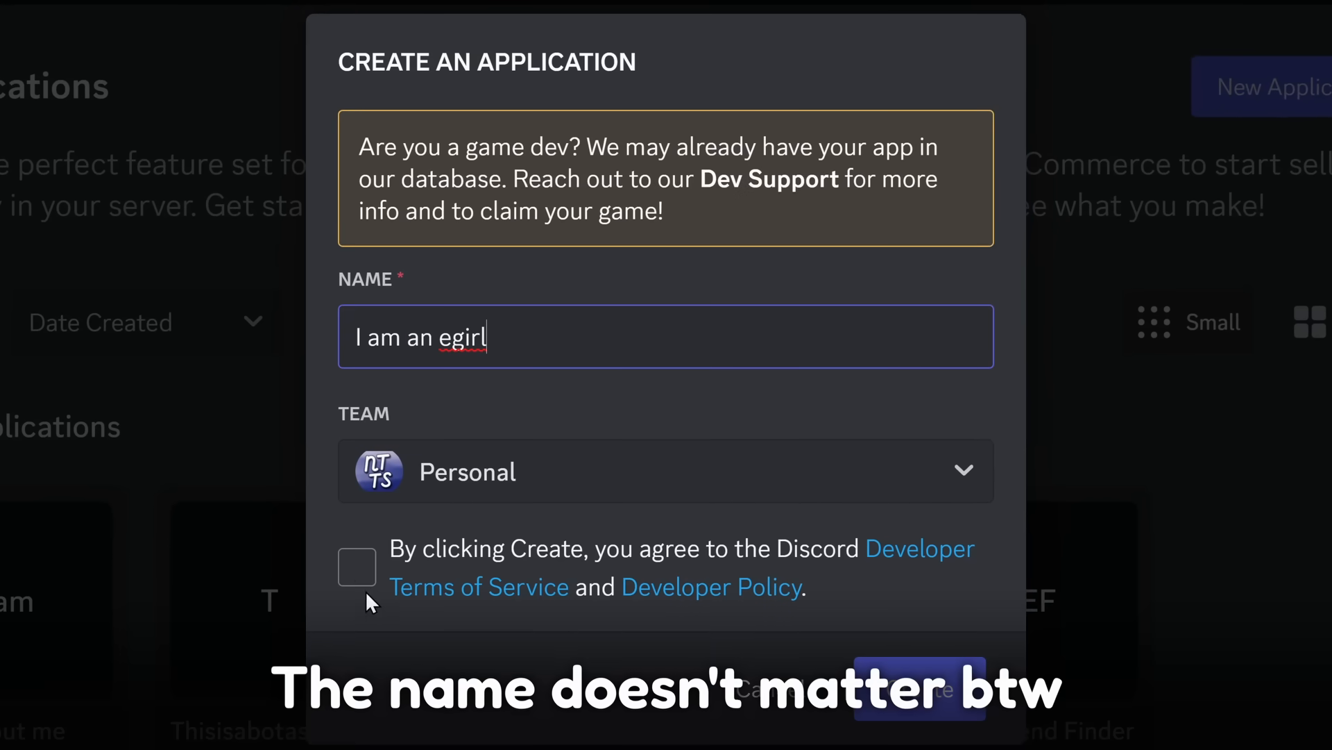
pyautogui.click(356, 567)
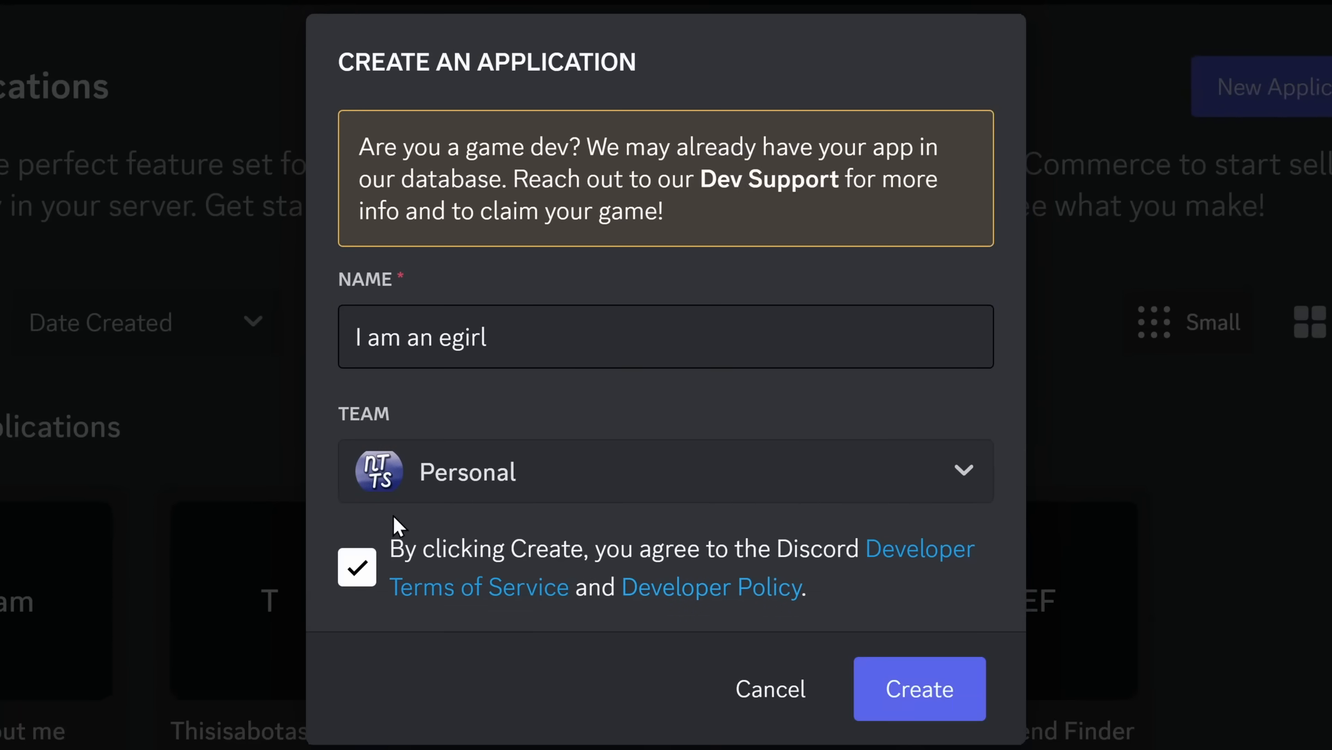
pyautogui.moveTo(465, 463)
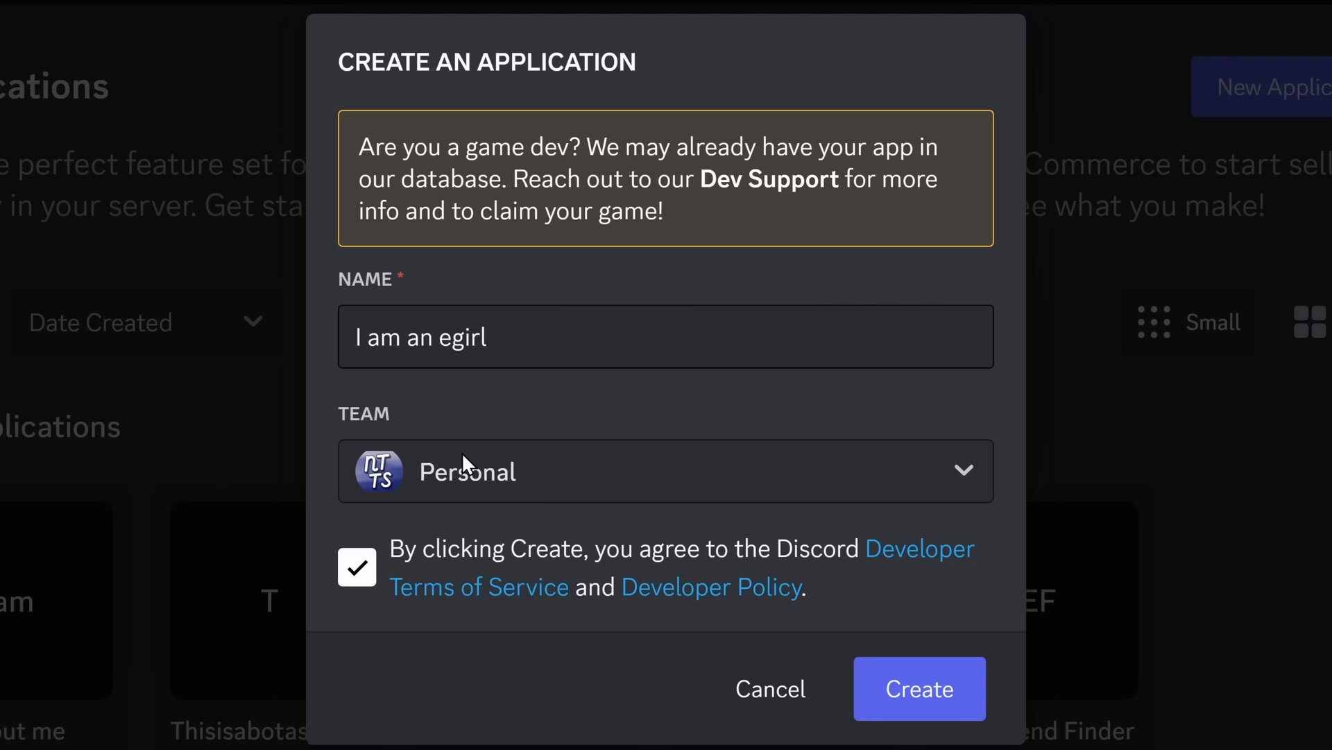
pyautogui.click(919, 688)
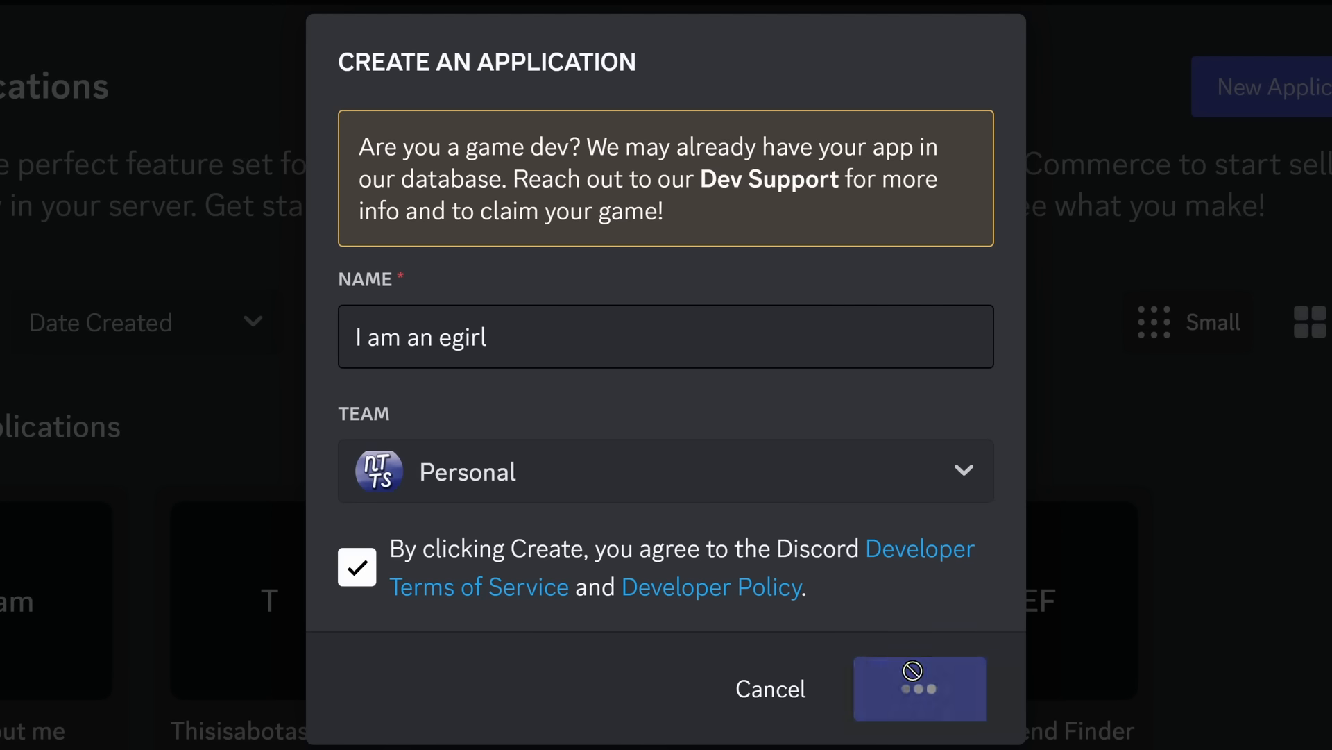
pyautogui.click(919, 688)
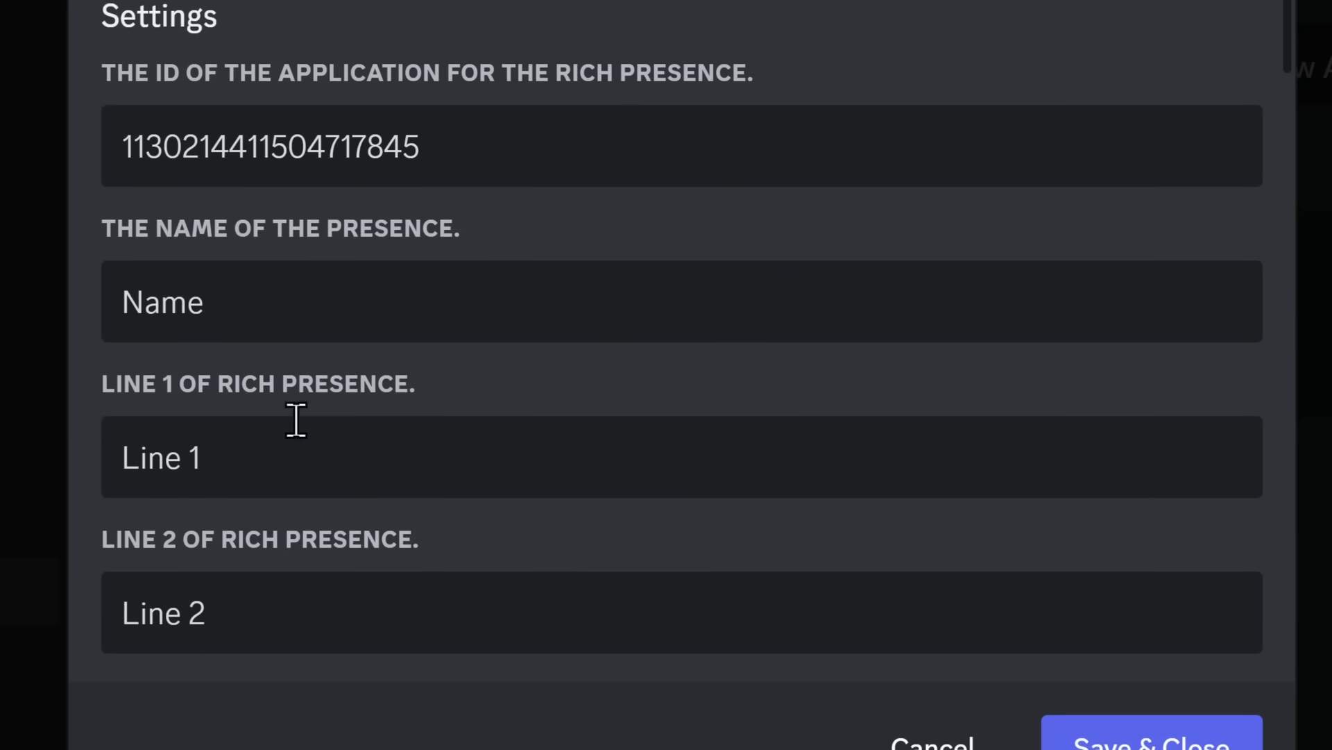
pyautogui.moveTo(799, 395)
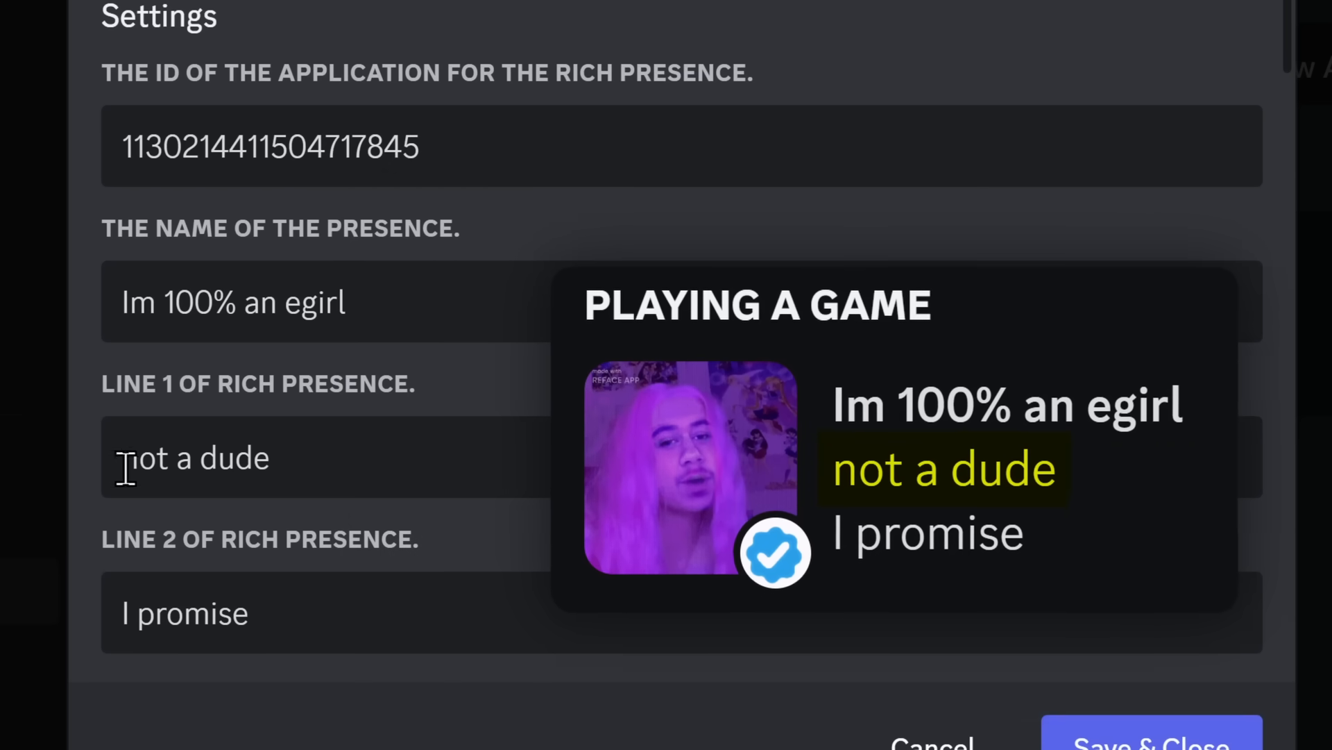
# - Scroll down the CustomRPC settings filled with 'Im 100% an egirl, not a dude, I promise'
pyautogui.scroll(-3)
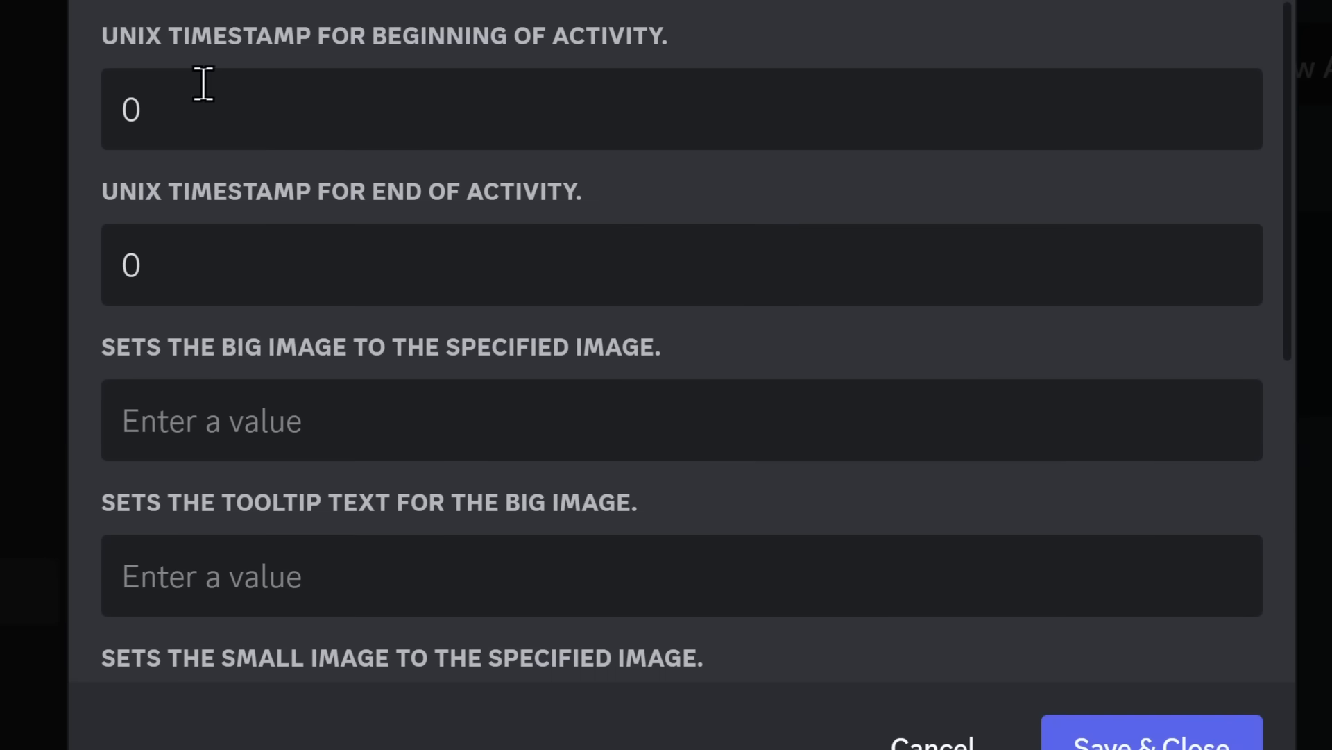
pyautogui.moveTo(367, 181)
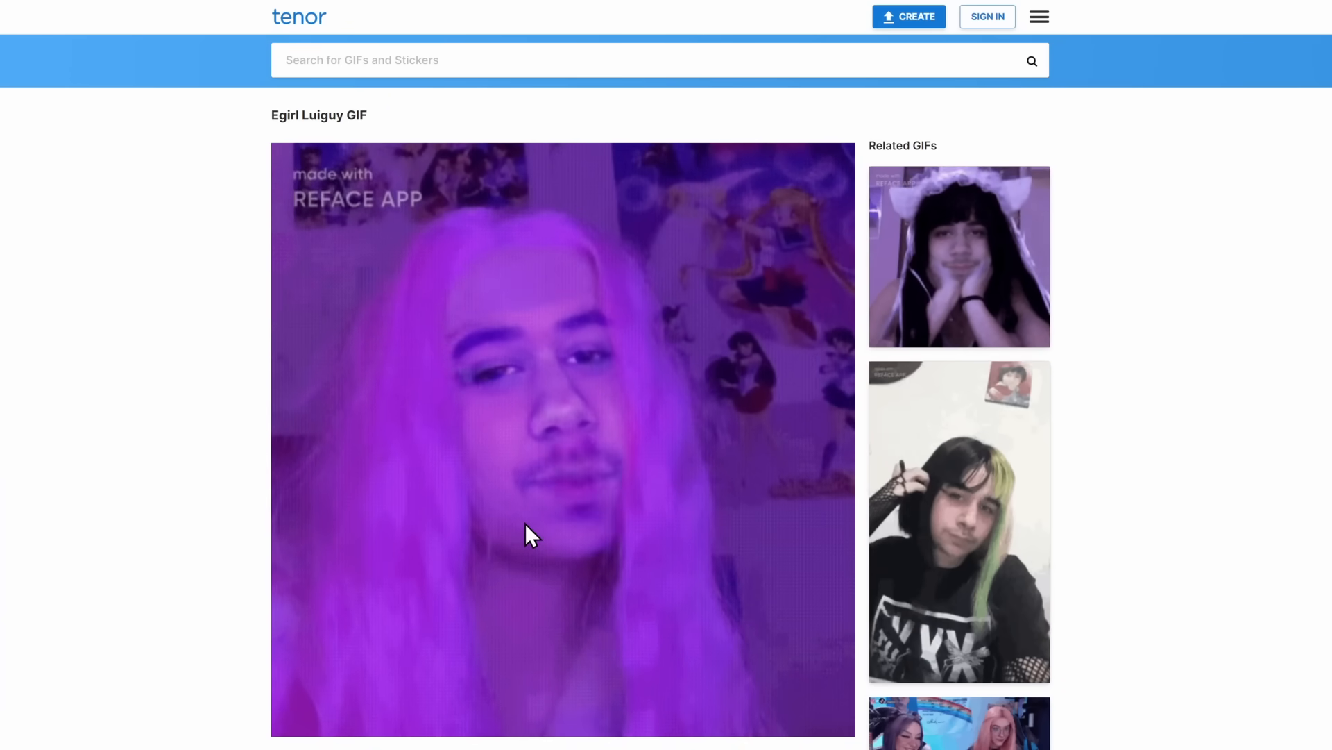
# - Copy the image address of the Egirl Luiguy GIF on its Tenor page
pyautogui.scroll(-3)
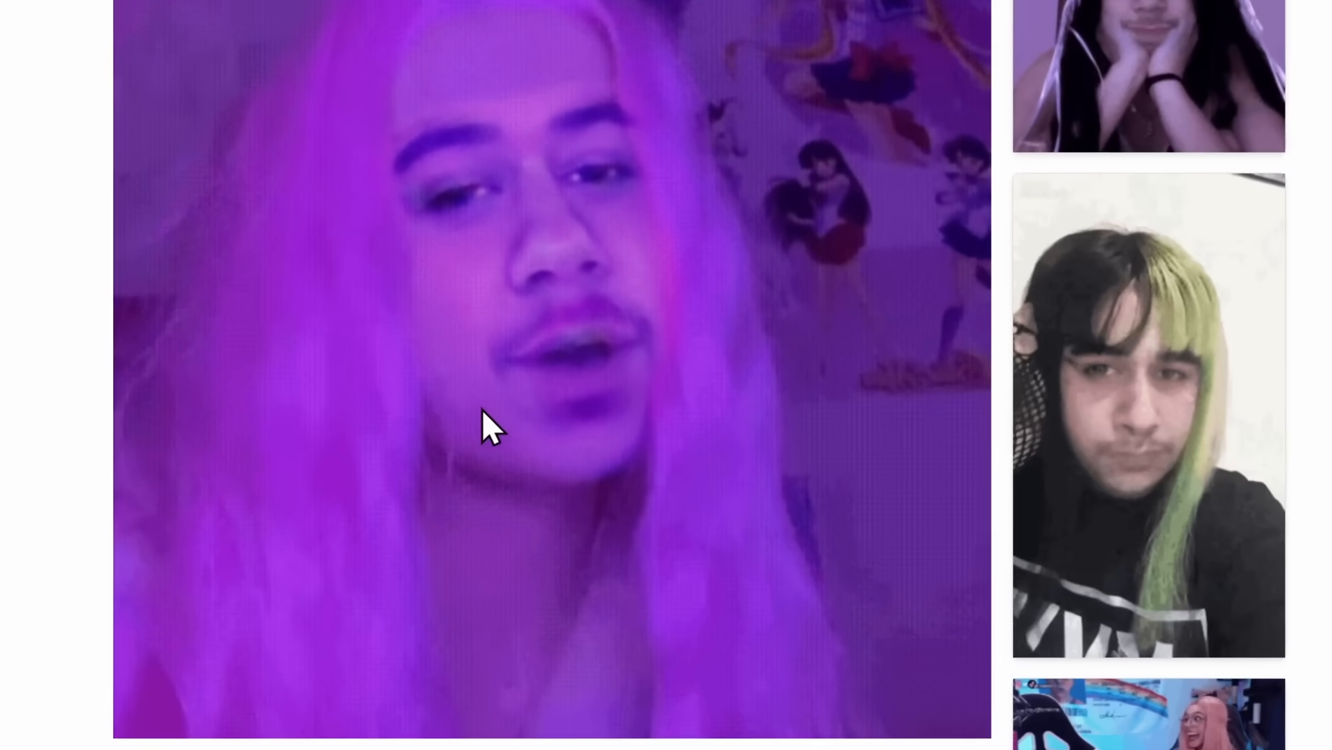
pyautogui.rightClick(485, 429)
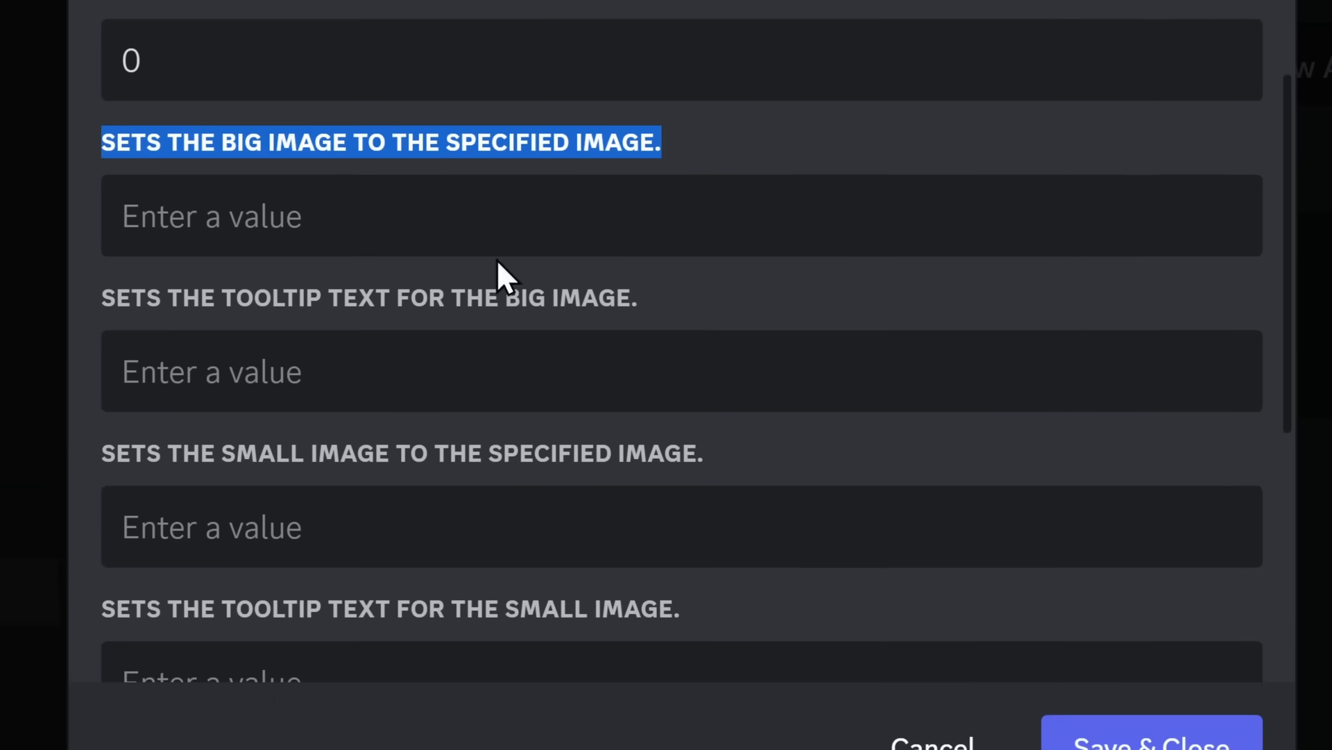
# - Set the Big Image to the Tenor egirl-luiguy.gif URL with tooltip 'this is me'
pyautogui.write('https://media.tenor.com/z4T5ojdL-3AAAAAC/egirl-luiguy.gif')
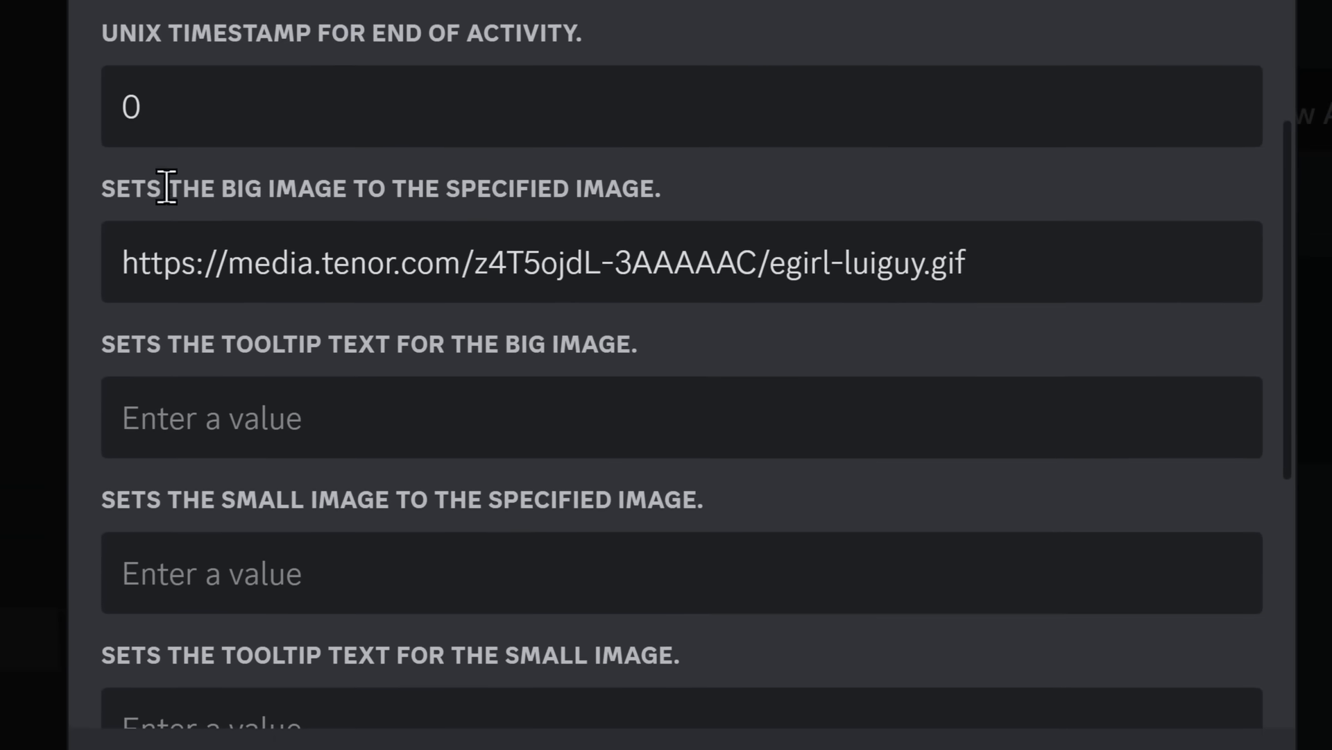
pyautogui.scroll(-3)
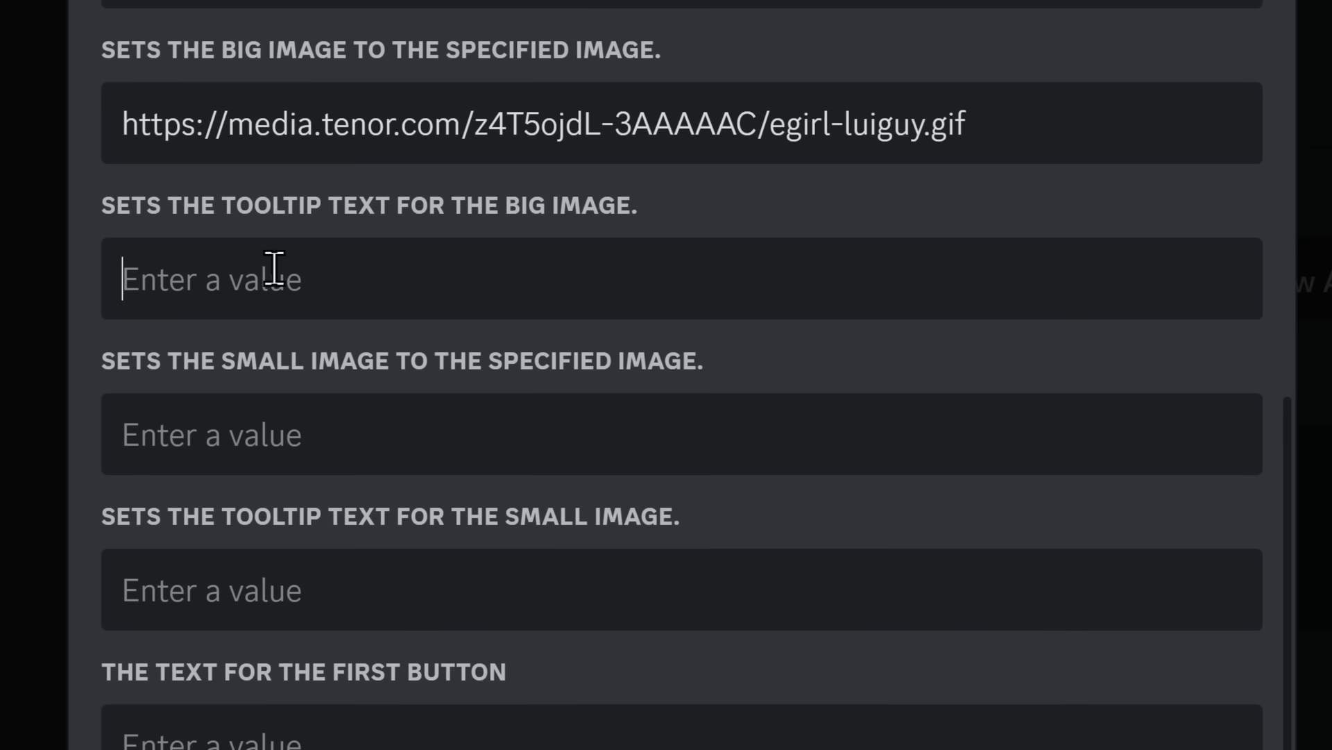
pyautogui.write('this is me')
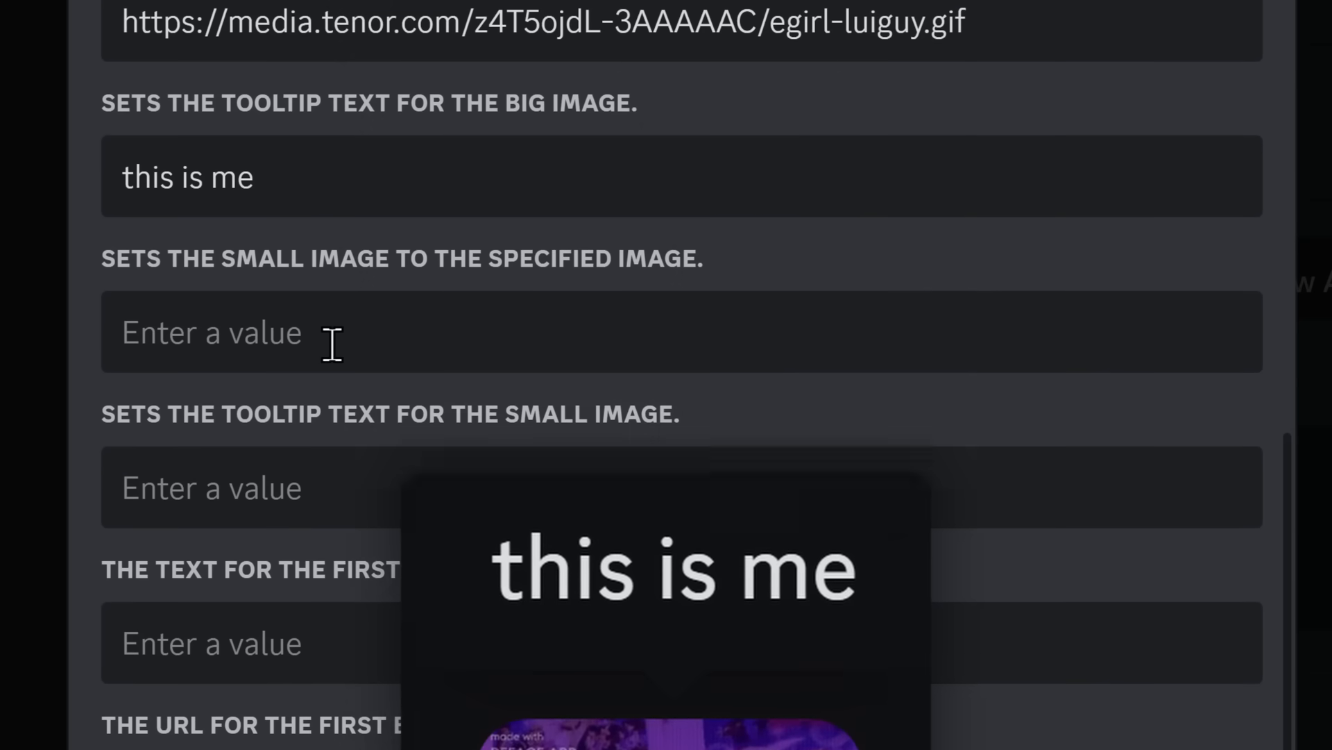
pyautogui.scroll(-3)
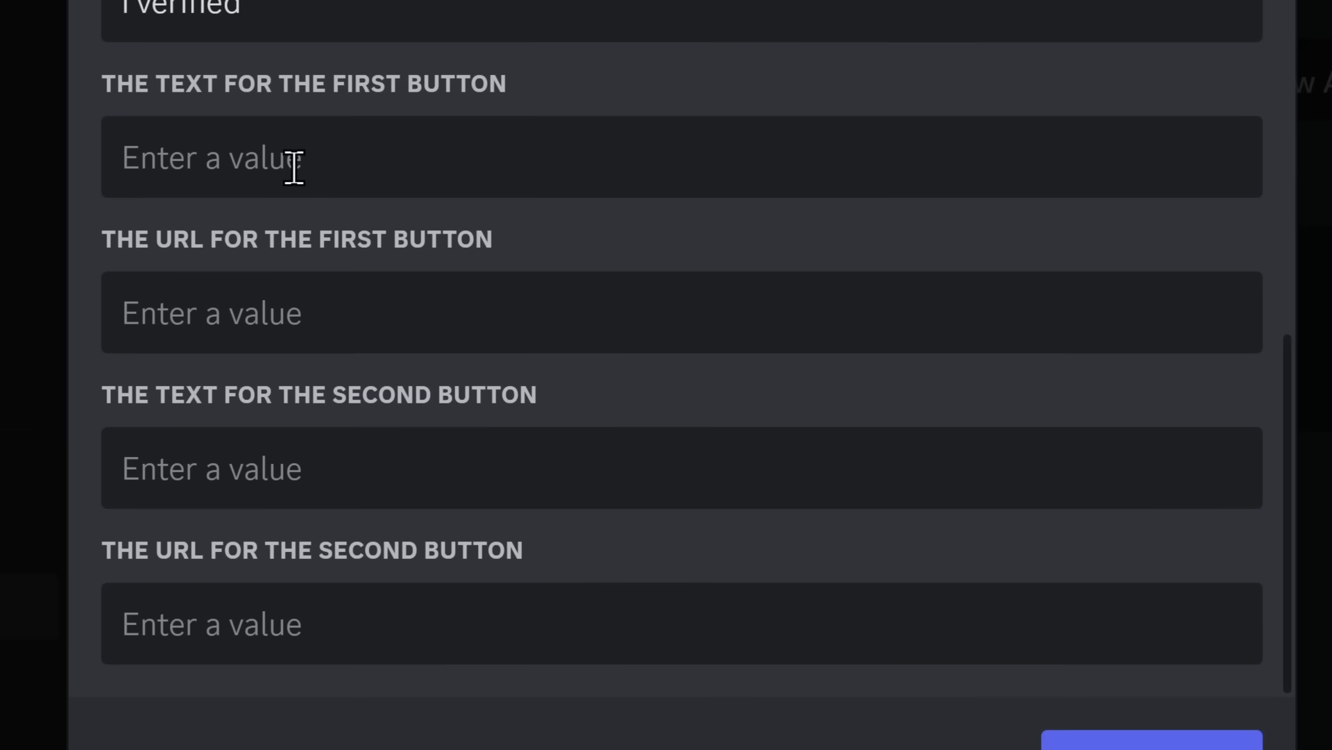
pyautogui.write('This is button')
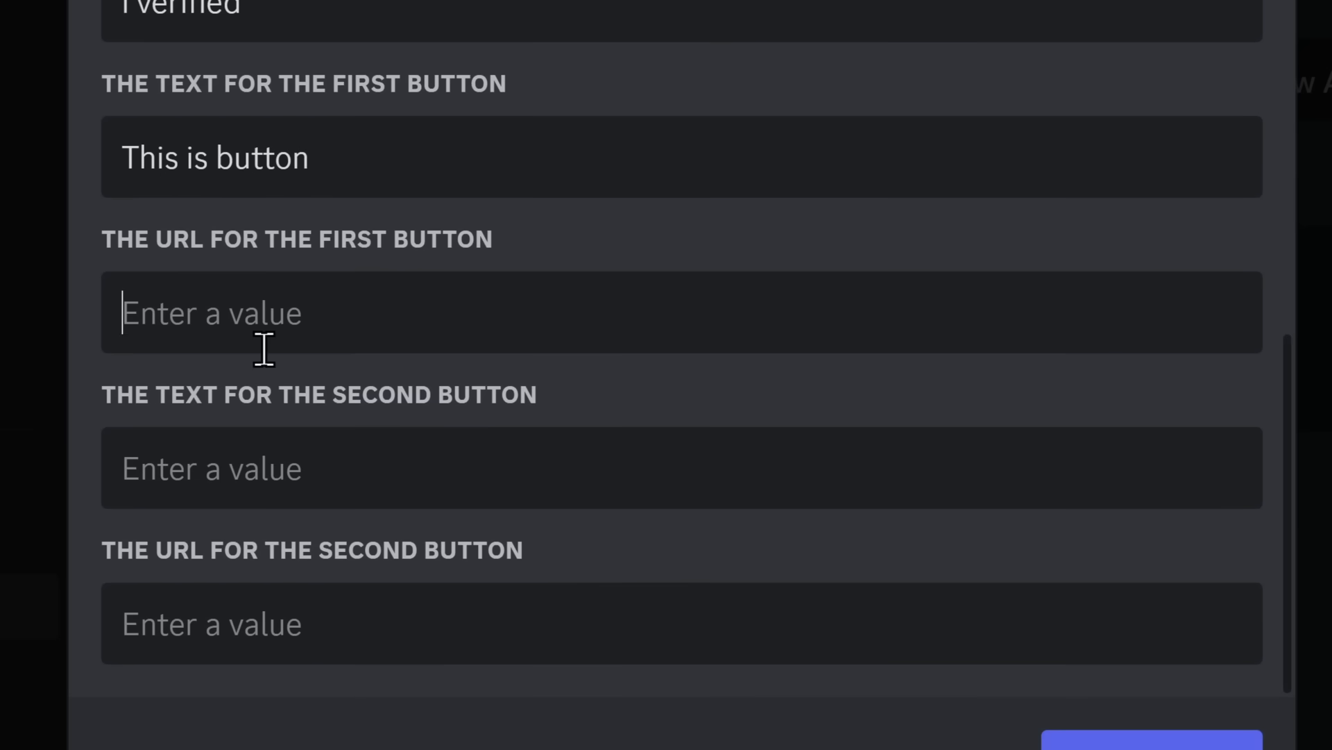
pyautogui.write('https://www.youtube.com/@notexttospeech')
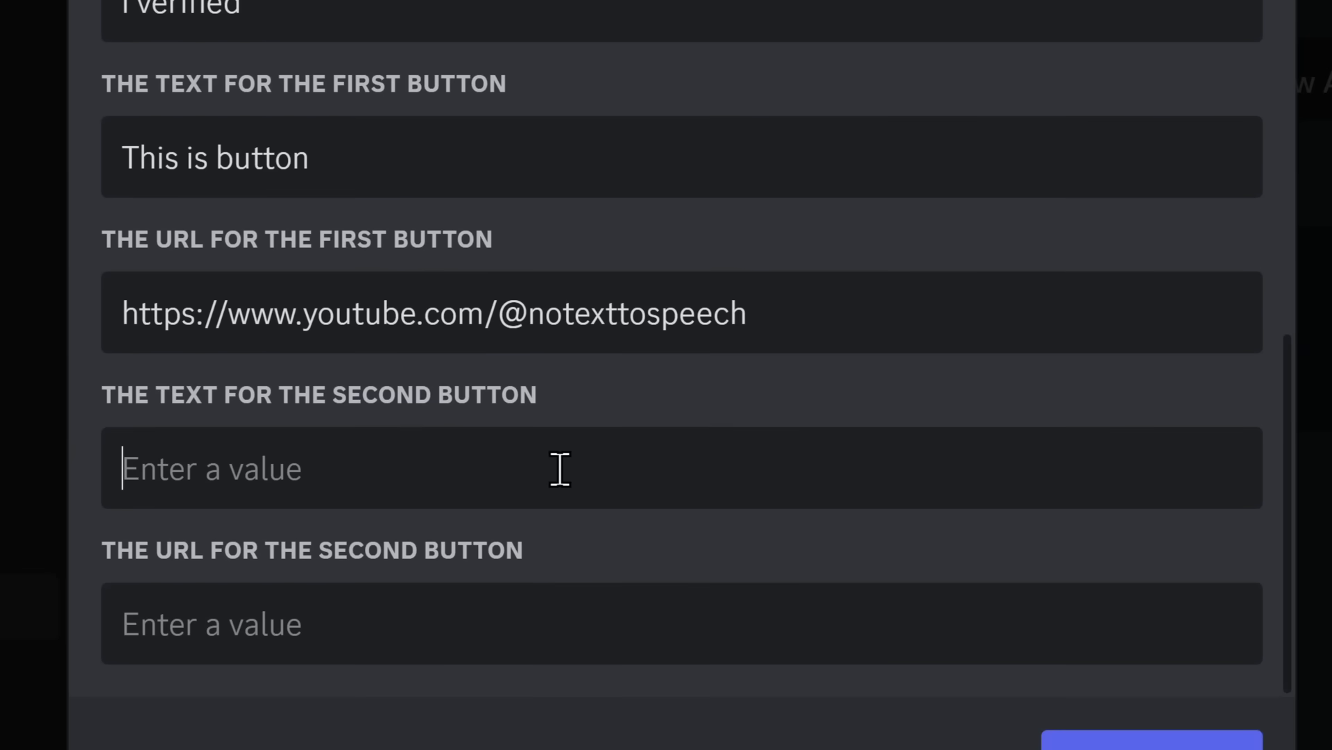
pyautogui.write('Discord se')
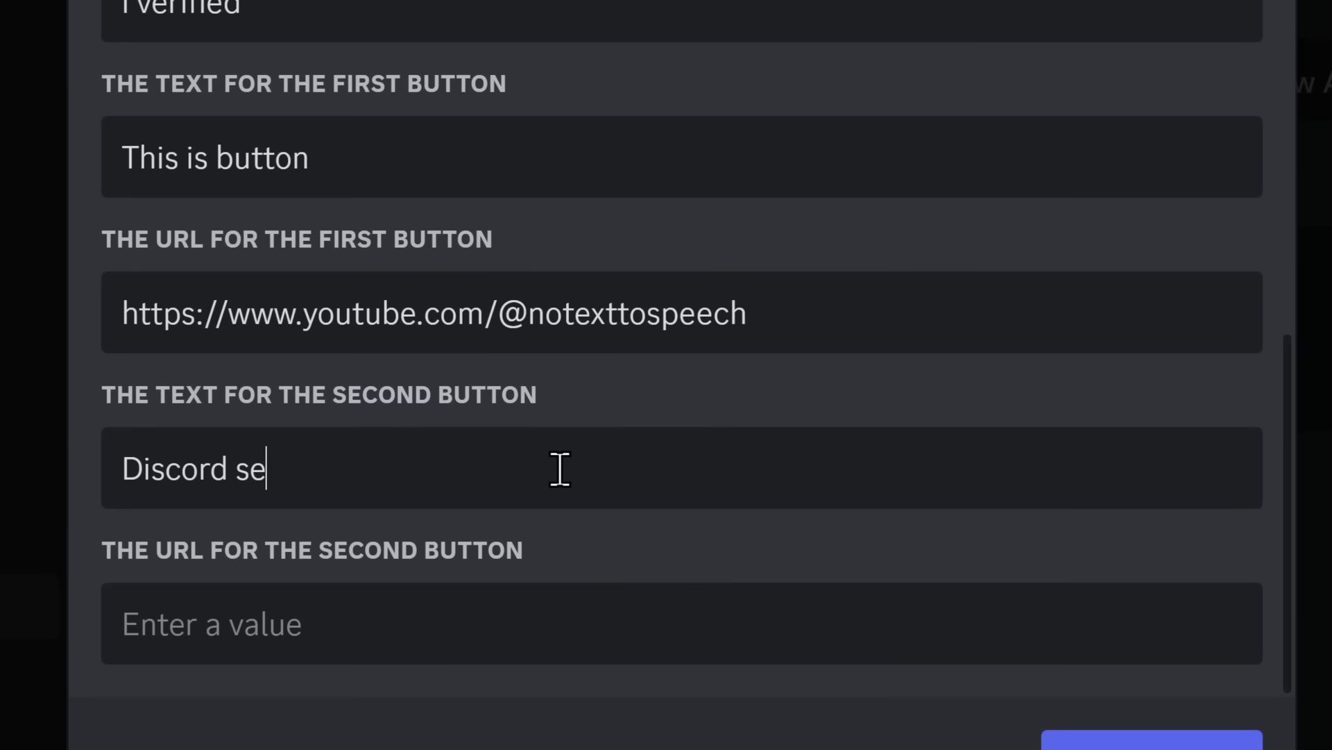
pyautogui.write('https://www.discord.gg/ntts')
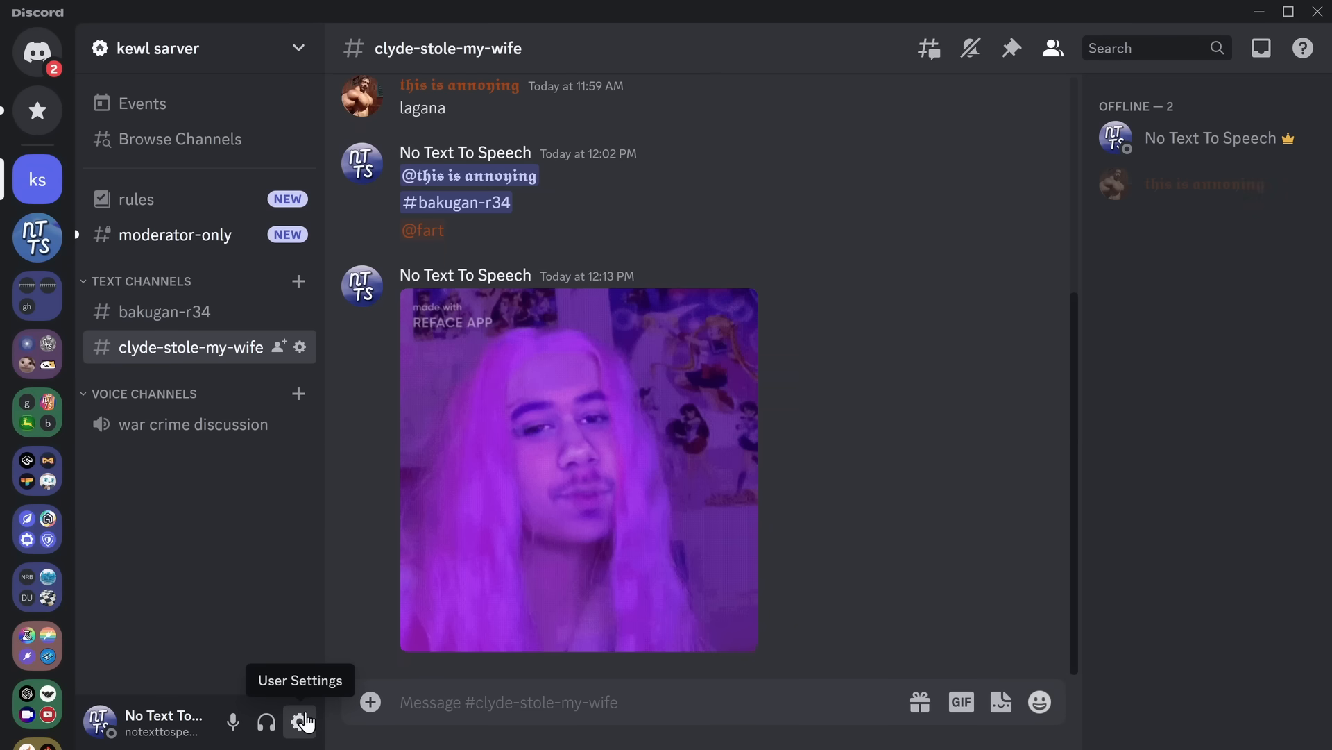
# - Confirm current-activity display is on in Activity Privacy, then set status to Do Not Disturb
pyautogui.click(302, 722)
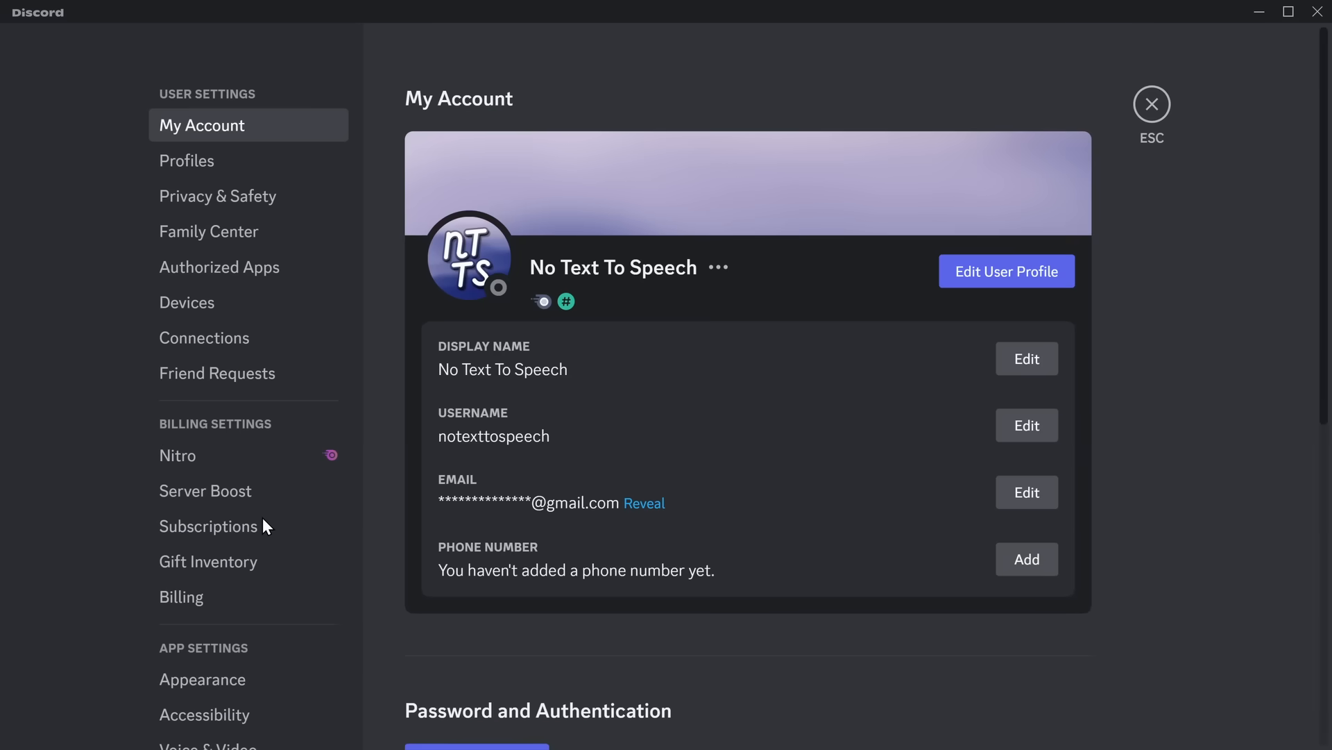
pyautogui.scroll(-3)
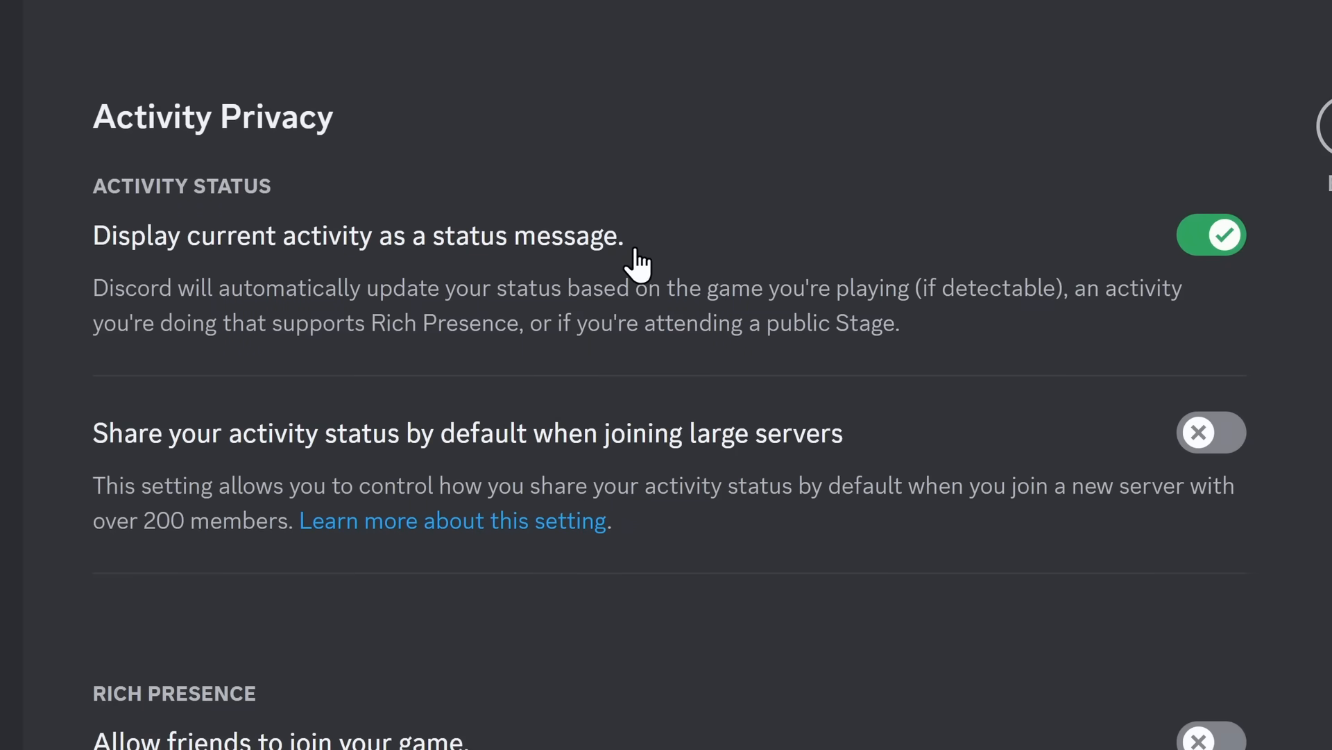
pyautogui.moveTo(1199, 267)
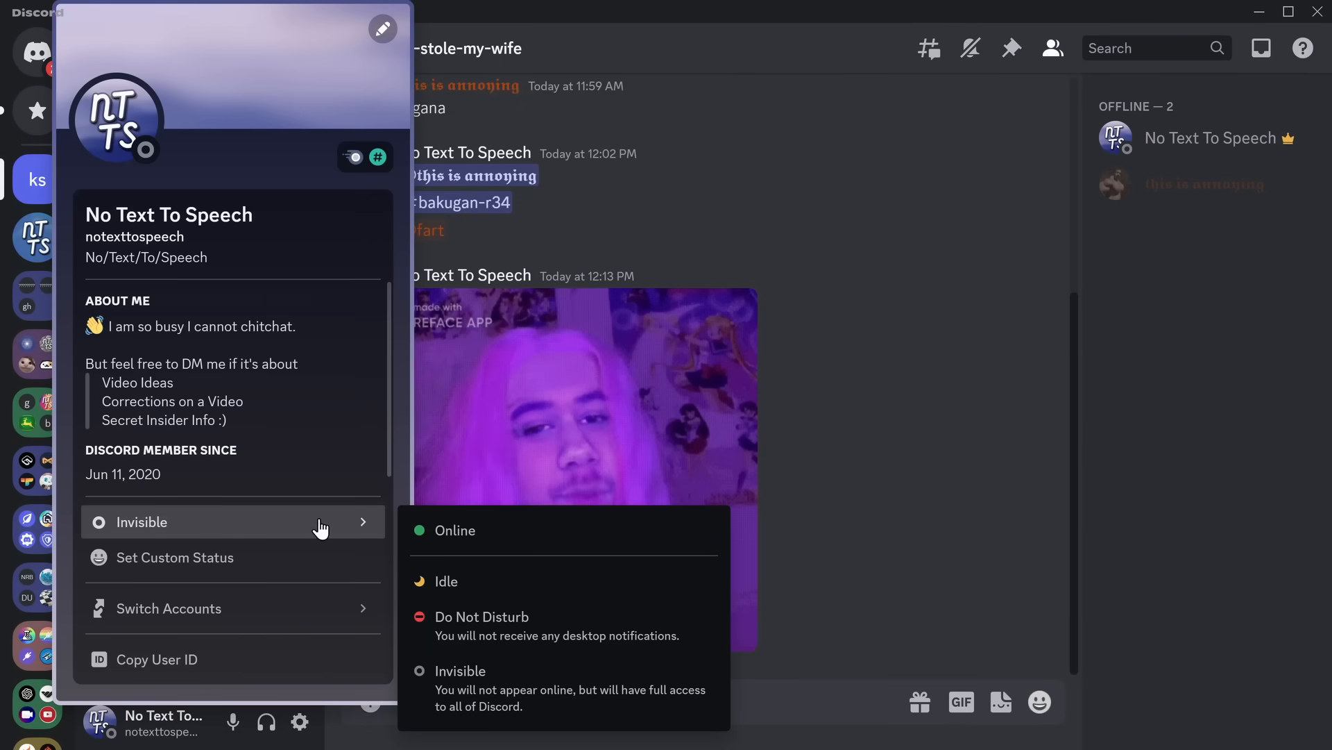
pyautogui.click(480, 617)
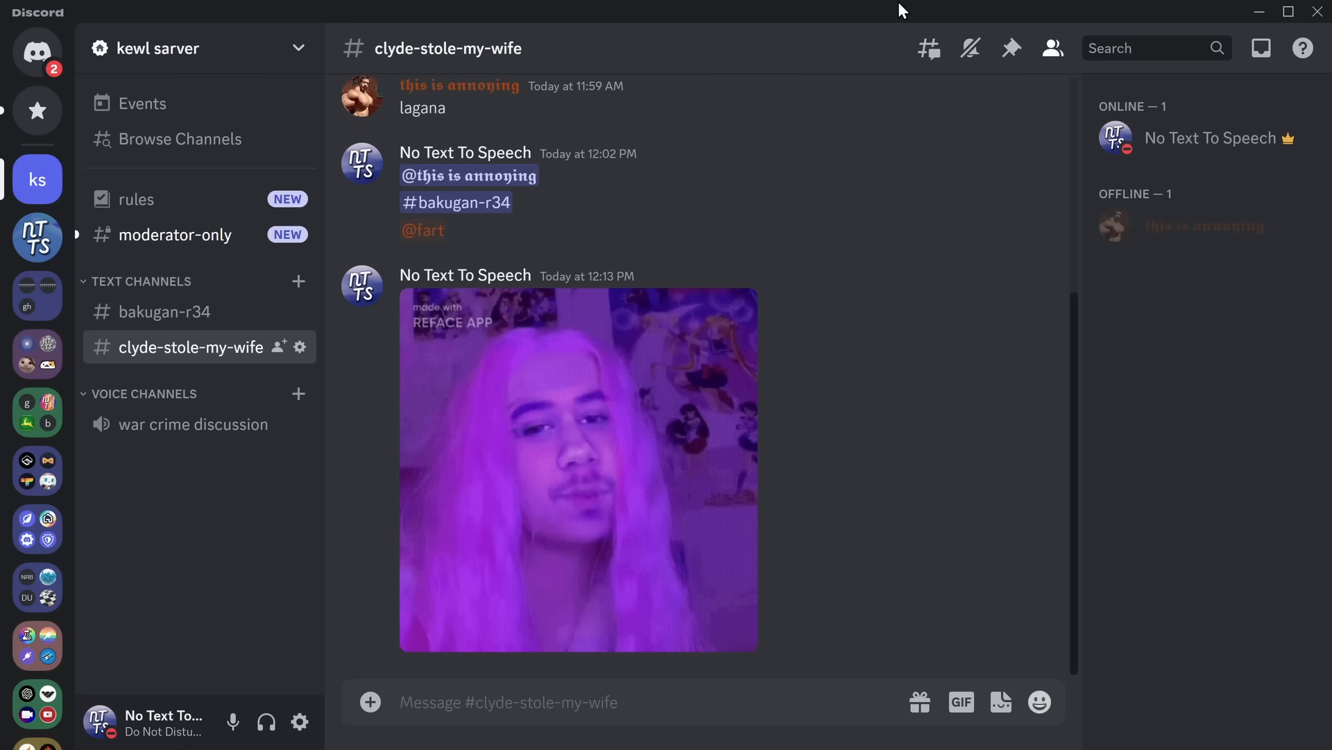
# - Reload Discord, view your profile's 'Im 100% an egirl' activity, and test the YouTube button
pyautogui.press('ctrl+r')
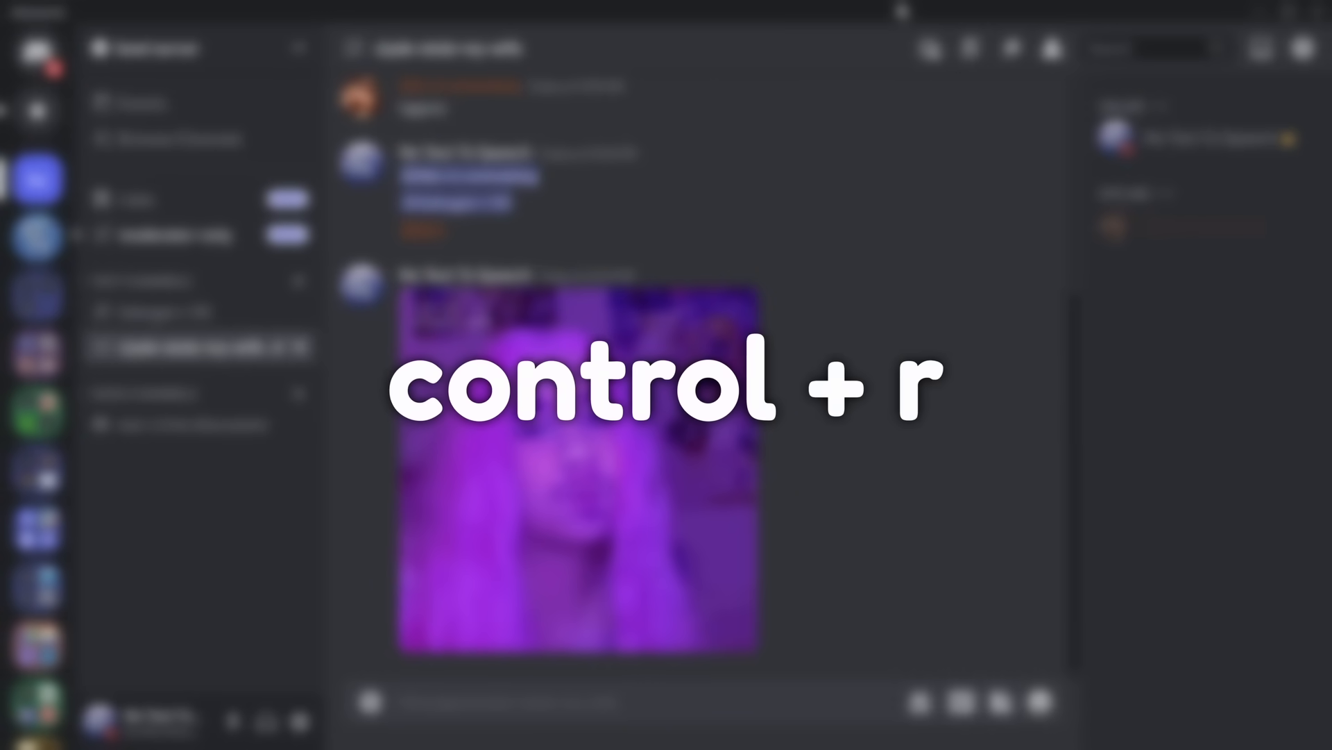
pyautogui.press('ctrl+r')
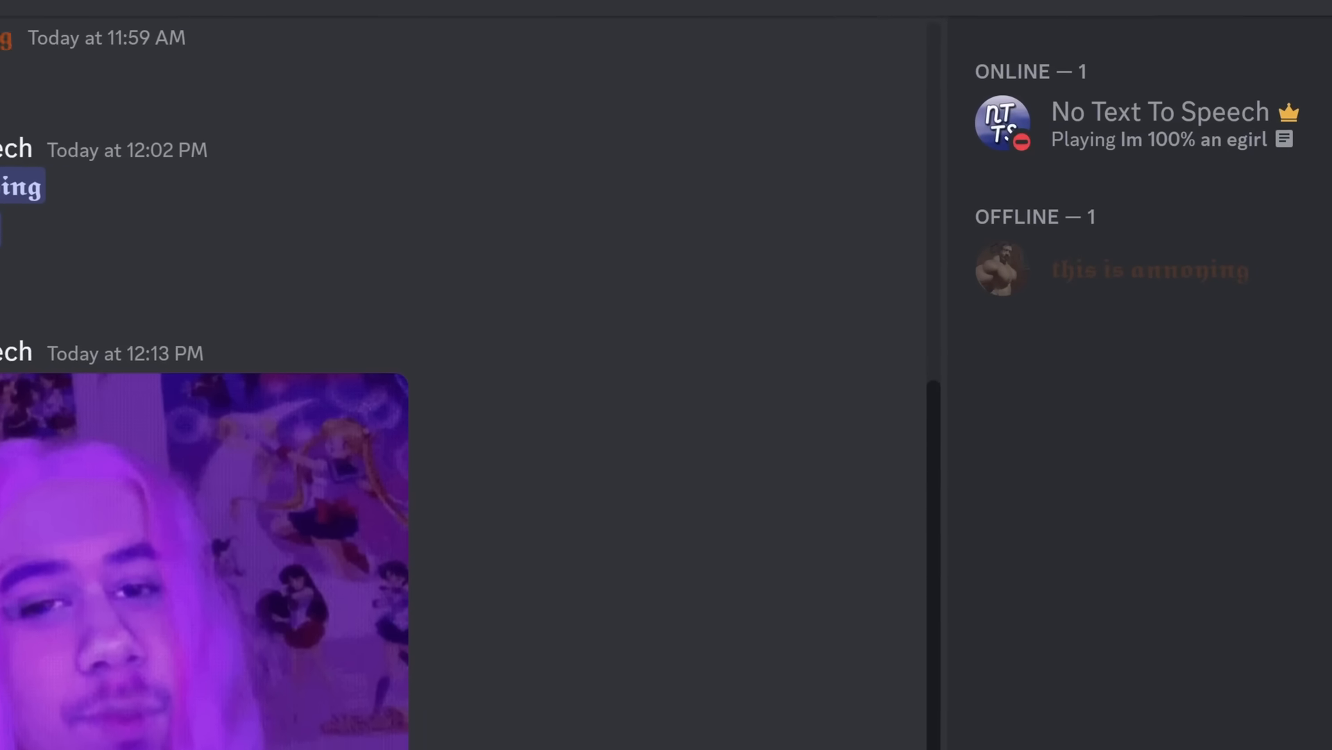
pyautogui.click(1156, 122)
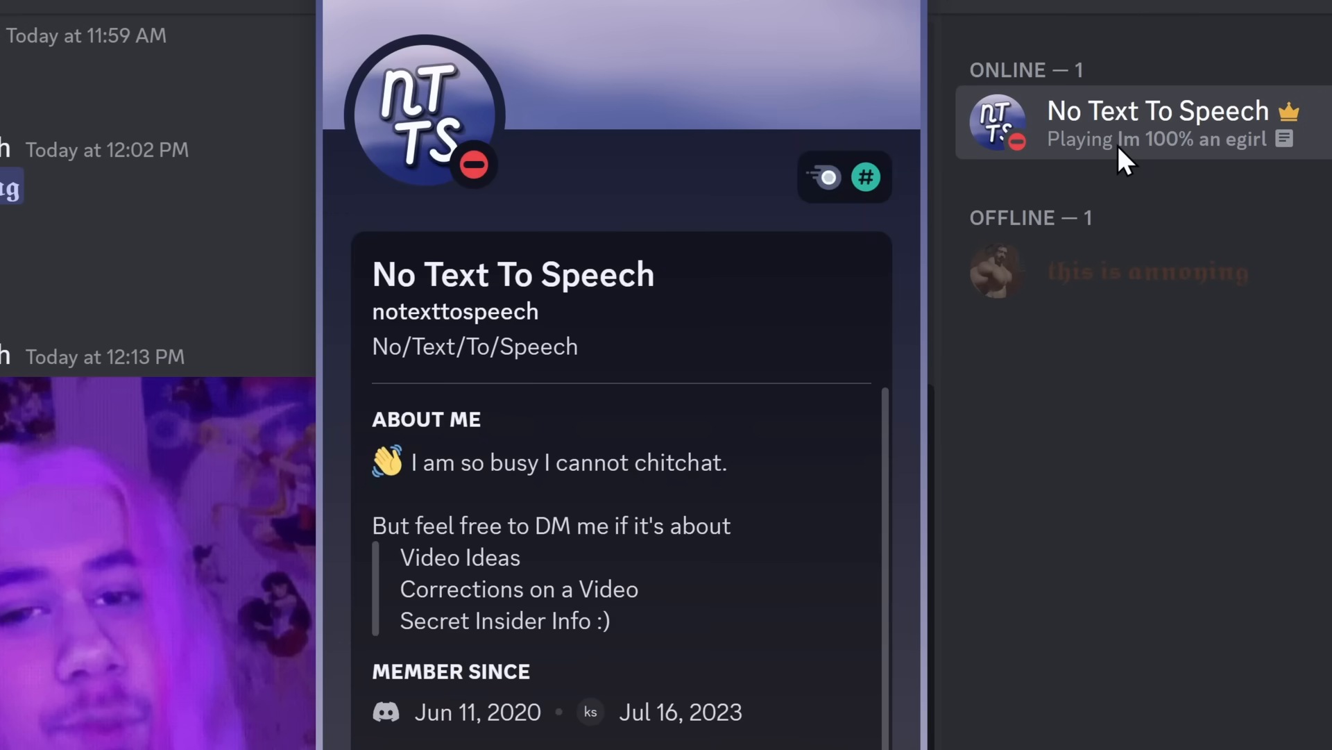
pyautogui.scroll(-3)
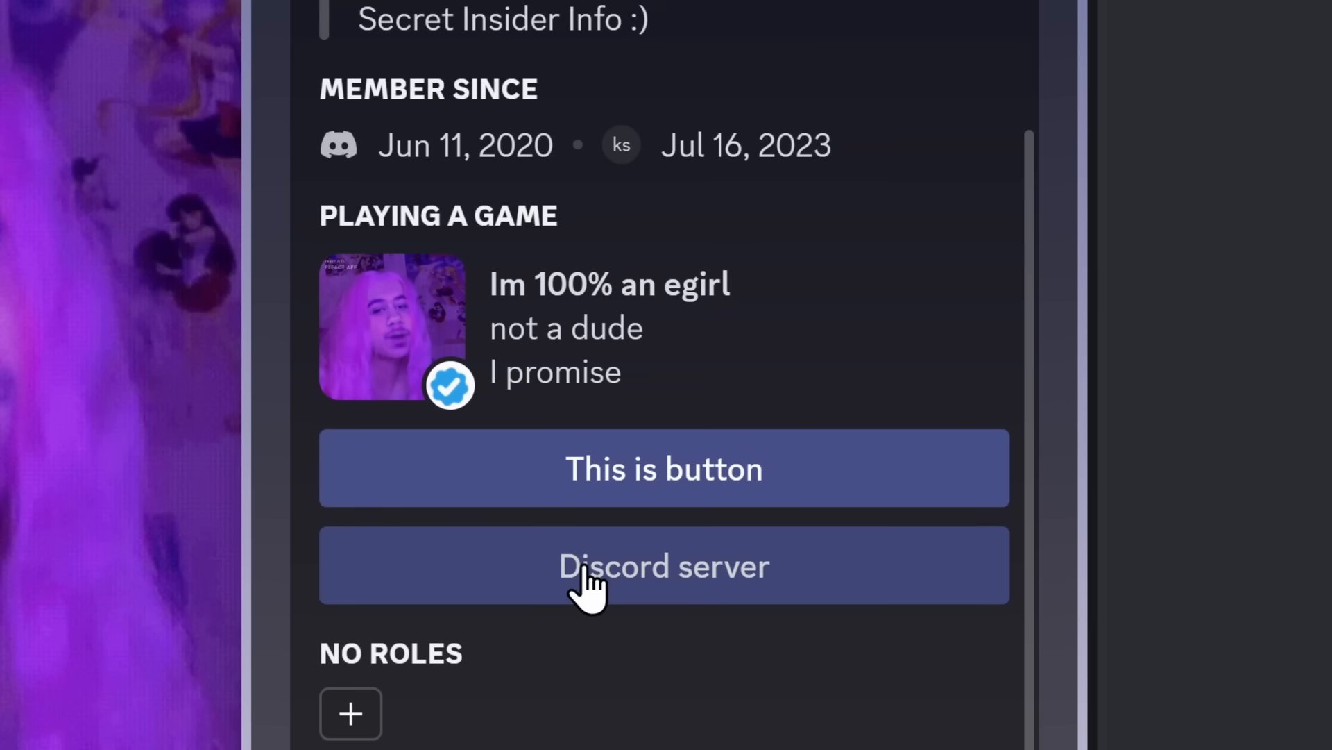
pyautogui.moveTo(671, 501)
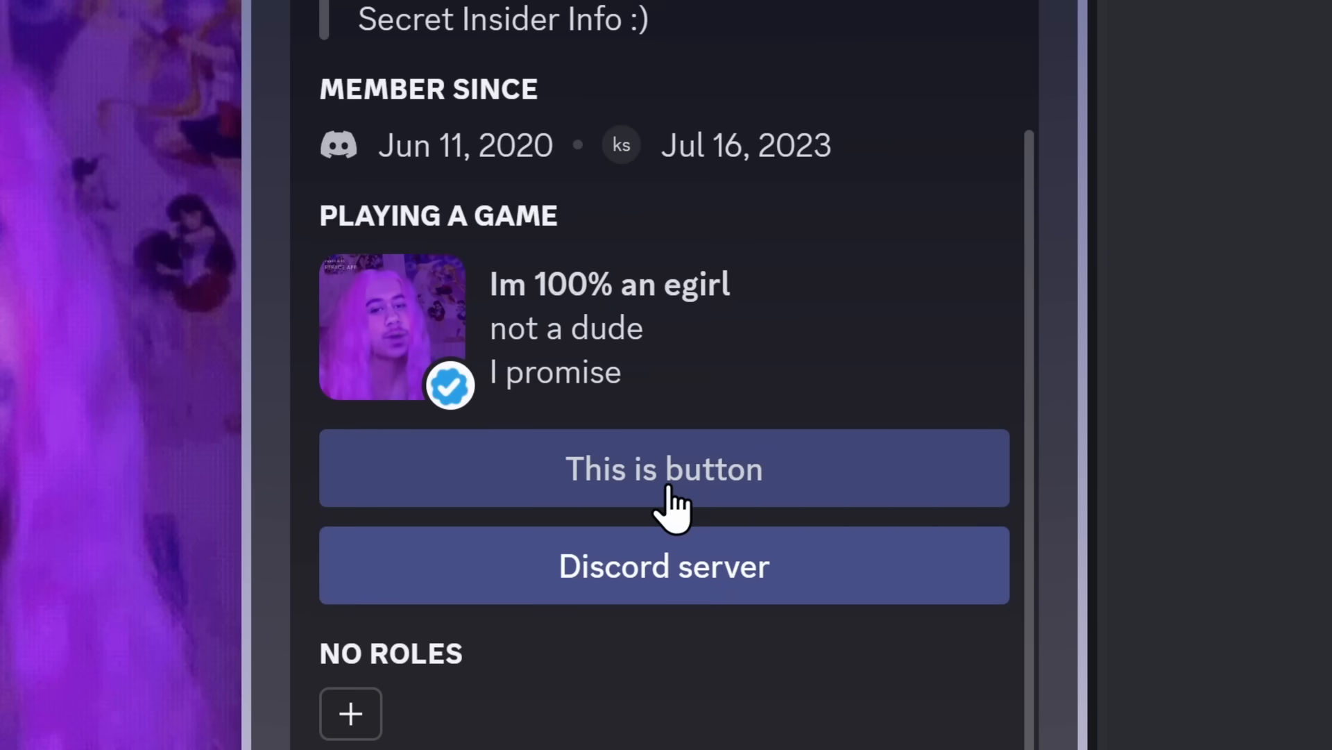
pyautogui.click(664, 468)
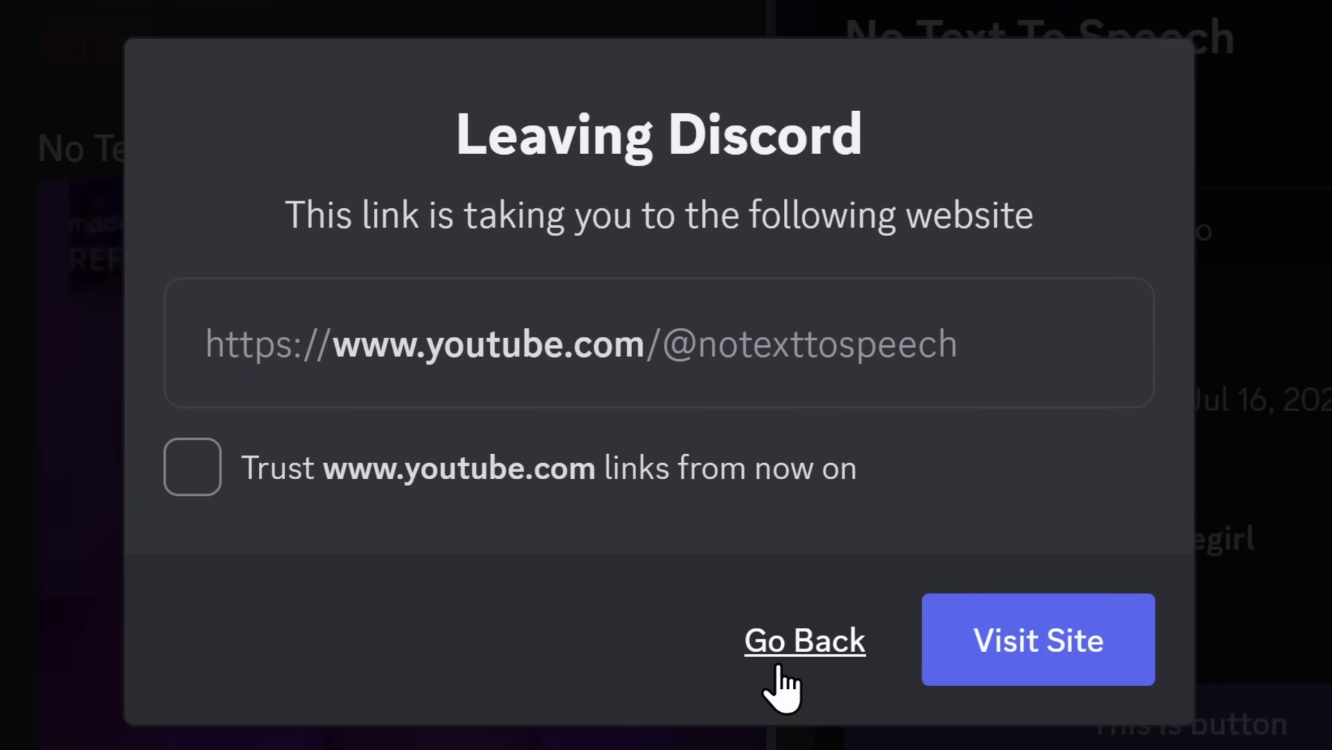
pyautogui.click(803, 640)
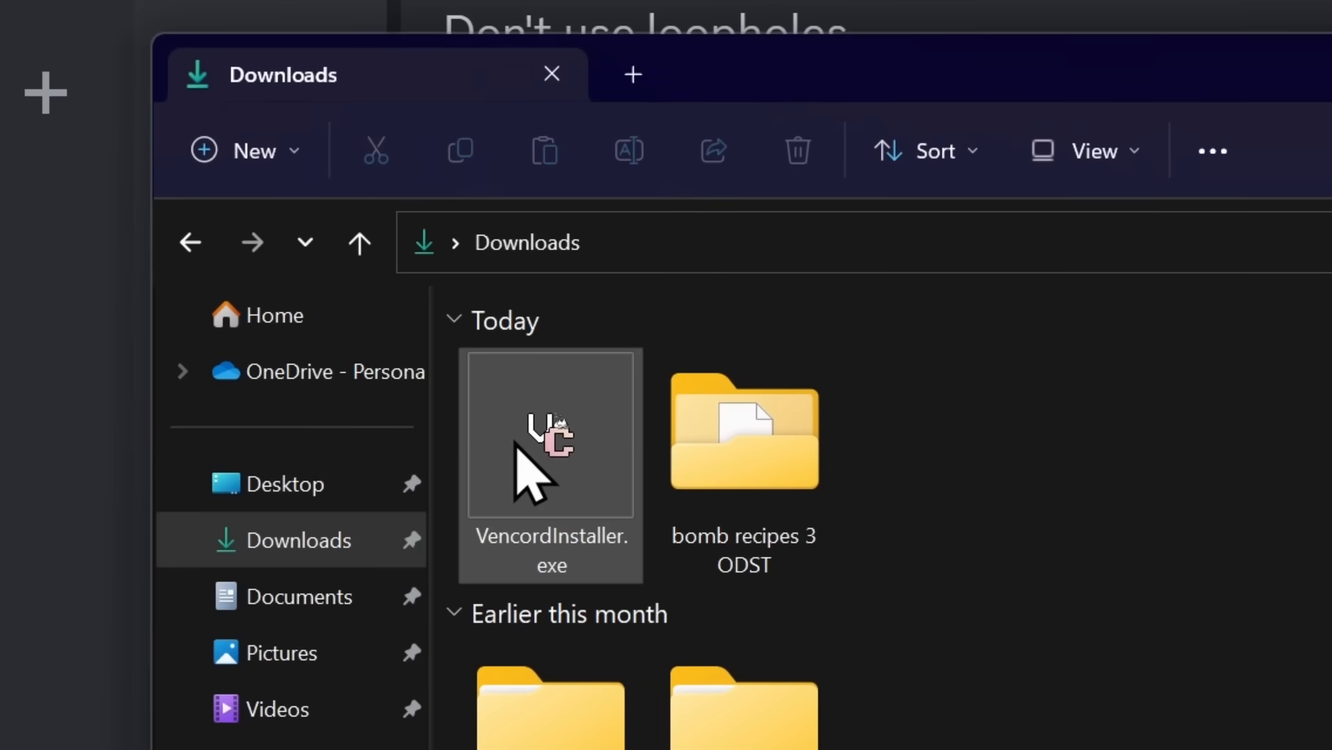
# - Launch VencordInstaller.exe from Downloads and uninstall Vencord from Discord PTB
pyautogui.click(550, 435)
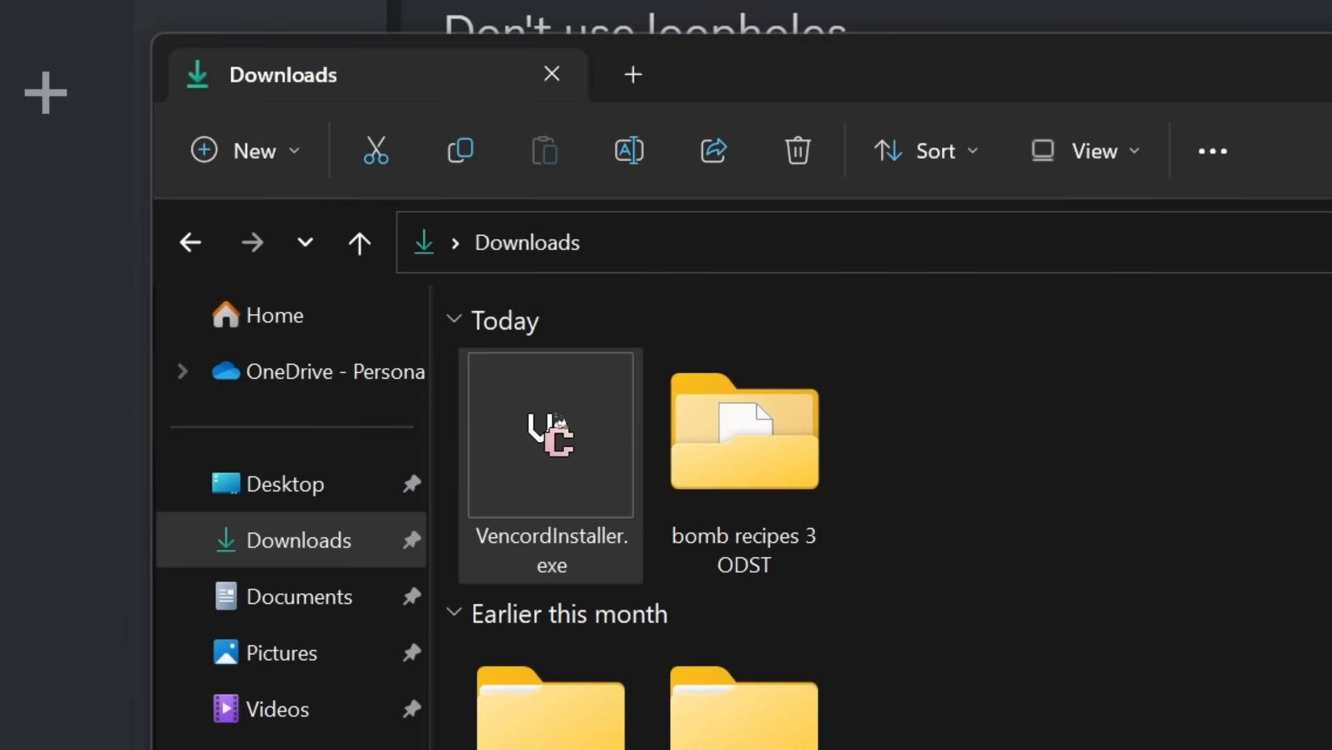
pyautogui.doubleClick(550, 434)
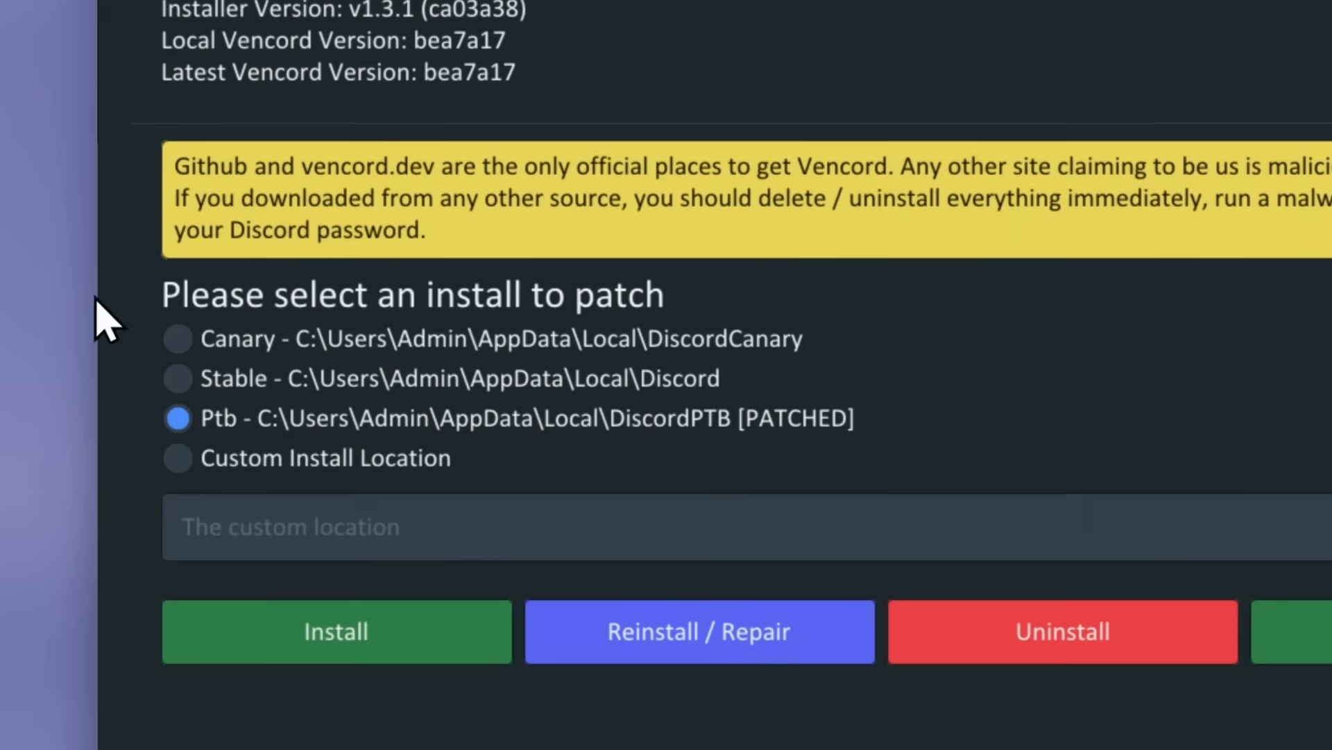
pyautogui.moveTo(761, 433)
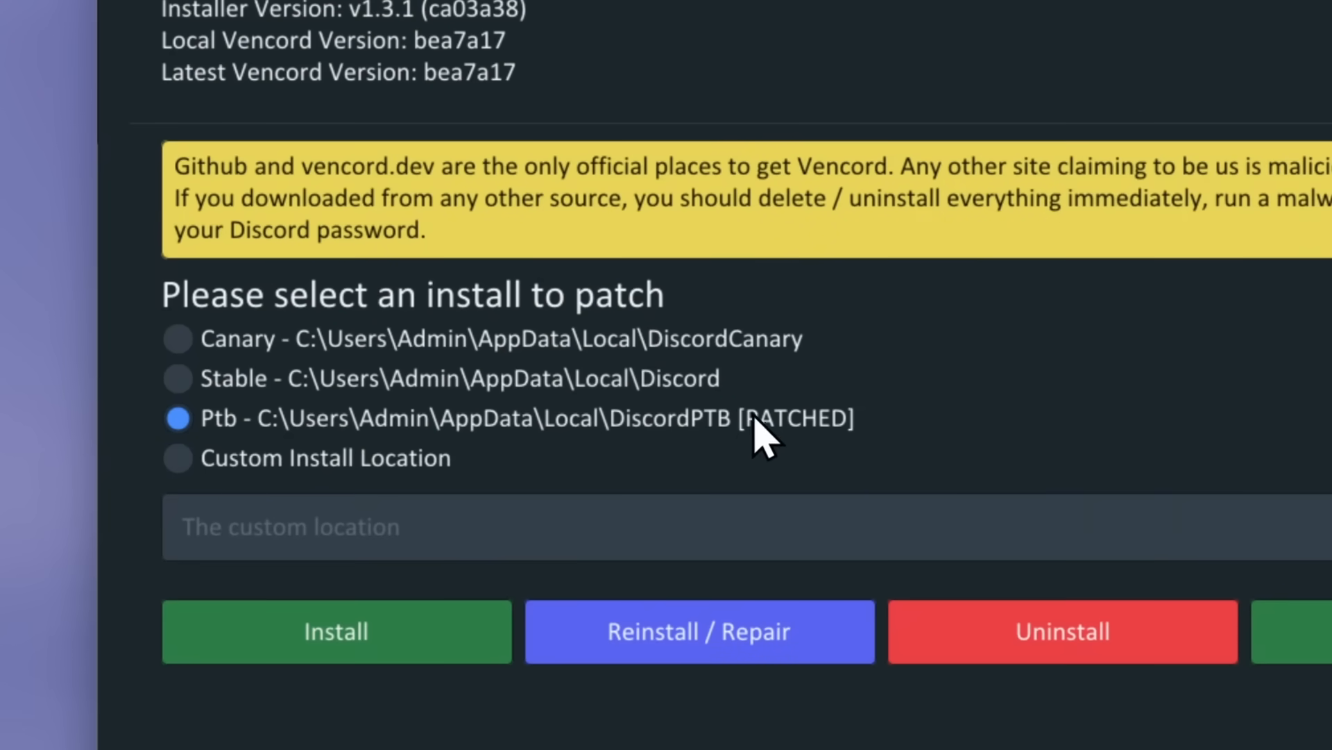
pyautogui.moveTo(565, 454)
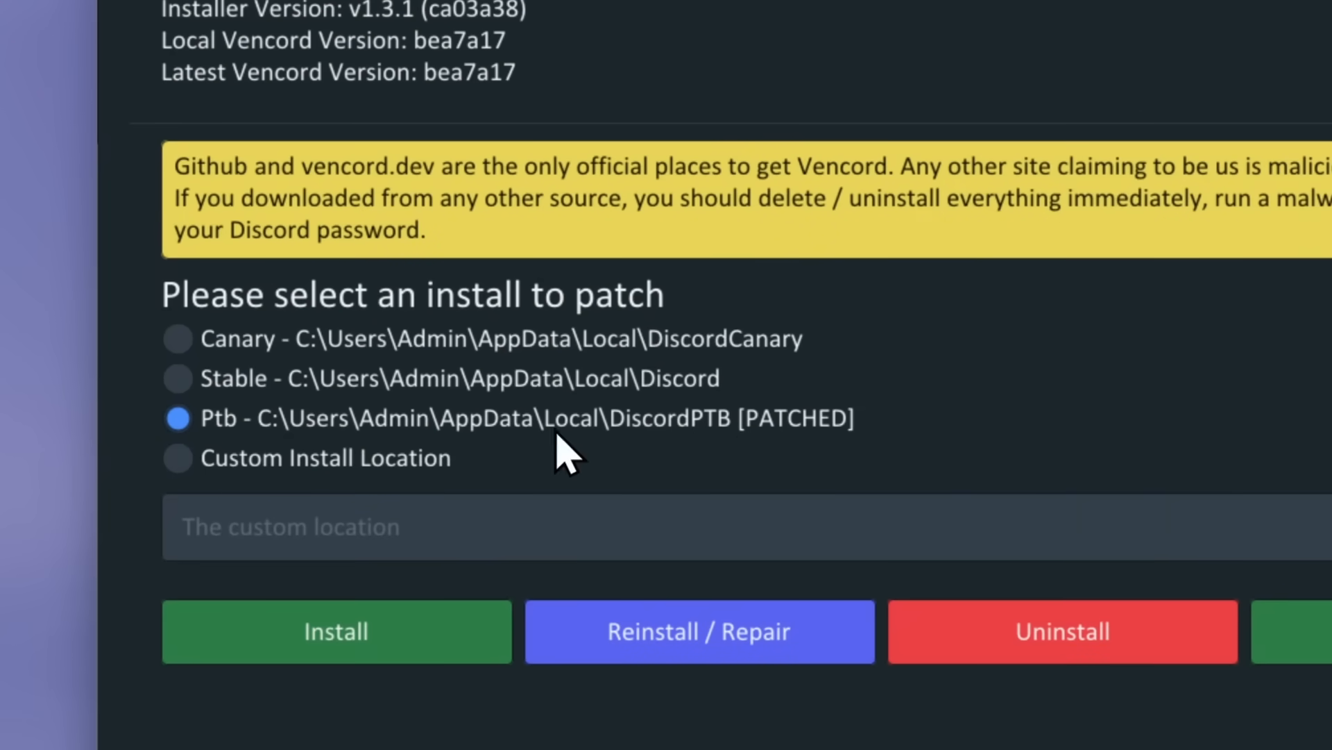
pyautogui.moveTo(1063, 632)
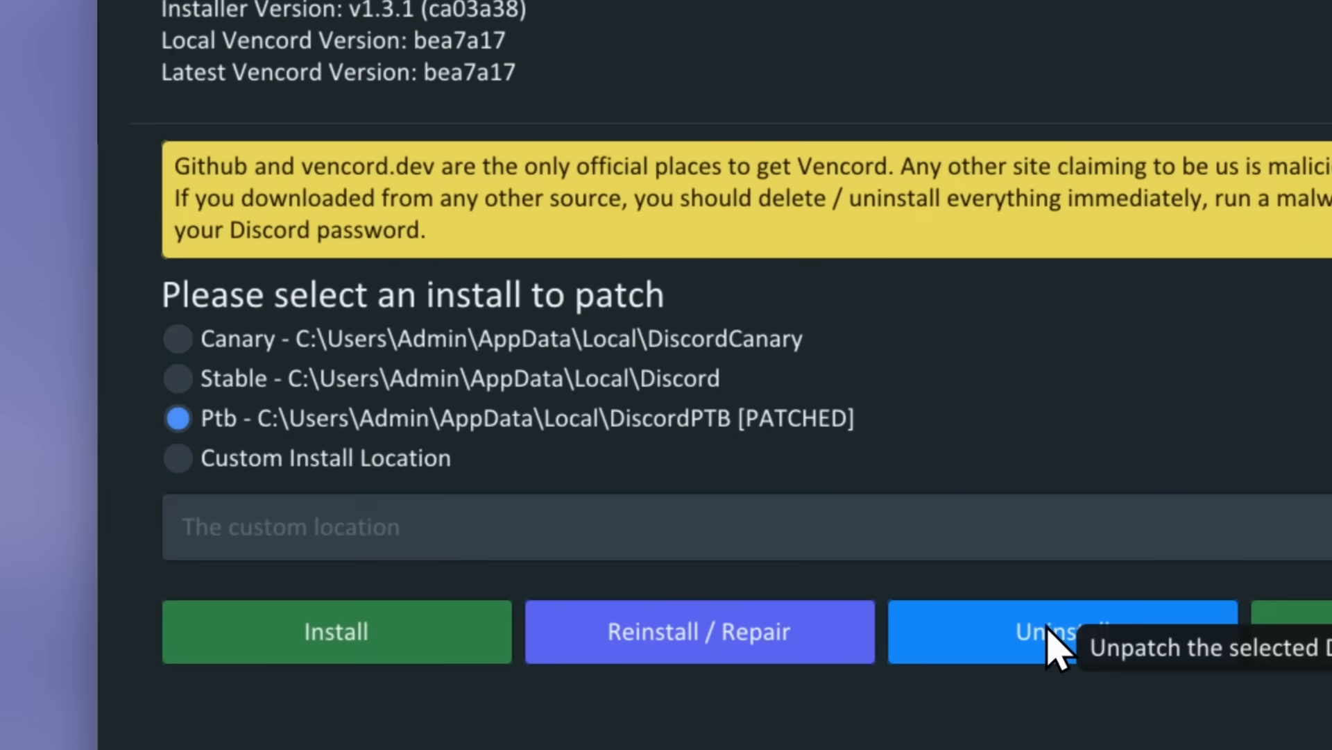
pyautogui.click(1061, 632)
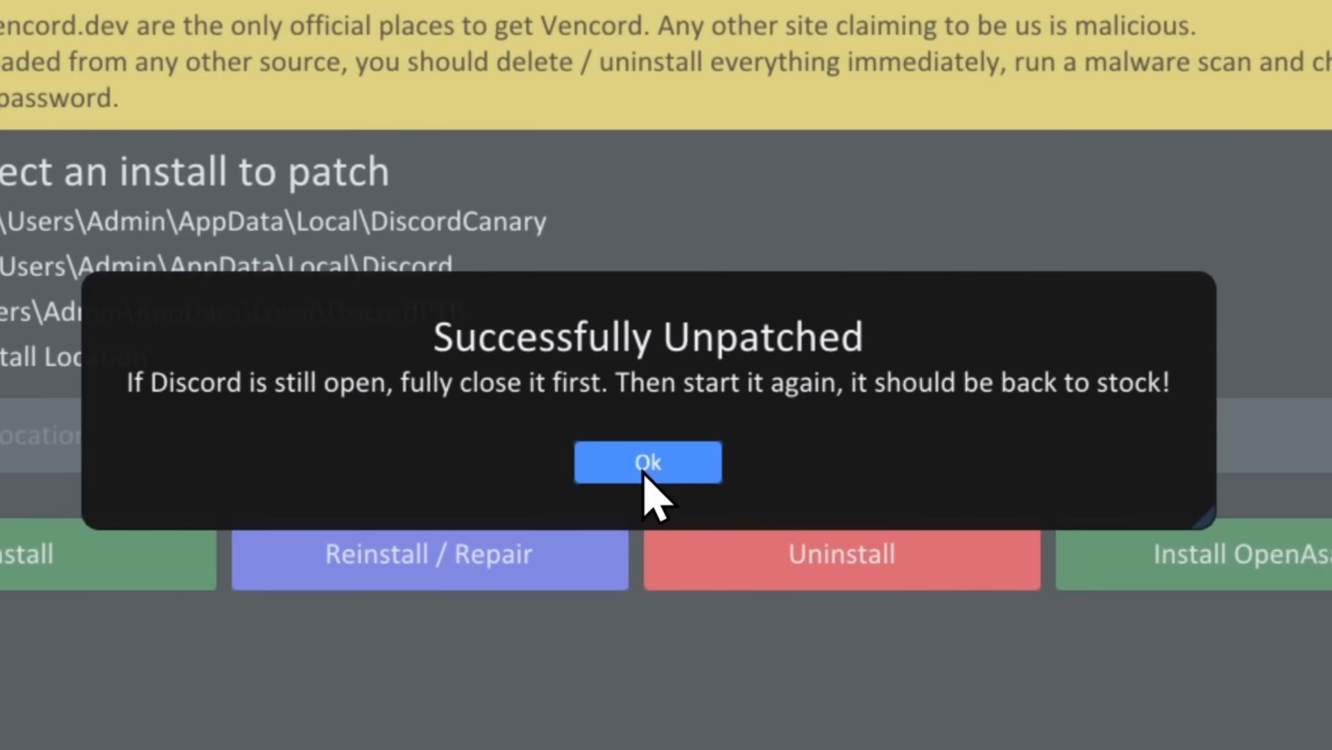
pyautogui.click(647, 461)
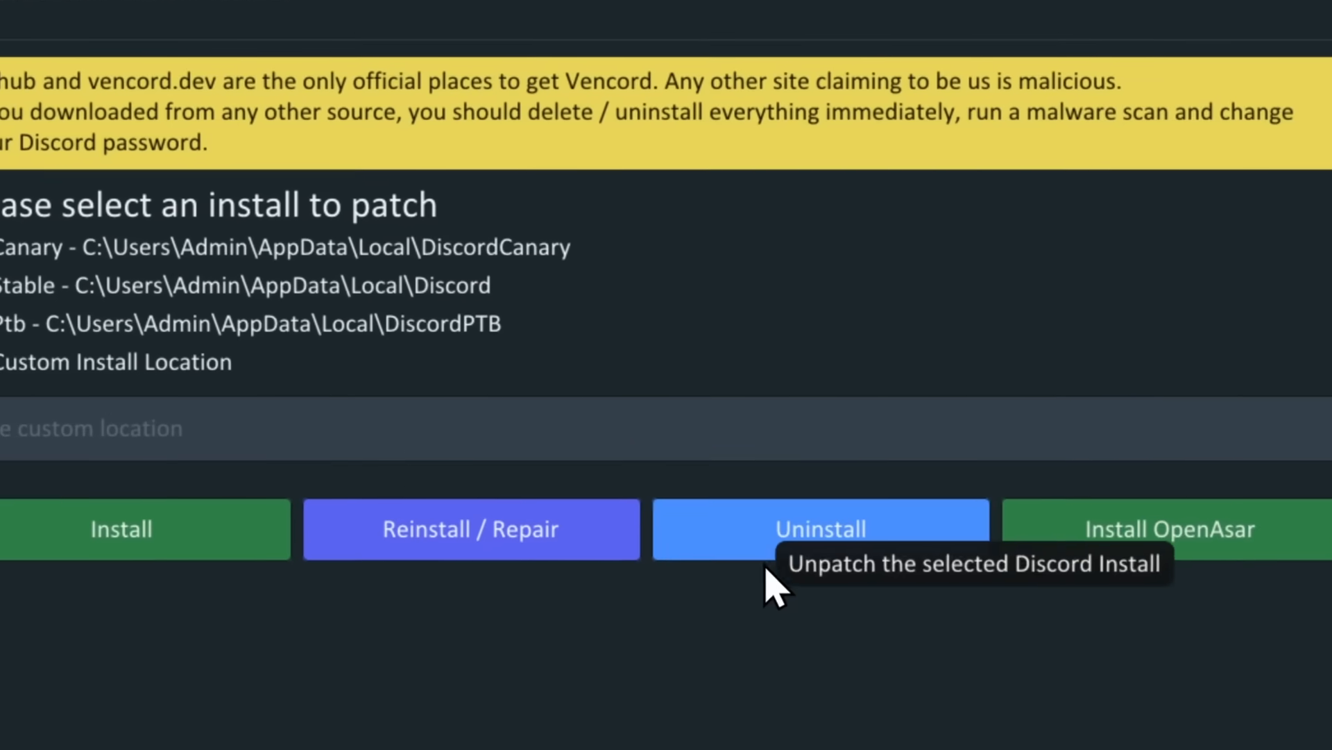